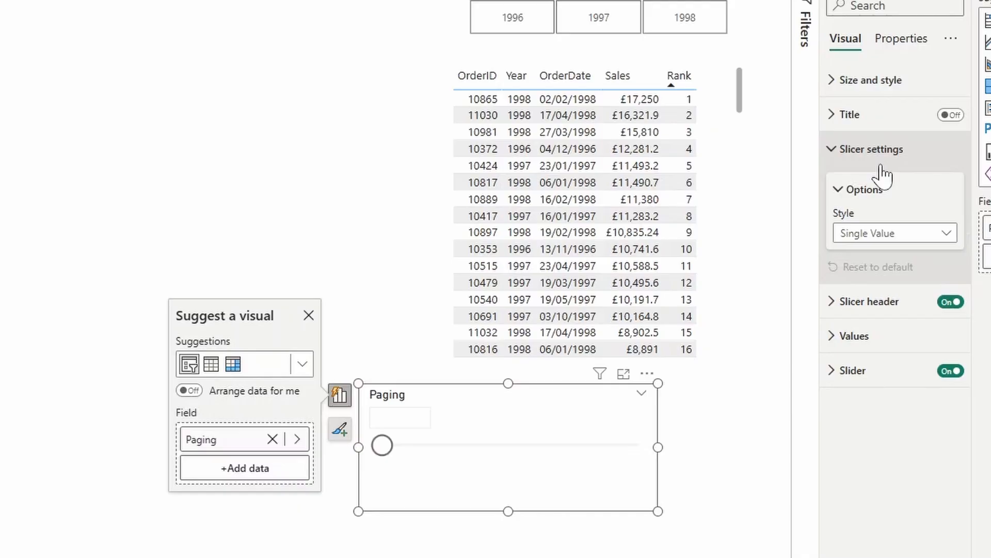
- Preview the finished report: page tiles, a 'less than' visual filter, and page 1 for 1997
{"action": "left_click", "coordinate": [893, 233]}
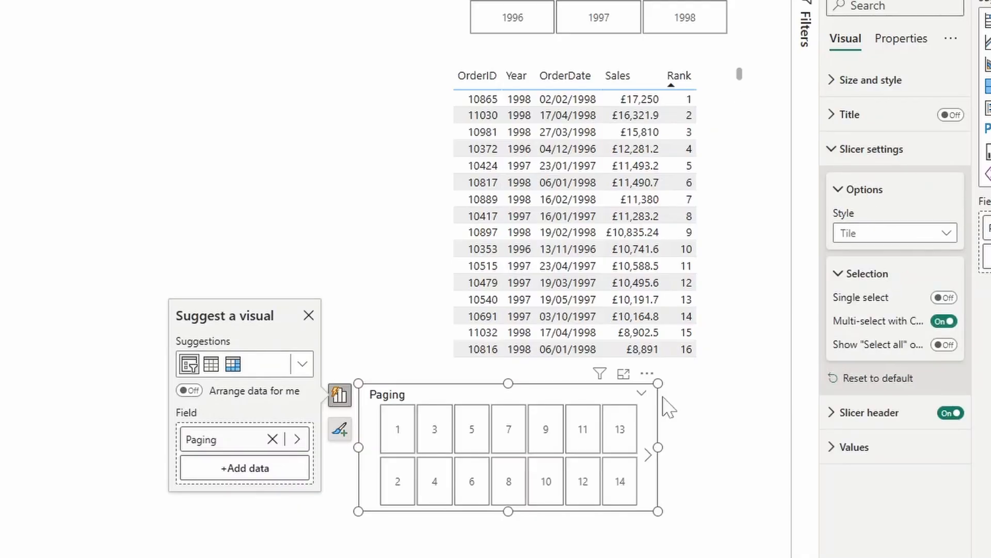
{"action": "left_click", "coordinate": [721, 217]}
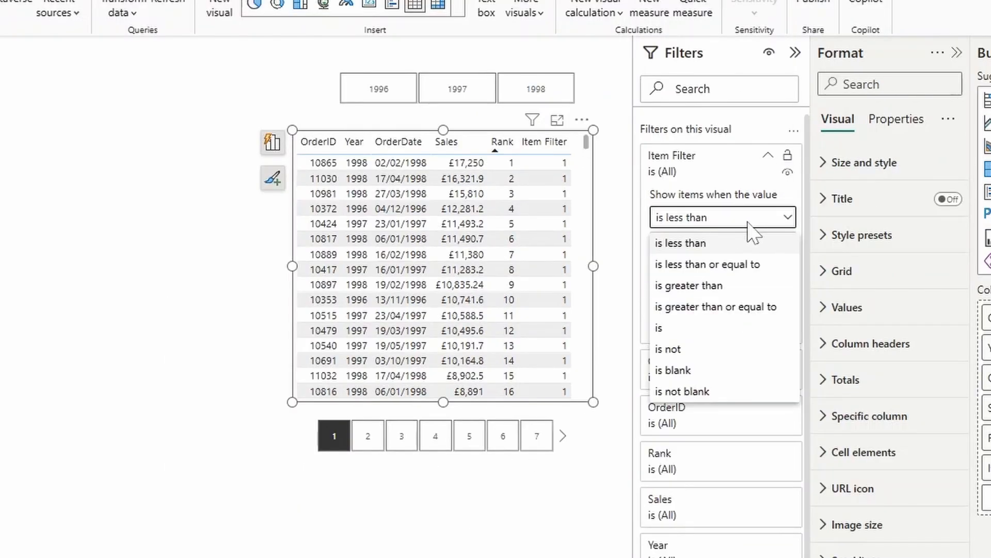
{"action": "left_click", "coordinate": [658, 327]}
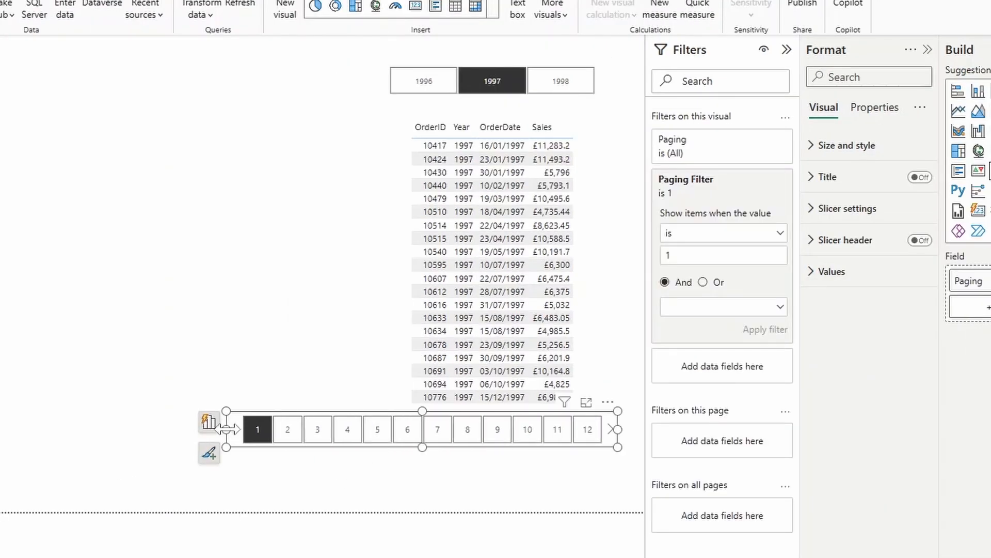
{"action": "left_click", "coordinate": [491, 80]}
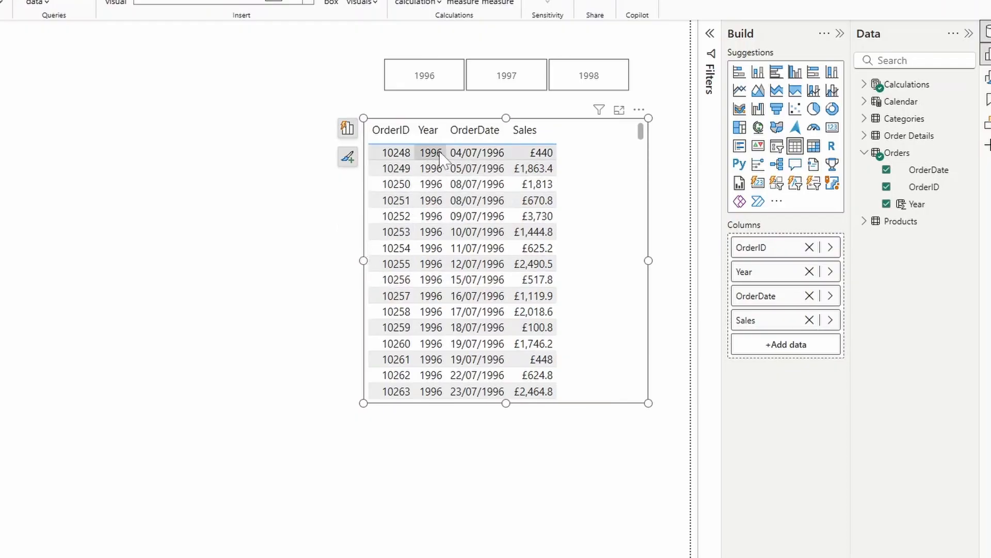
{"action": "mouse_move", "coordinate": [493, 168]}
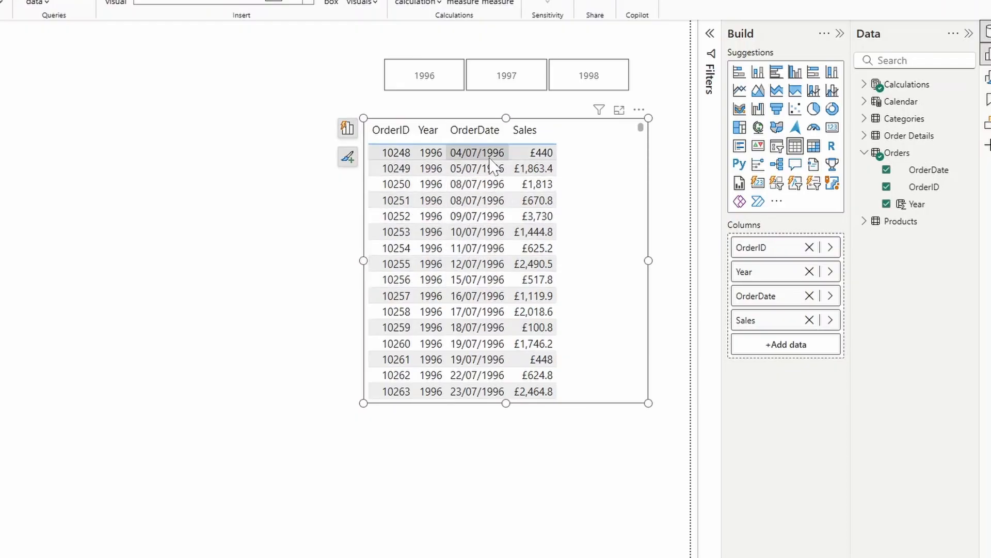
{"action": "mouse_move", "coordinate": [572, 165]}
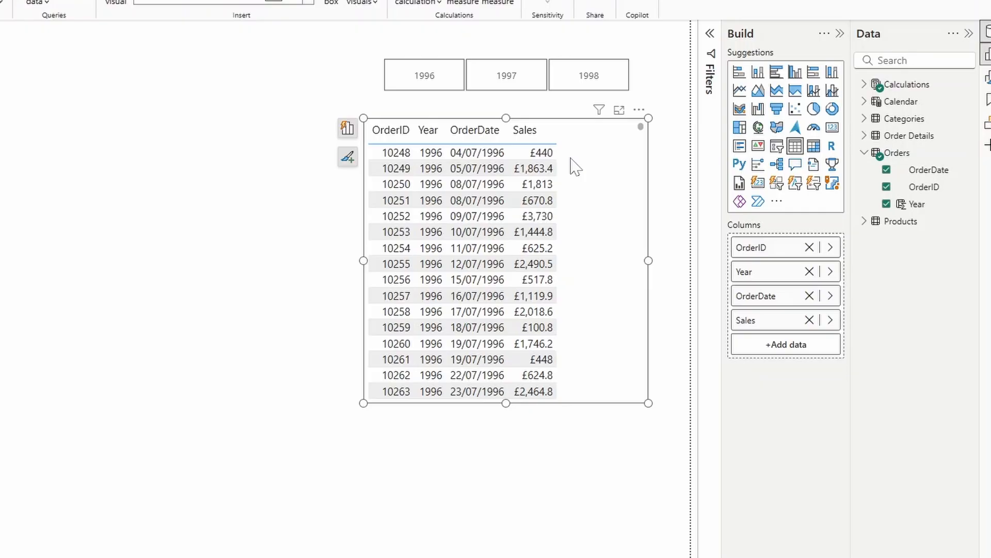
{"action": "mouse_move", "coordinate": [580, 178]}
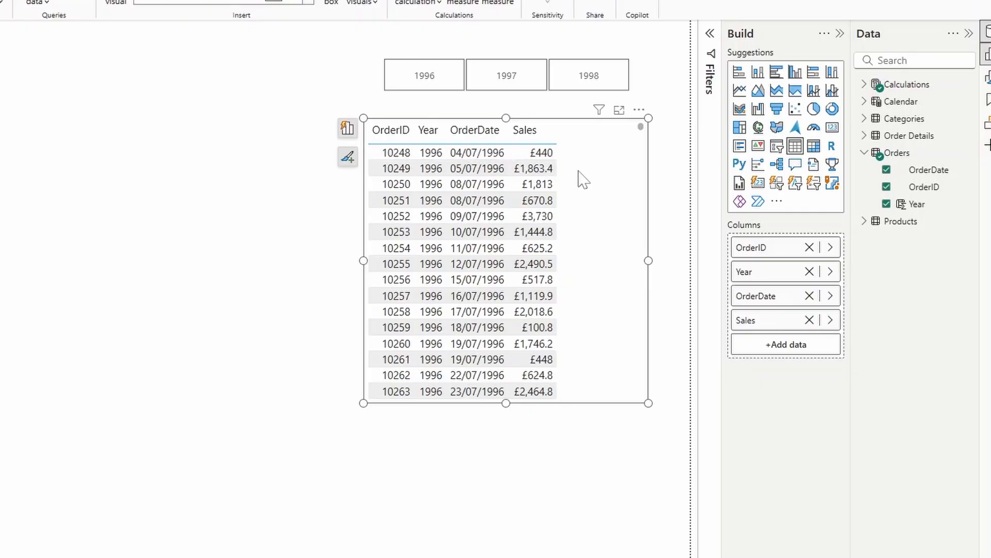
{"action": "mouse_move", "coordinate": [678, 100]}
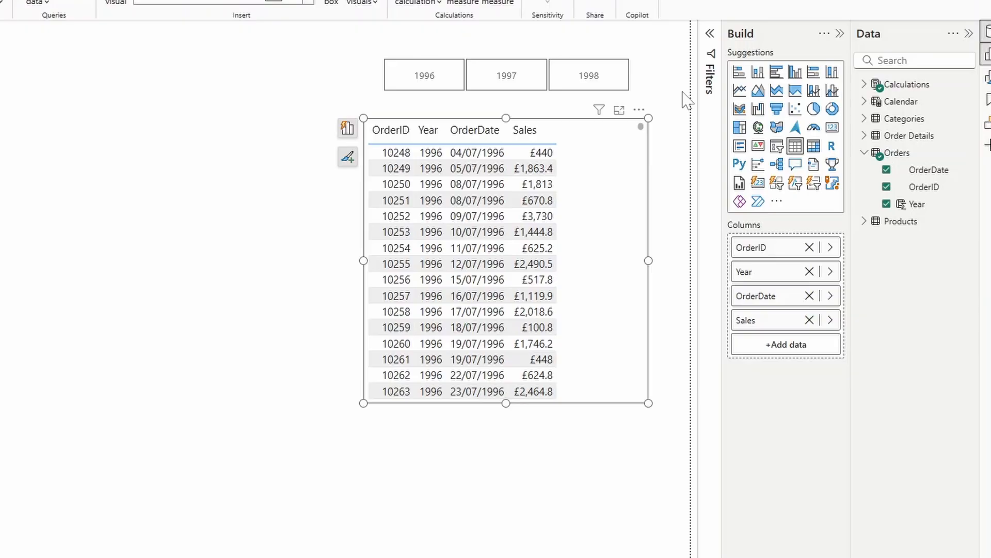
{"action": "mouse_move", "coordinate": [679, 106]}
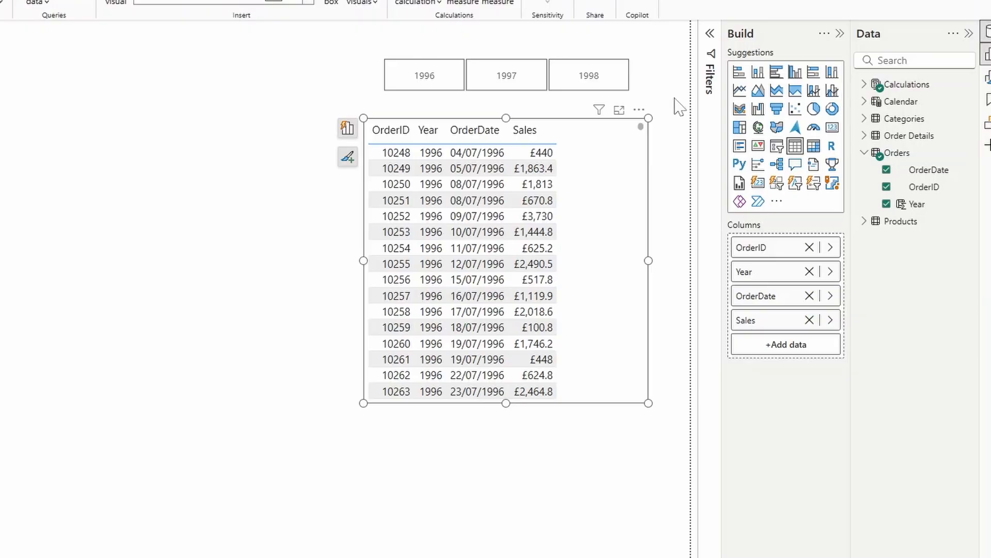
{"action": "mouse_move", "coordinate": [669, 125]}
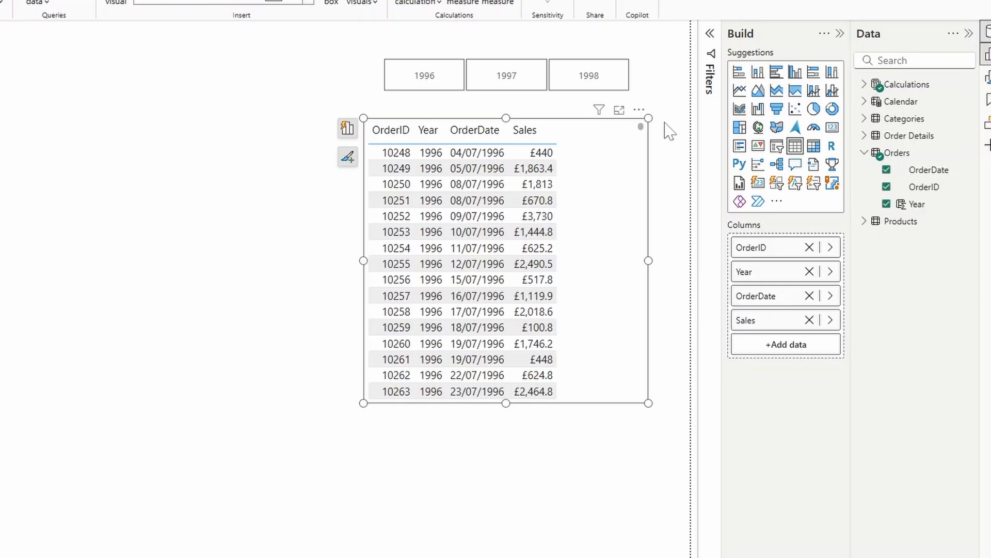
{"action": "scroll", "scroll_direction": "down", "scroll_amount": 3}
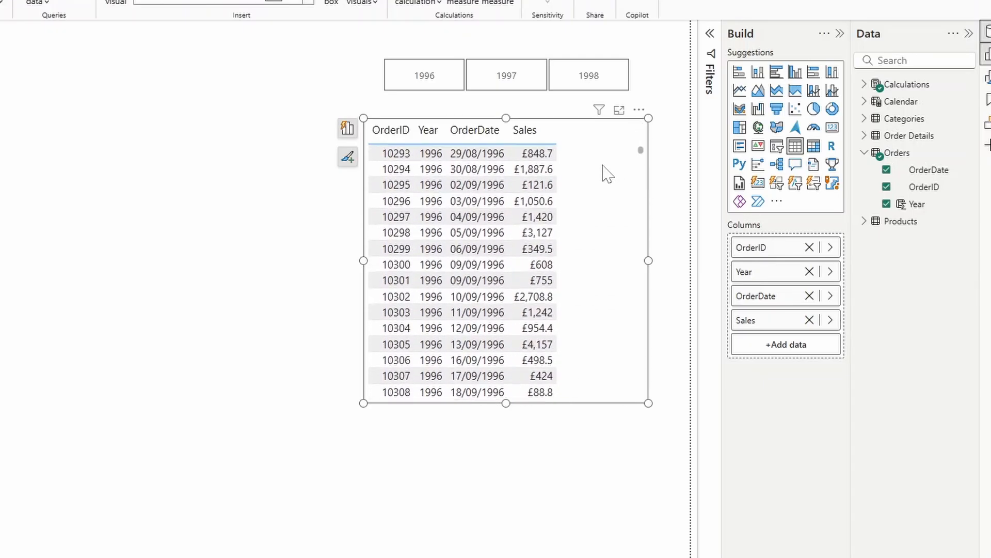
{"action": "scroll", "scroll_direction": "down", "scroll_amount": 3}
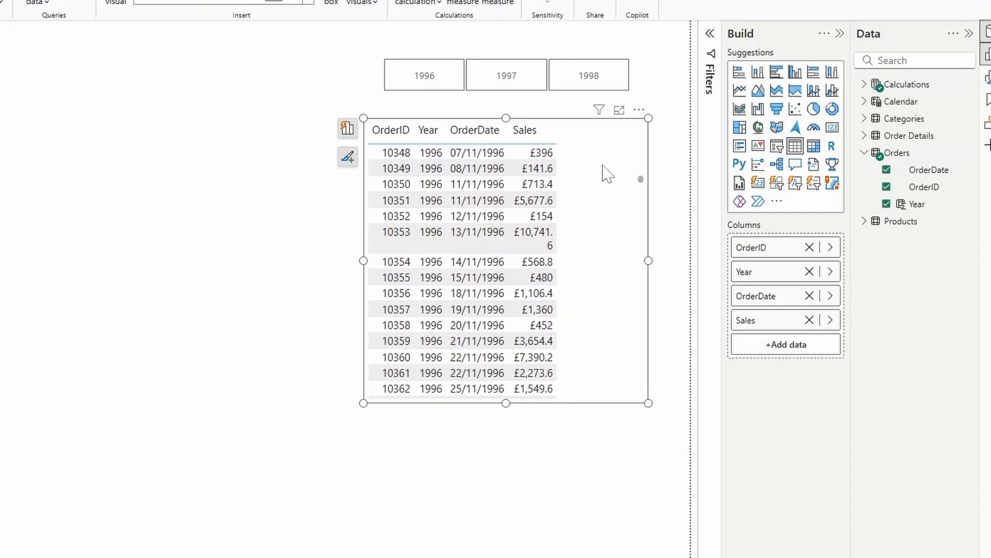
{"action": "scroll", "scroll_direction": "up", "scroll_amount": 3}
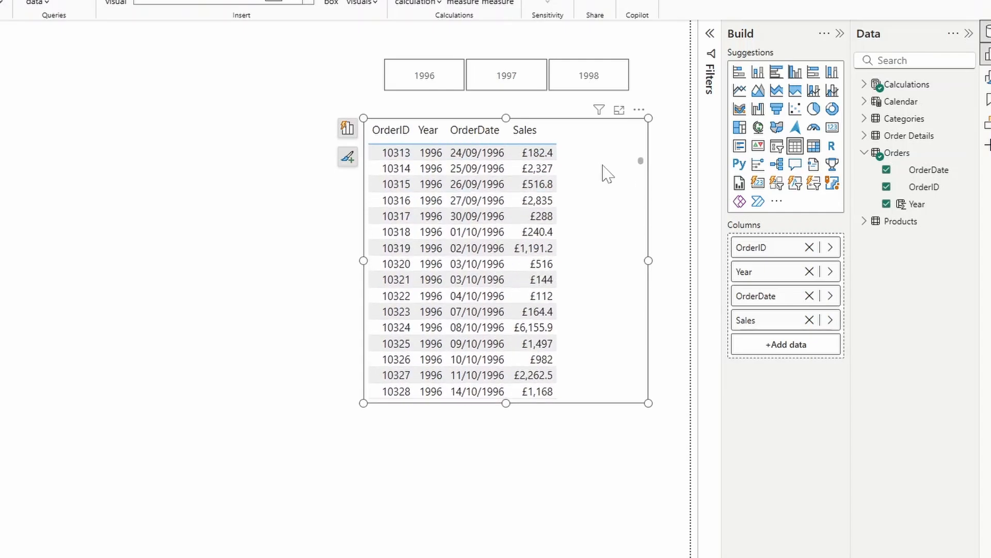
{"action": "scroll", "scroll_direction": "up", "scroll_amount": 3}
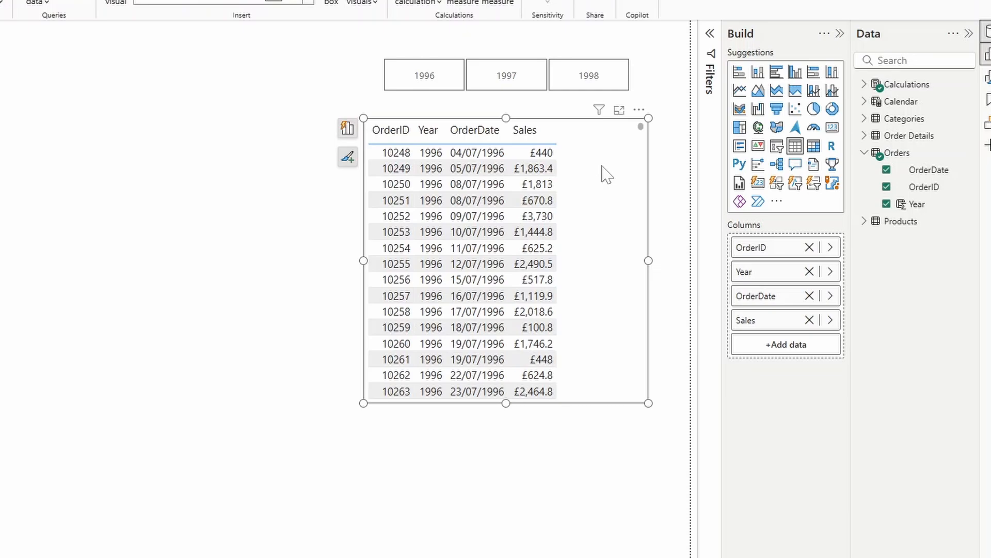
{"action": "mouse_move", "coordinate": [664, 146]}
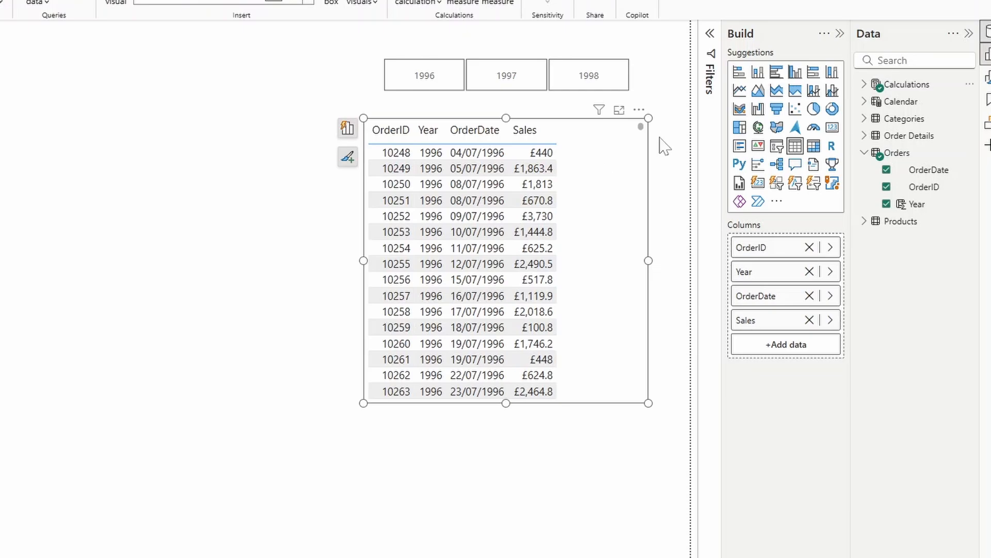
{"action": "mouse_move", "coordinate": [613, 167]}
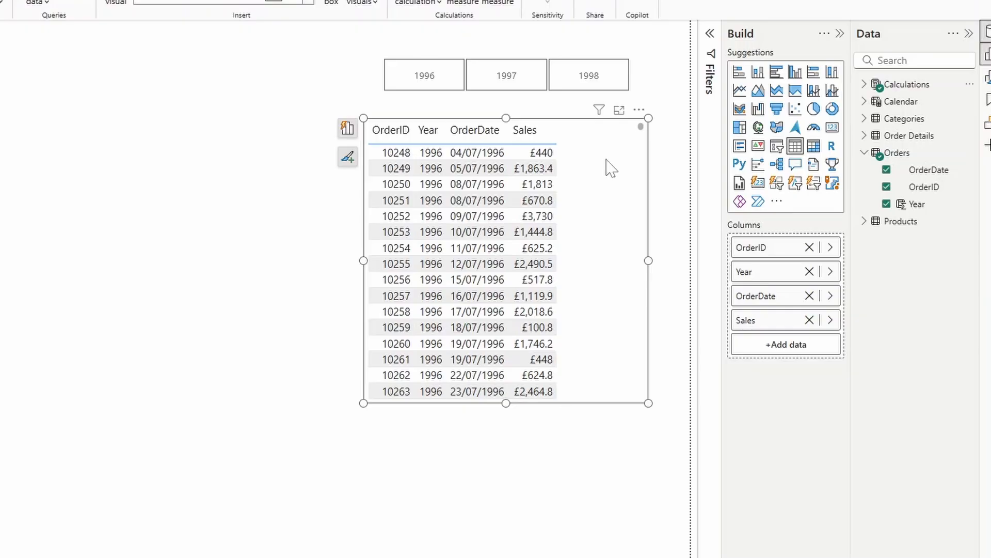
{"action": "mouse_move", "coordinate": [620, 170]}
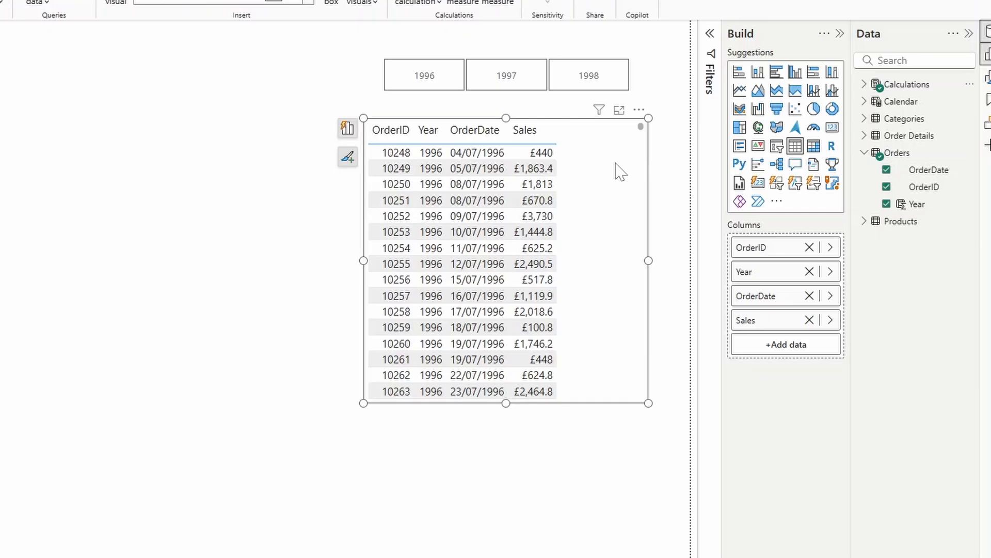
{"action": "mouse_move", "coordinate": [796, 86]}
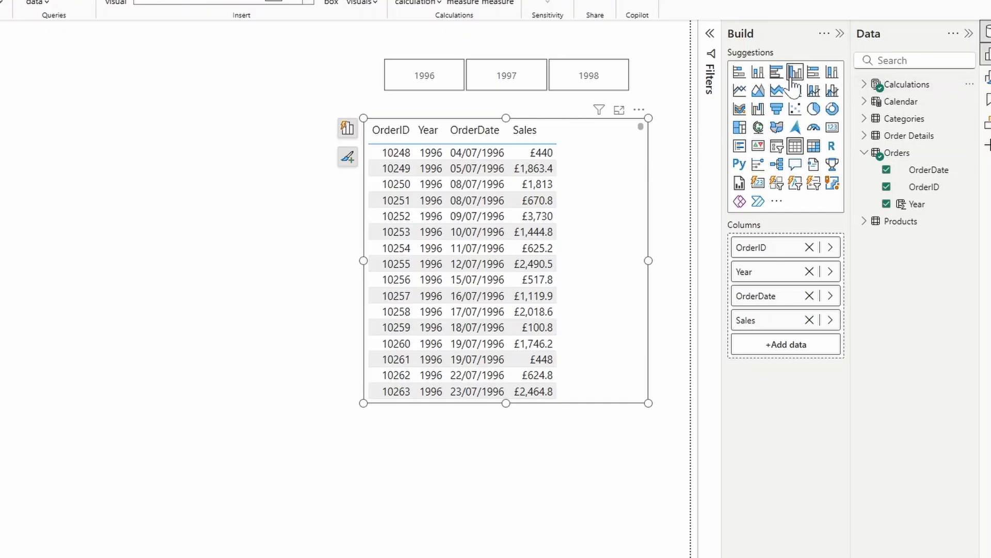
{"action": "mouse_move", "coordinate": [832, 108]}
{"action": "type", "text": "R"}
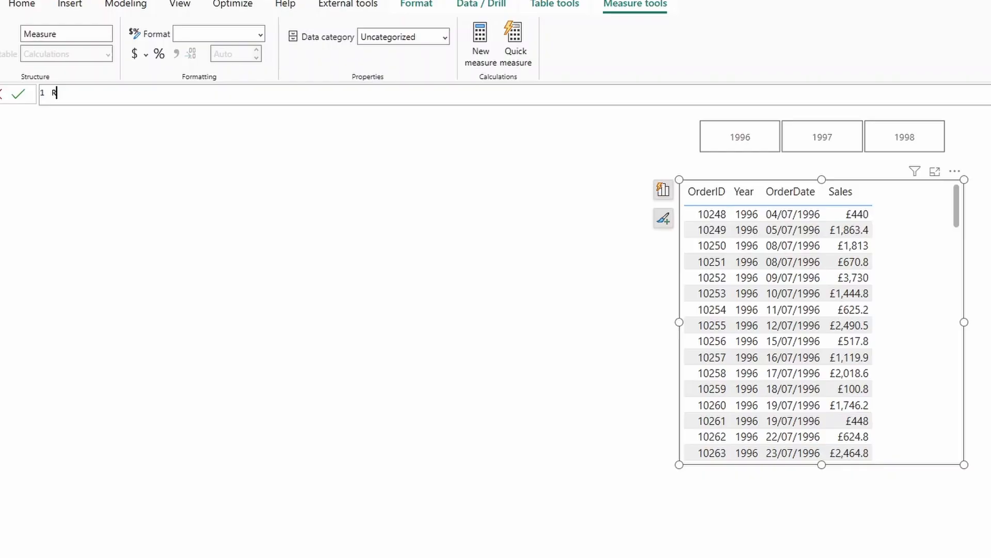
- Write the measure Rank = RANKX(ALLSELECTED(Orders), [Sales]) in the formula bar
{"action": "type", "text": "a"}
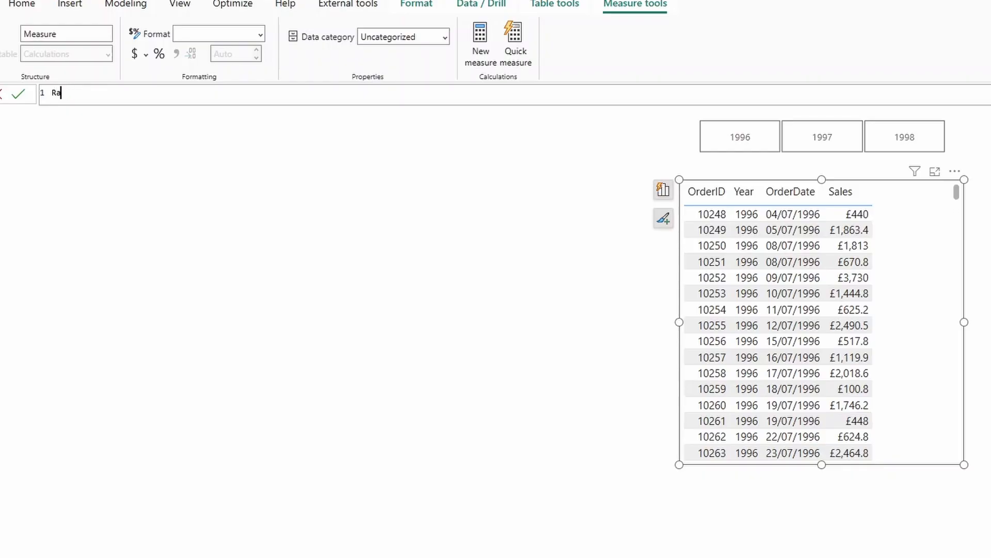
{"action": "type", "text": "nk = RANKX("}
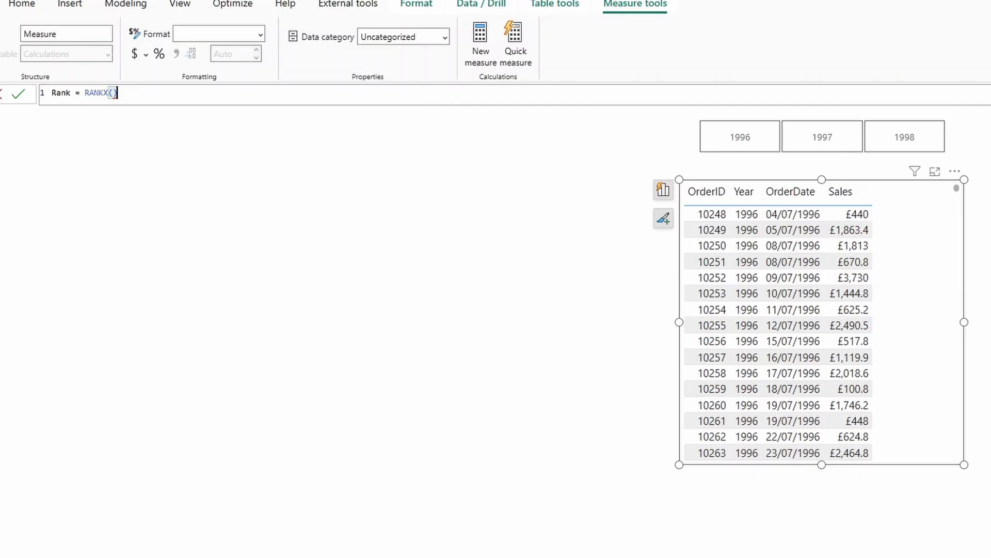
{"action": "key", "text": "enter"}
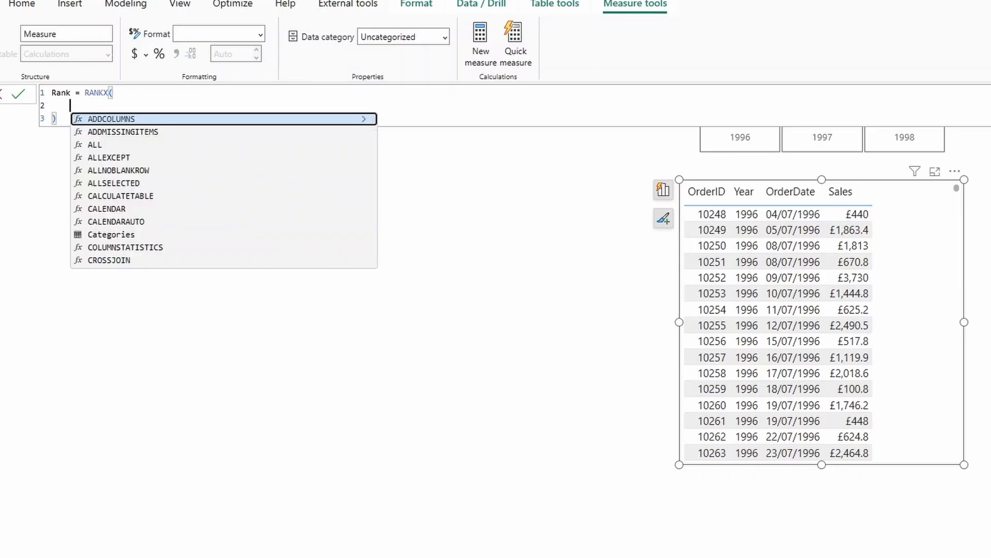
{"action": "type", "text": "A"}
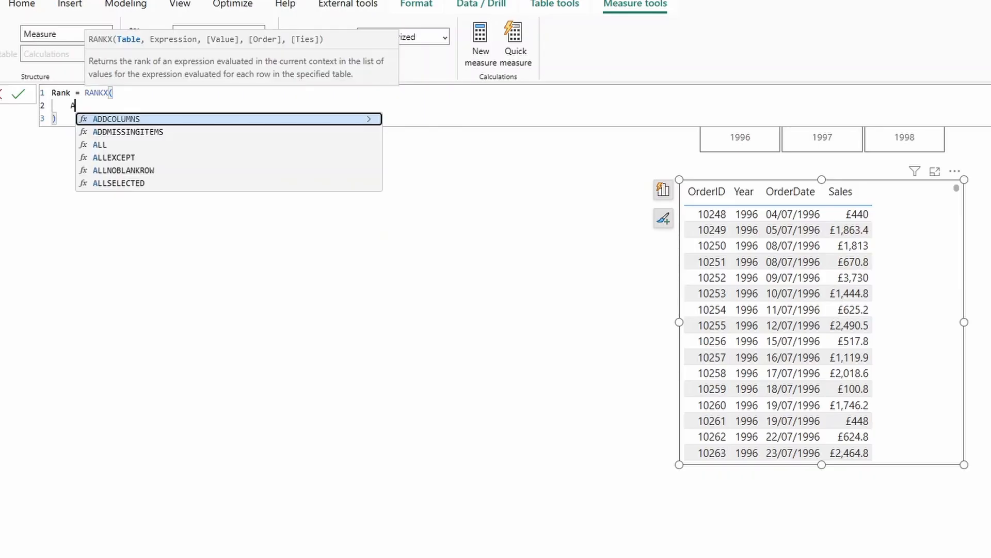
{"action": "type", "text": "LLSELECTED("}
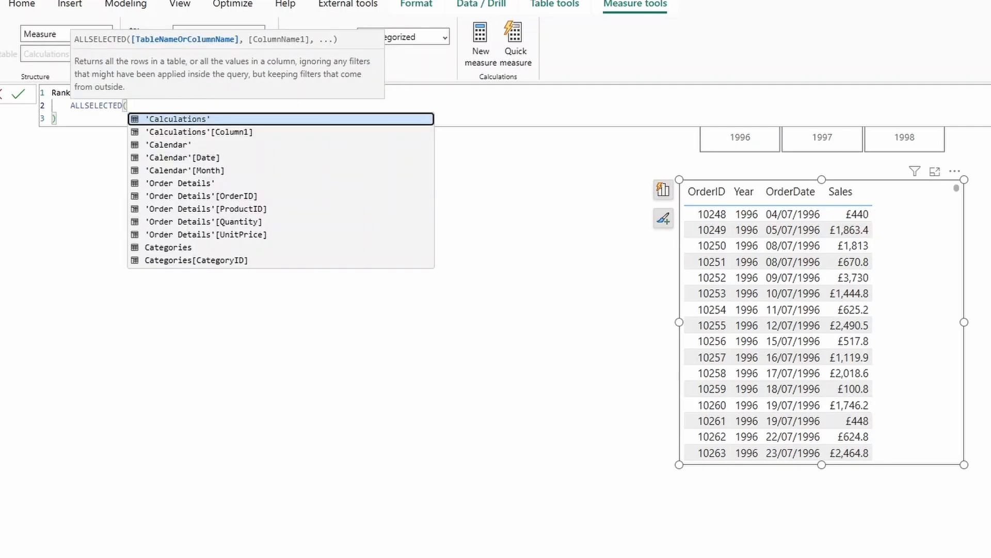
{"action": "type", "text": "Orders"}
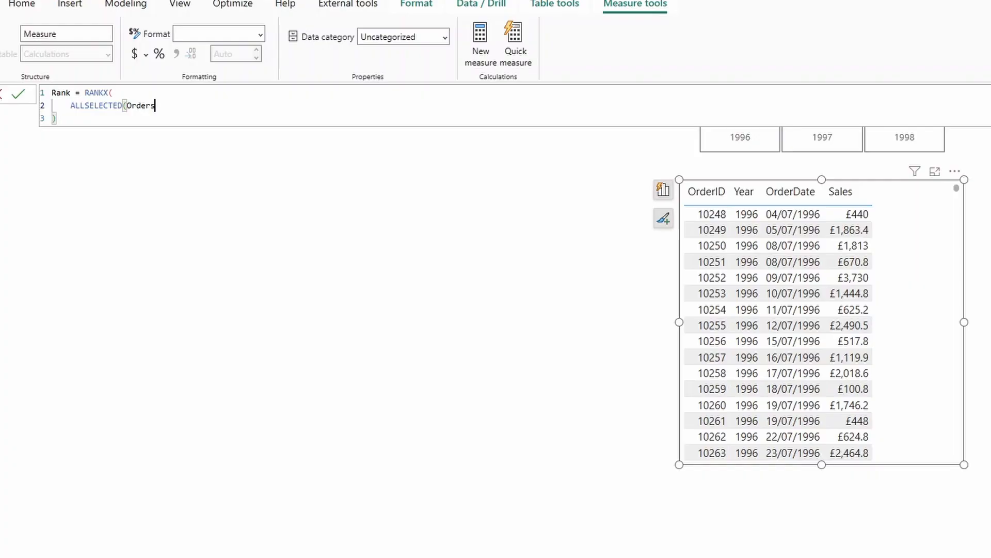
{"action": "type", "text": ")"}
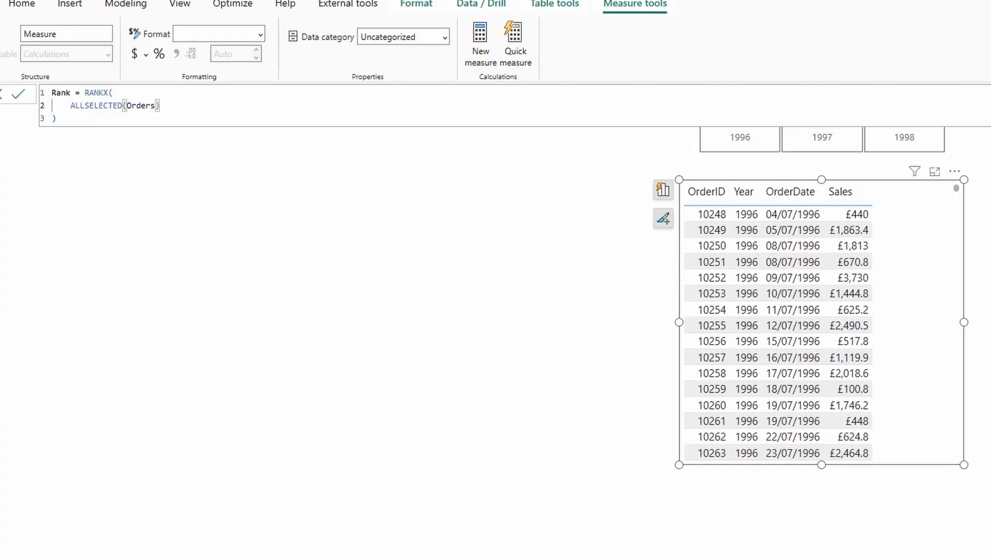
{"action": "key", "text": "Return"}
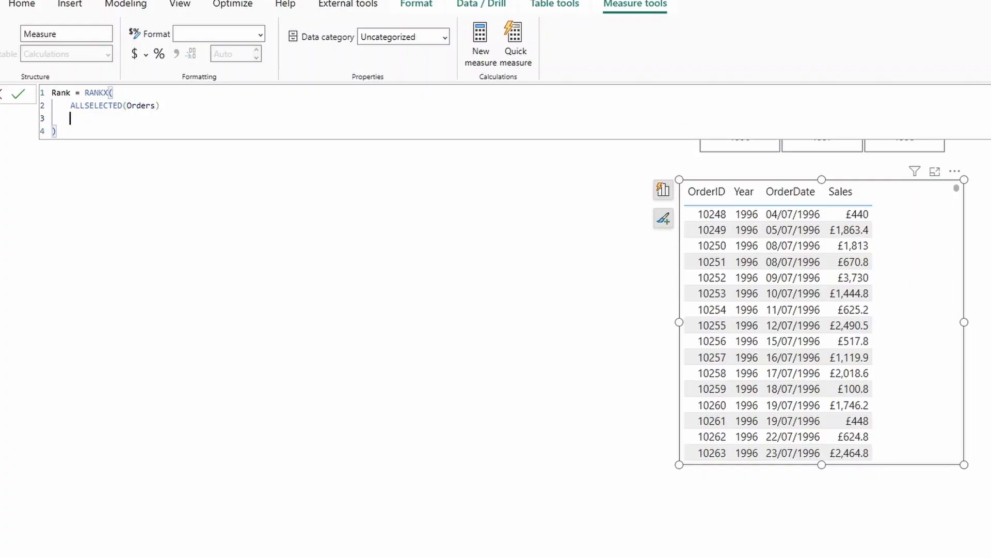
{"action": "type", "text": ", Sales]"}
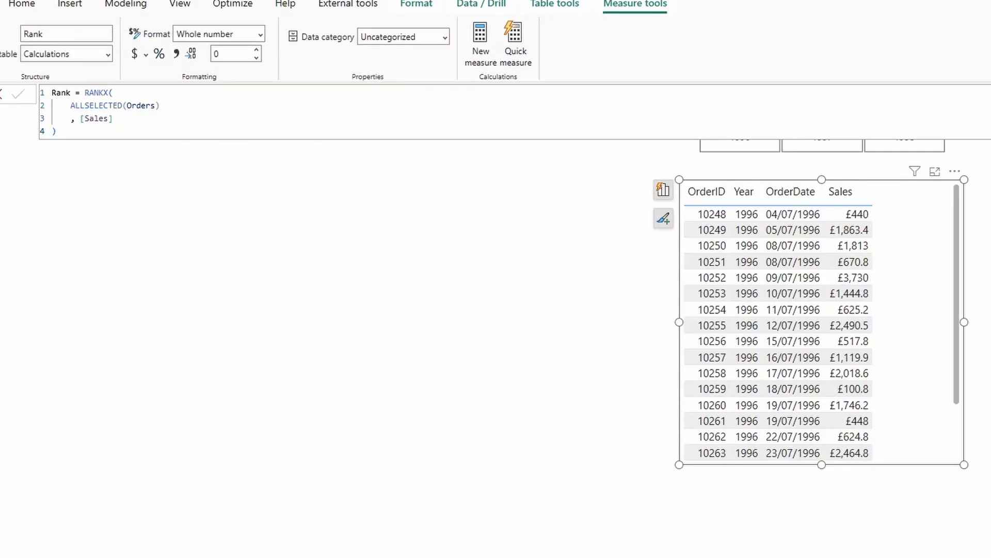
{"action": "mouse_move", "coordinate": [651, 238]}
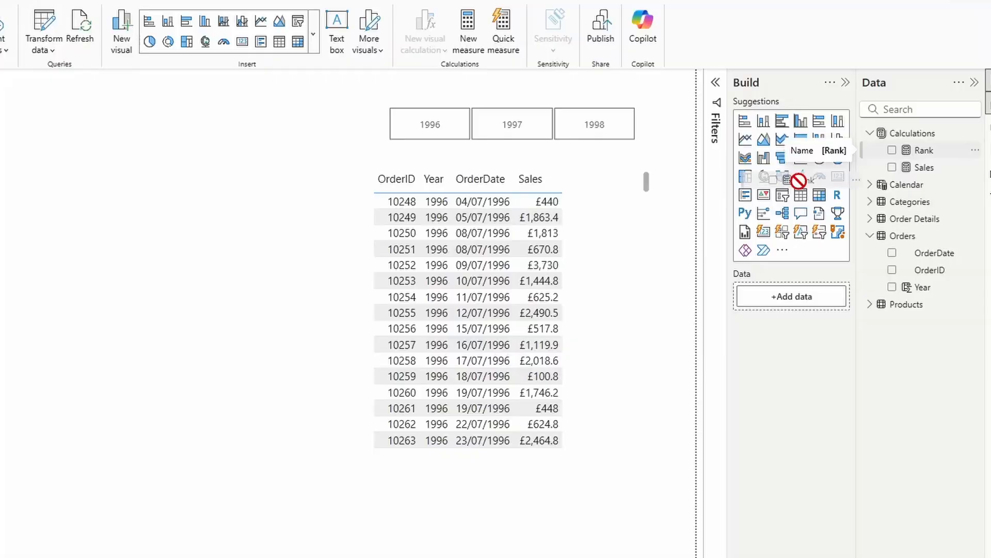
- Add Rank to the orders table and sort it ascending so rank 1 is first
{"action": "left_click", "coordinate": [892, 149]}
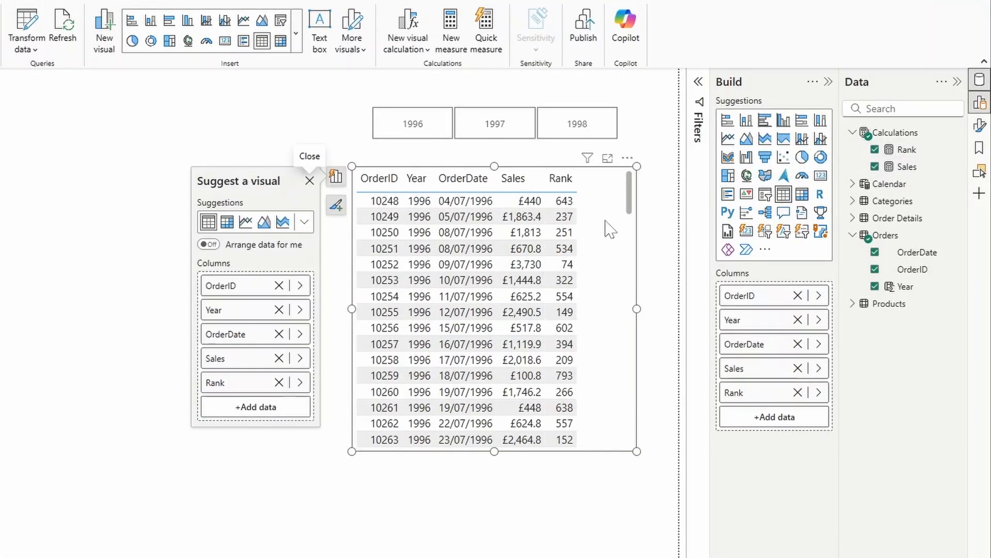
{"action": "mouse_move", "coordinate": [572, 190]}
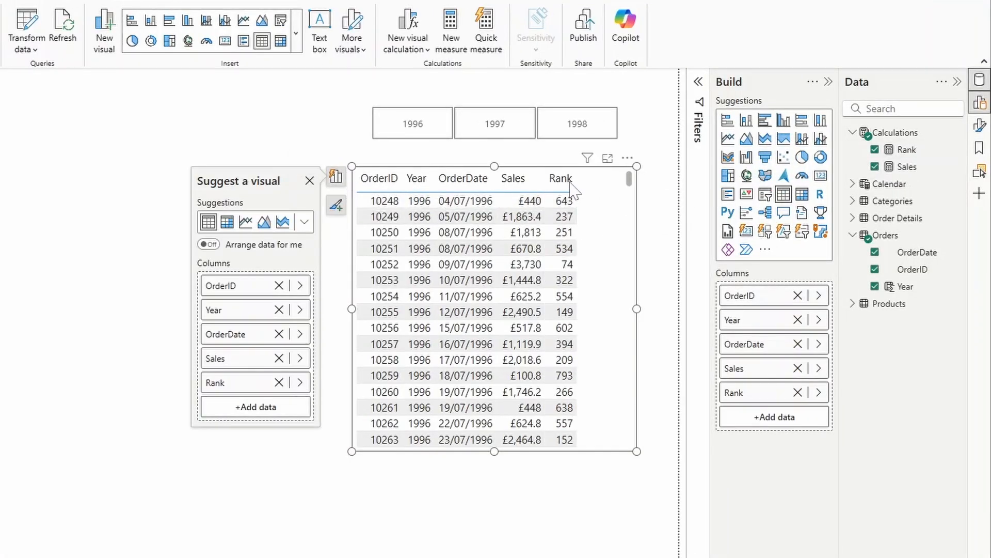
{"action": "left_click", "coordinate": [554, 178]}
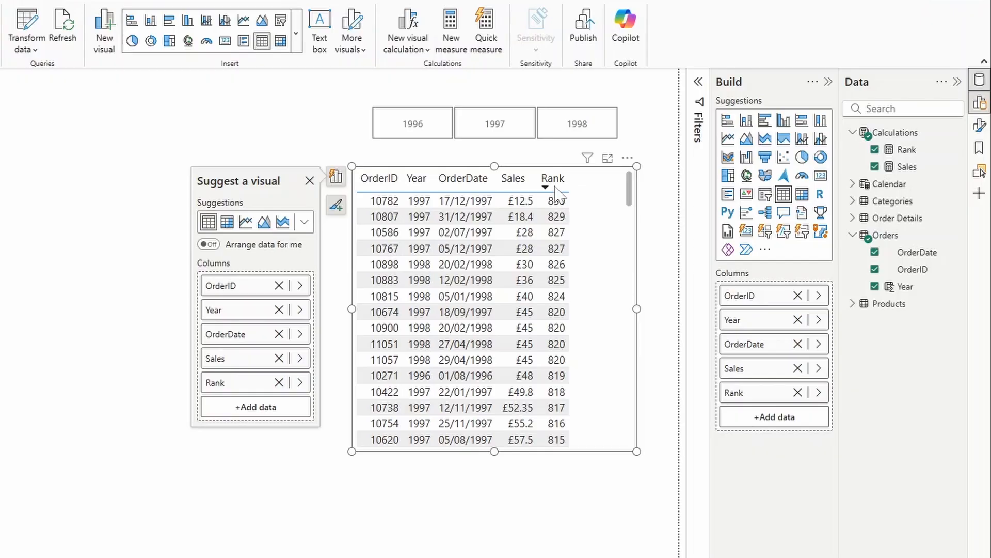
{"action": "left_click", "coordinate": [553, 178]}
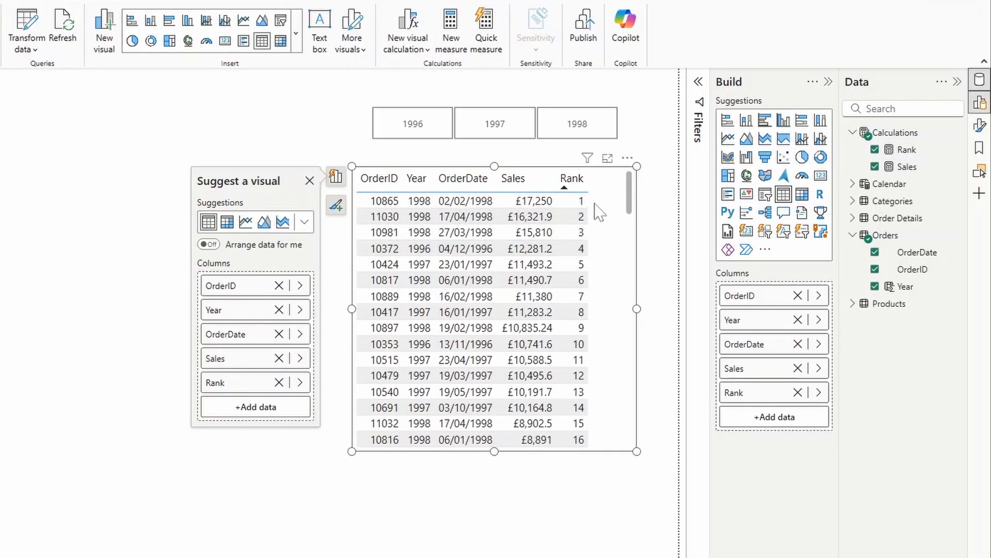
{"action": "mouse_move", "coordinate": [618, 242]}
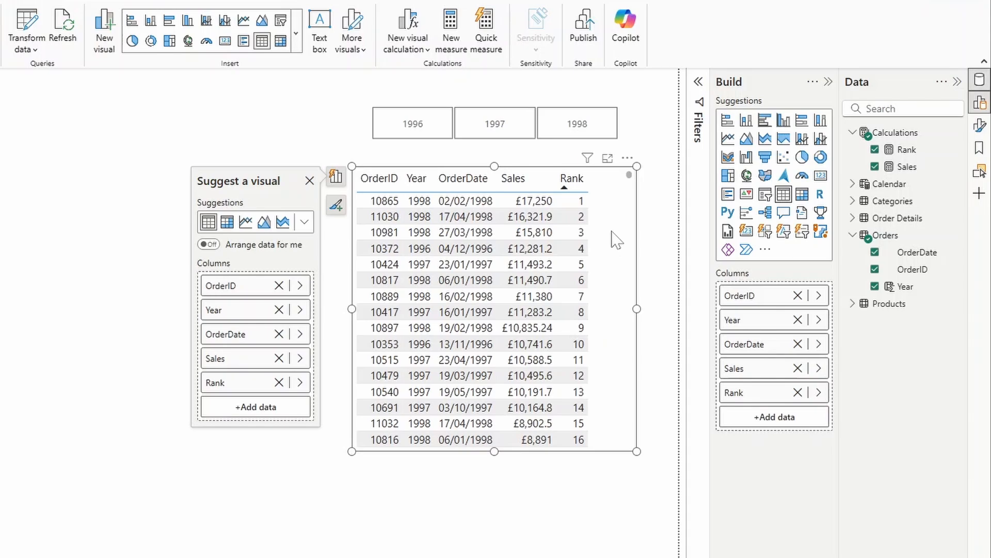
{"action": "mouse_move", "coordinate": [221, 120]}
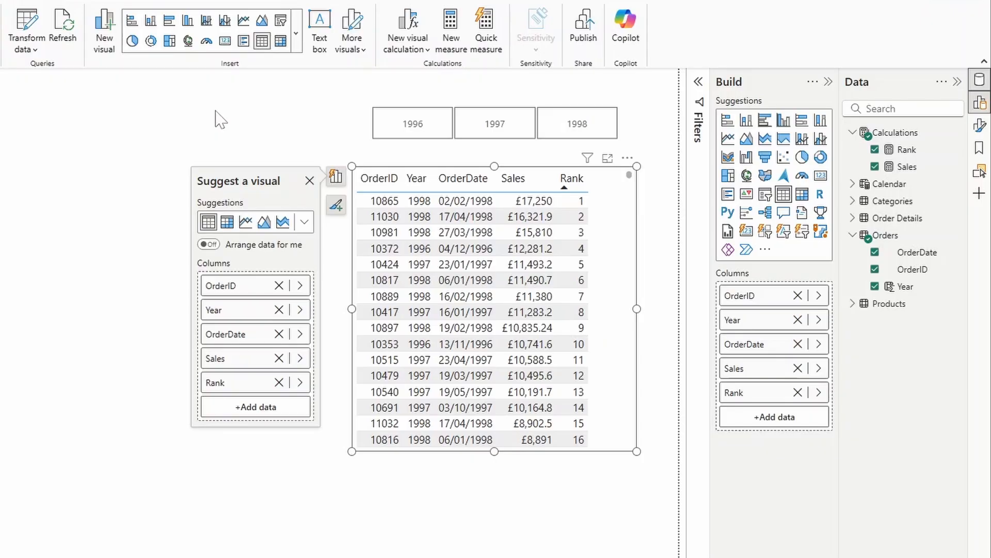
{"action": "mouse_move", "coordinate": [215, 119]}
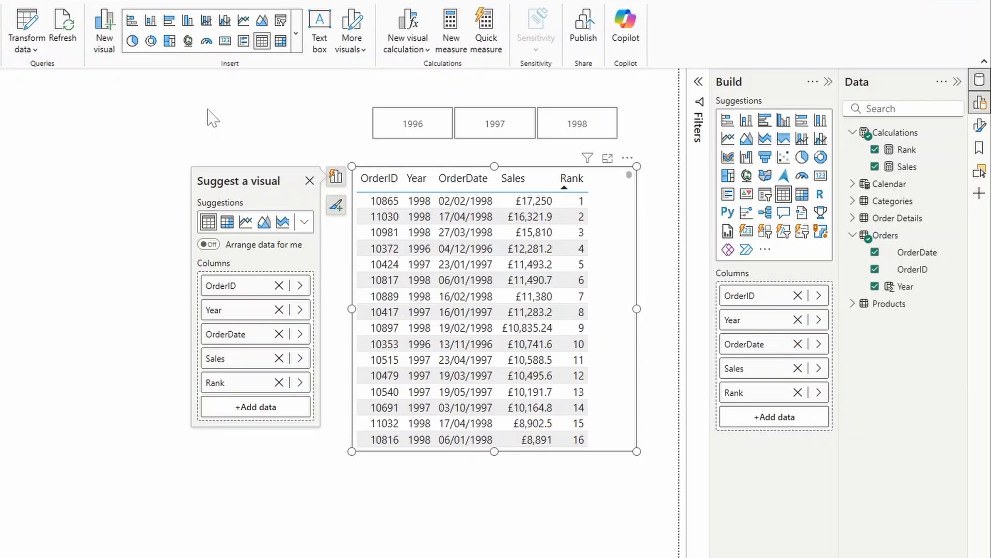
{"action": "left_click", "coordinate": [141, 11]}
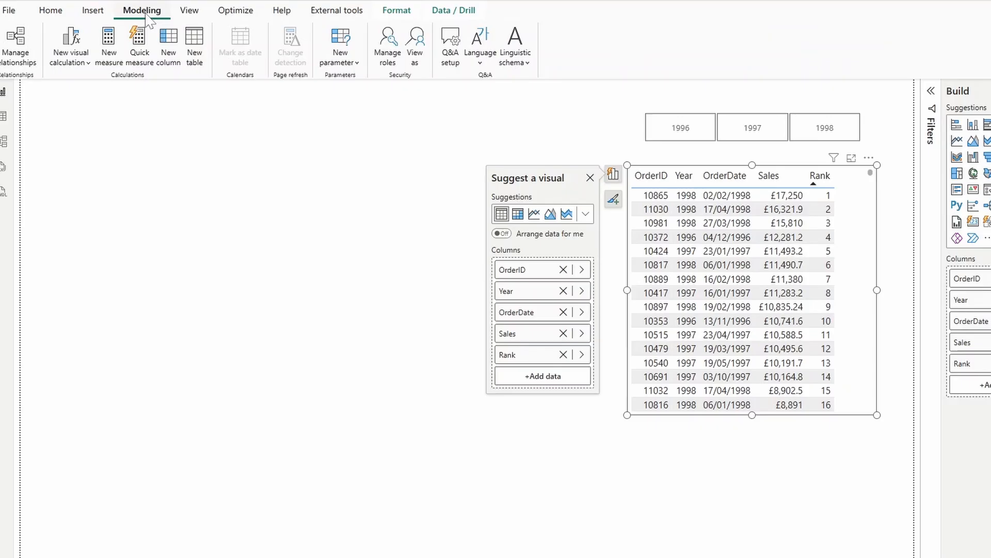
- Create a numeric range parameter Paging from 1 to 50 with its slicer added to the page
{"action": "left_click", "coordinate": [340, 45]}
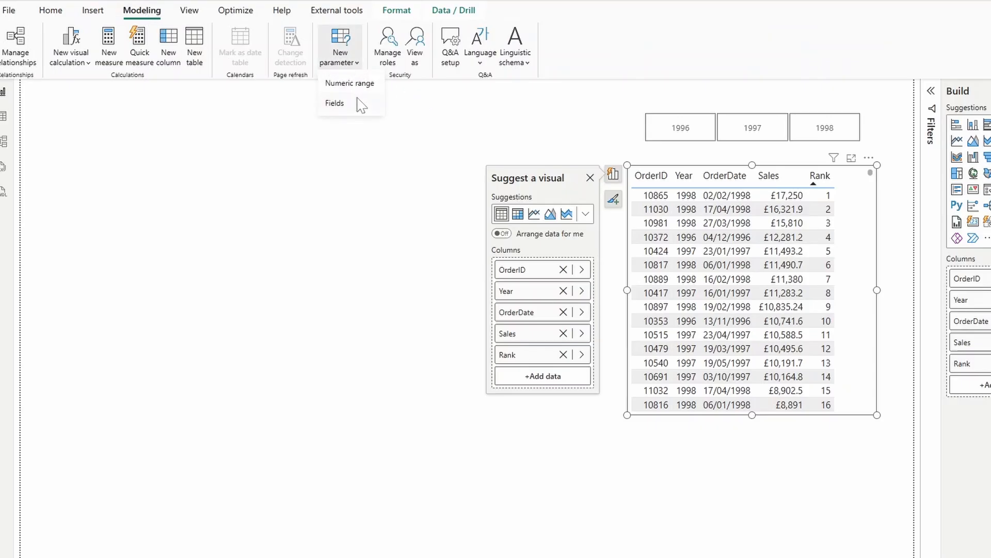
{"action": "left_click", "coordinate": [349, 83]}
{"action": "type", "text": "P"}
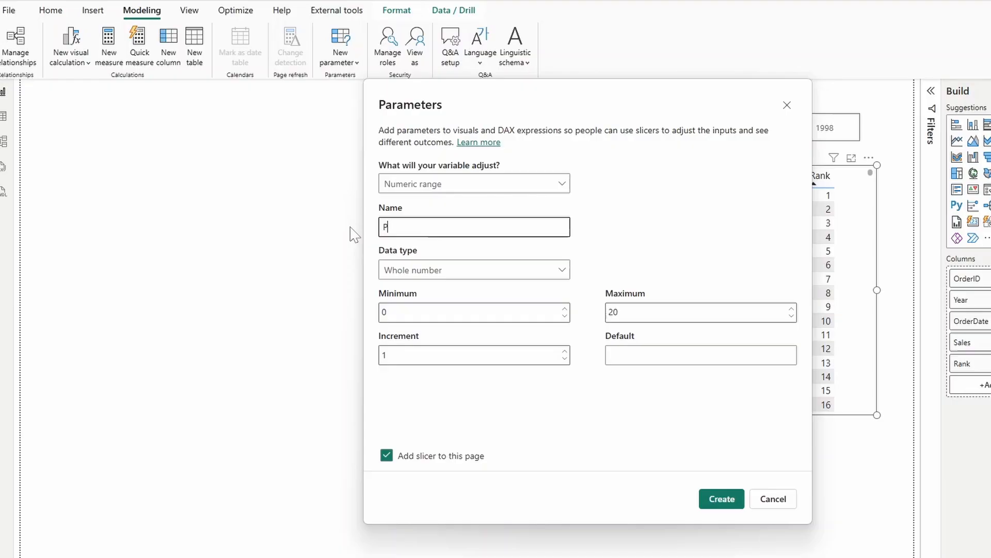
{"action": "type", "text": "aging"}
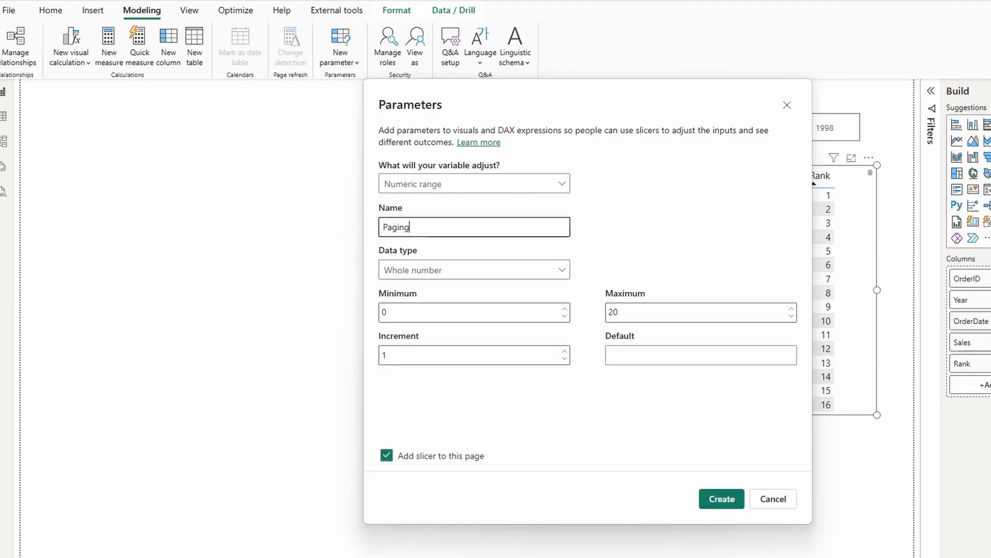
{"action": "left_click", "coordinate": [474, 312]}
{"action": "type", "text": "1"}
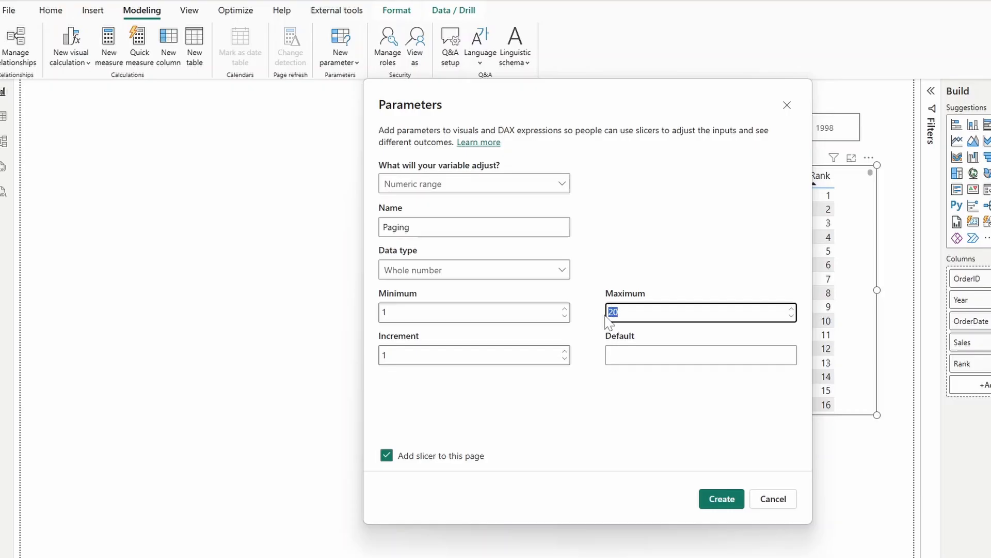
{"action": "type", "text": "50"}
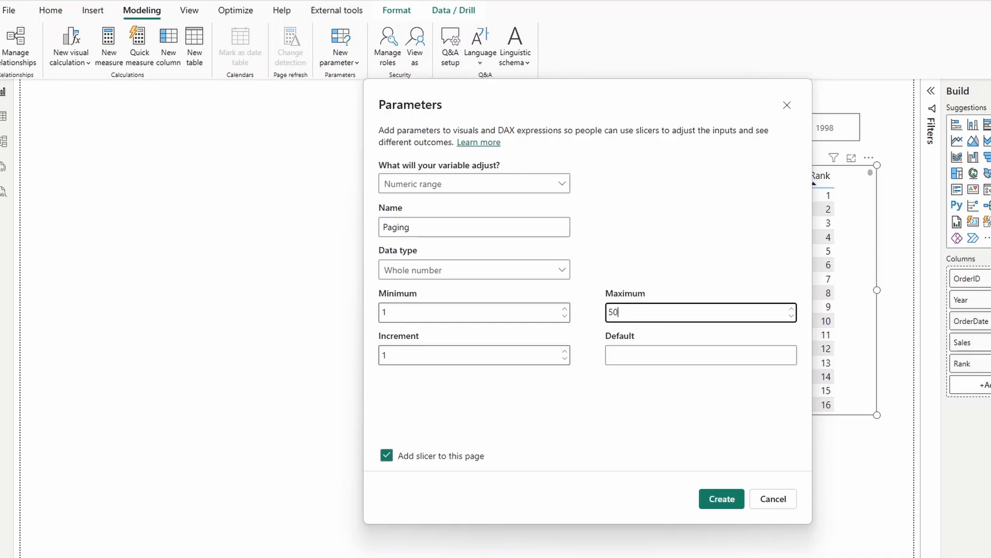
{"action": "mouse_move", "coordinate": [623, 255]}
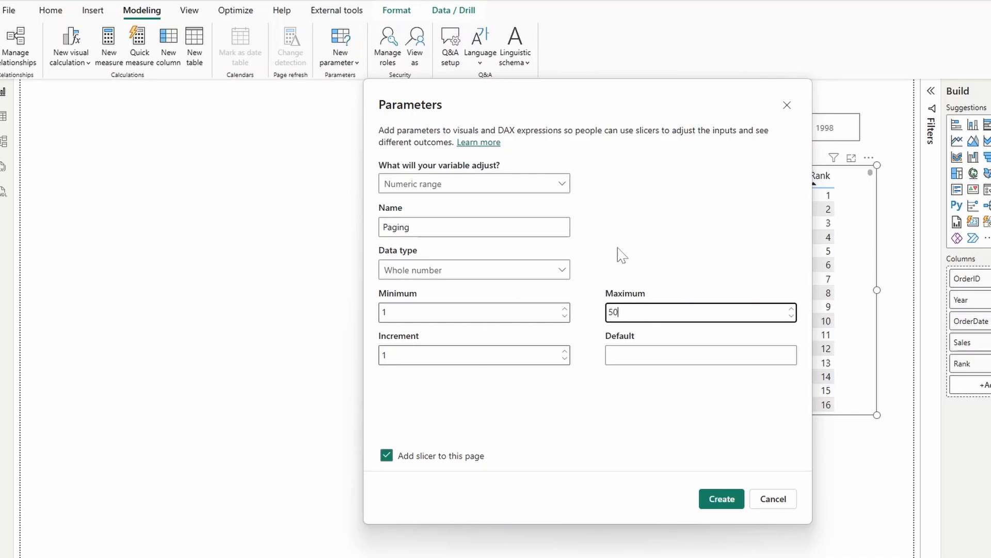
{"action": "left_click", "coordinate": [722, 498]}
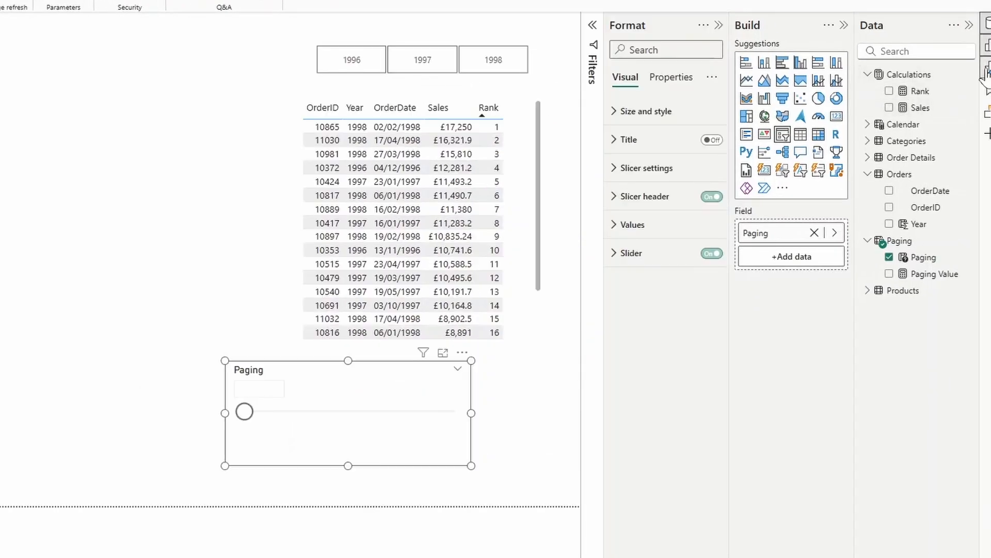
- Style the Paging slicer as a single row of tiles with its header hidden
{"action": "left_click", "coordinate": [645, 168]}
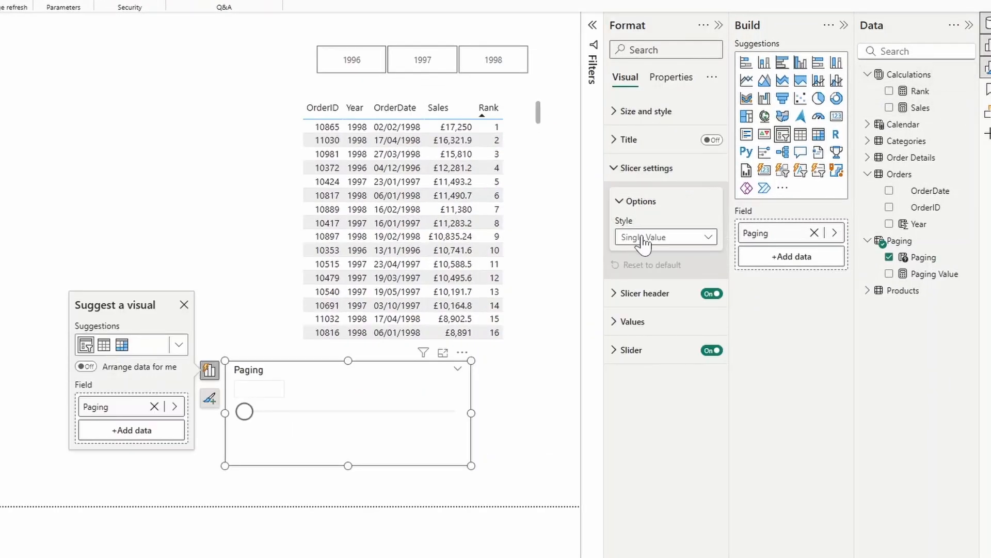
{"action": "left_click", "coordinate": [664, 238]}
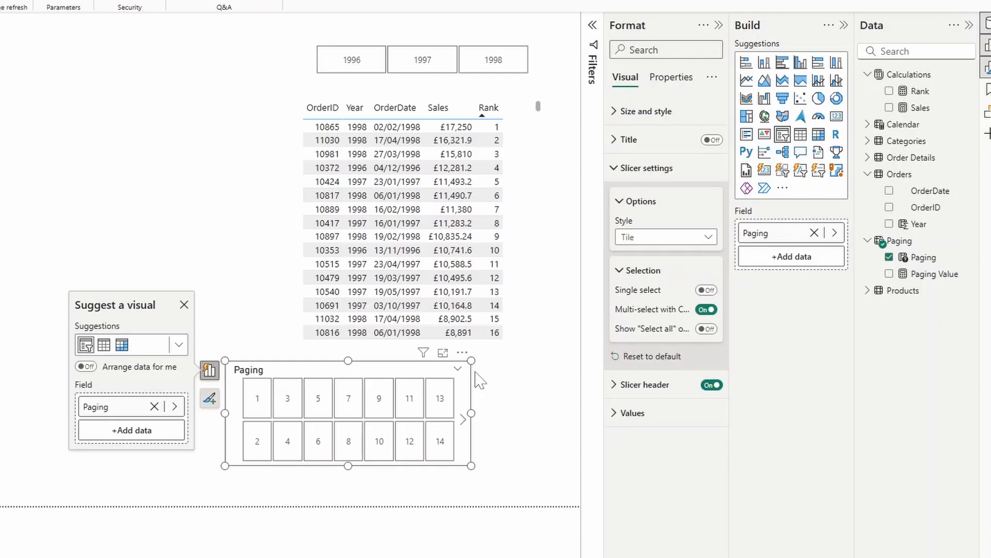
{"action": "left_click", "coordinate": [184, 304]}
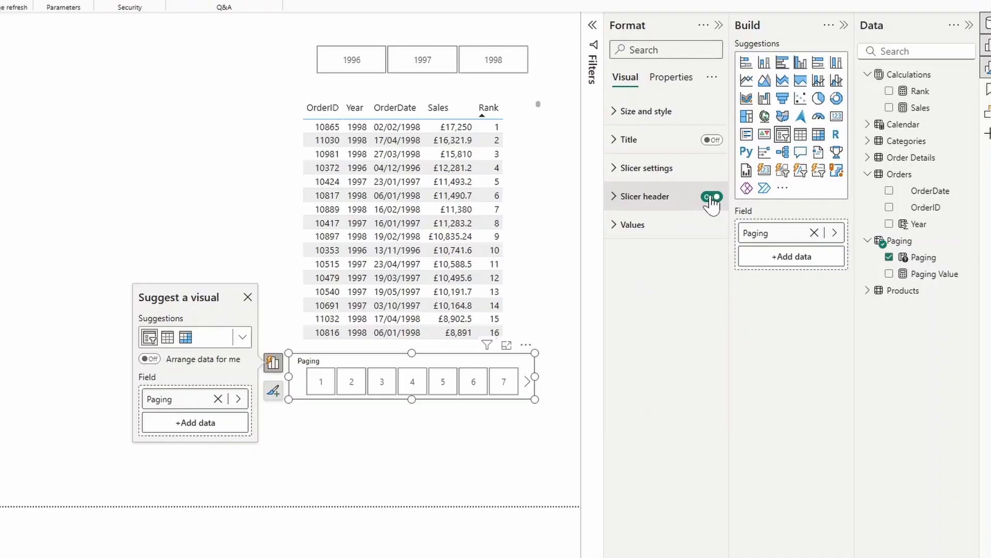
{"action": "left_click", "coordinate": [712, 196]}
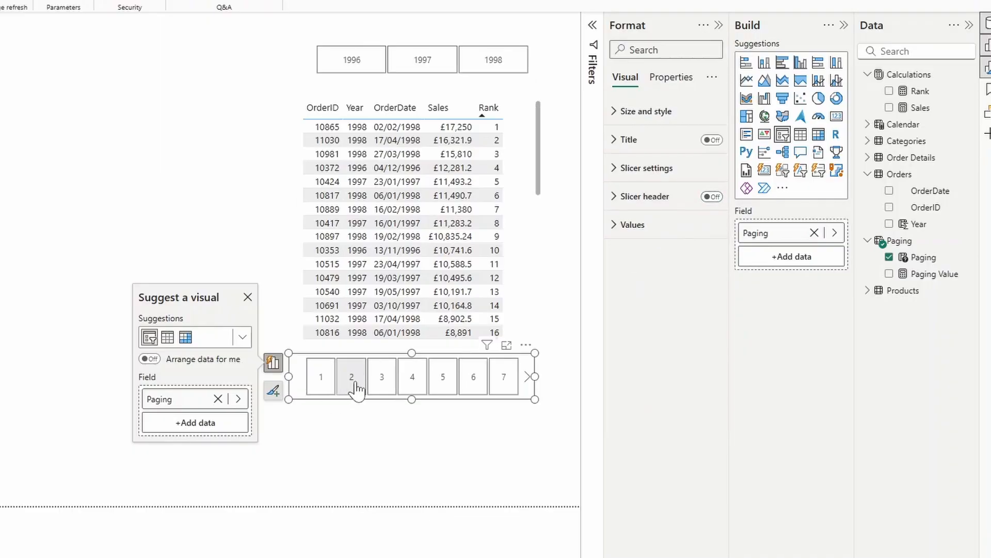
- Try selecting page tiles 4 and another page, then select the orders table
{"action": "left_click", "coordinate": [412, 376]}
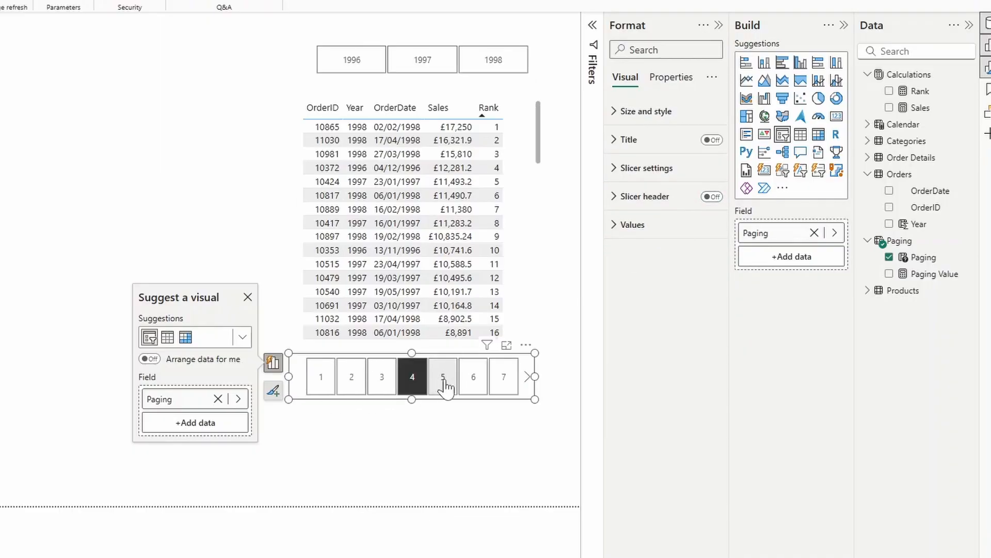
{"action": "left_click", "coordinate": [503, 376]}
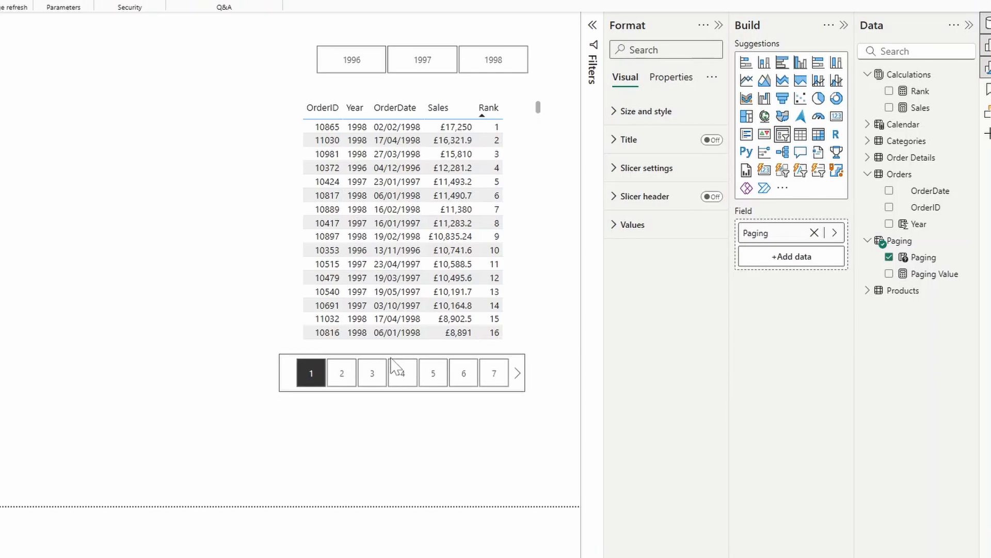
{"action": "left_click", "coordinate": [401, 372]}
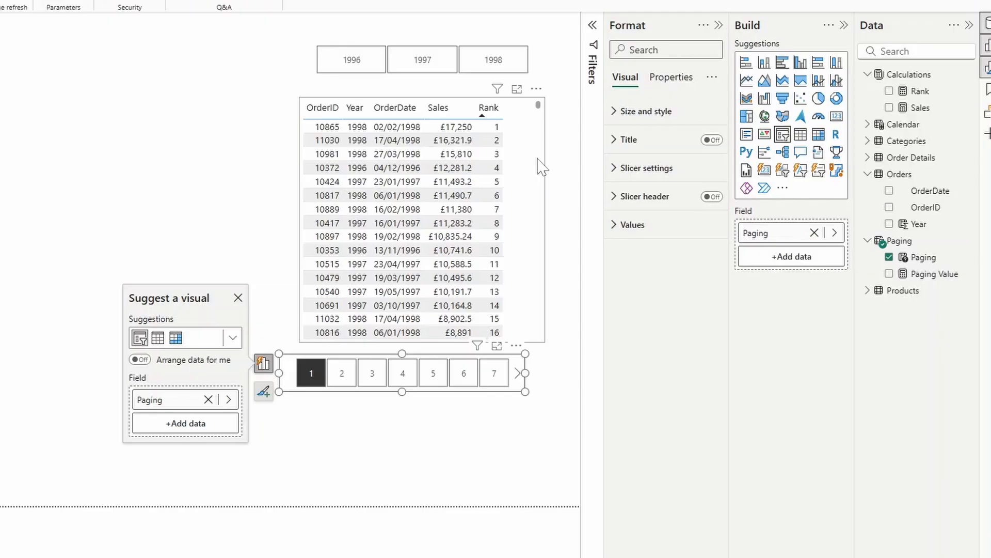
{"action": "mouse_move", "coordinate": [519, 318]}
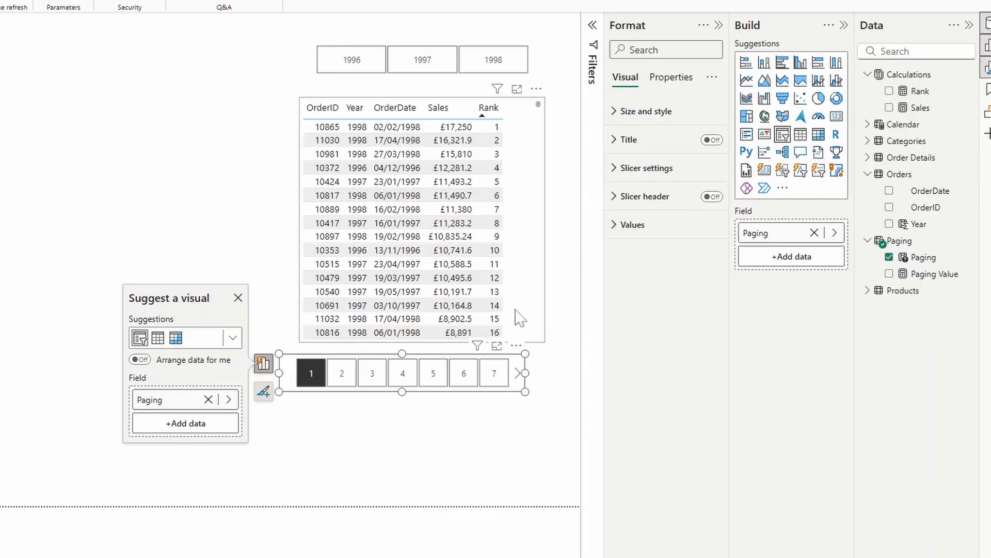
{"action": "mouse_move", "coordinate": [379, 125]}
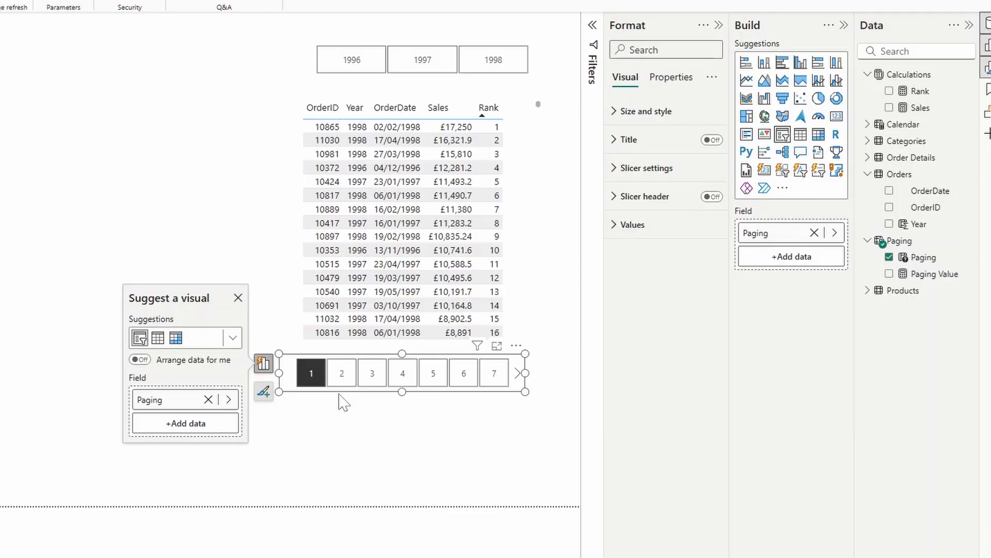
{"action": "mouse_move", "coordinate": [906, 91]}
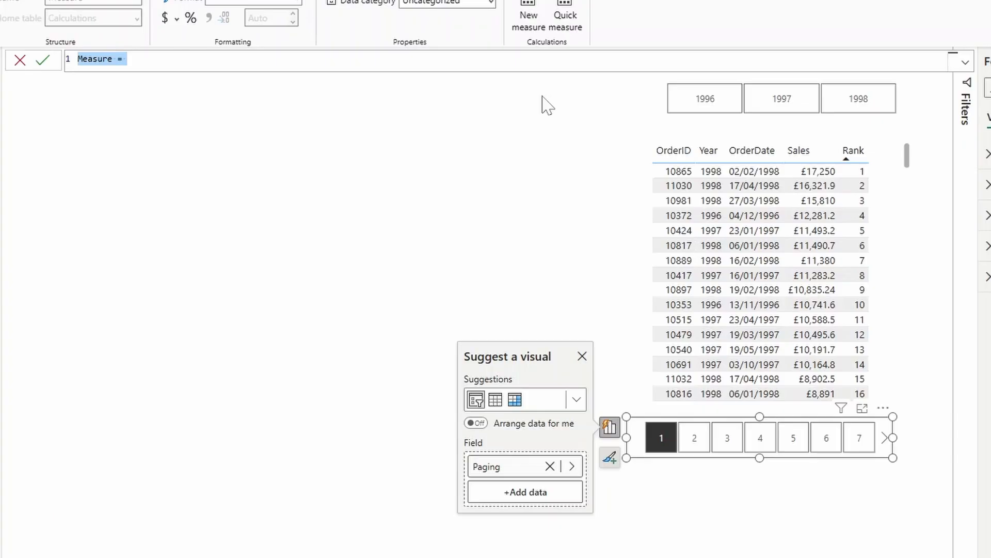
- Start the Item Filter measure with VAR _page from Paging Value and VAR _start
{"action": "type", "text": "Item Filters"}
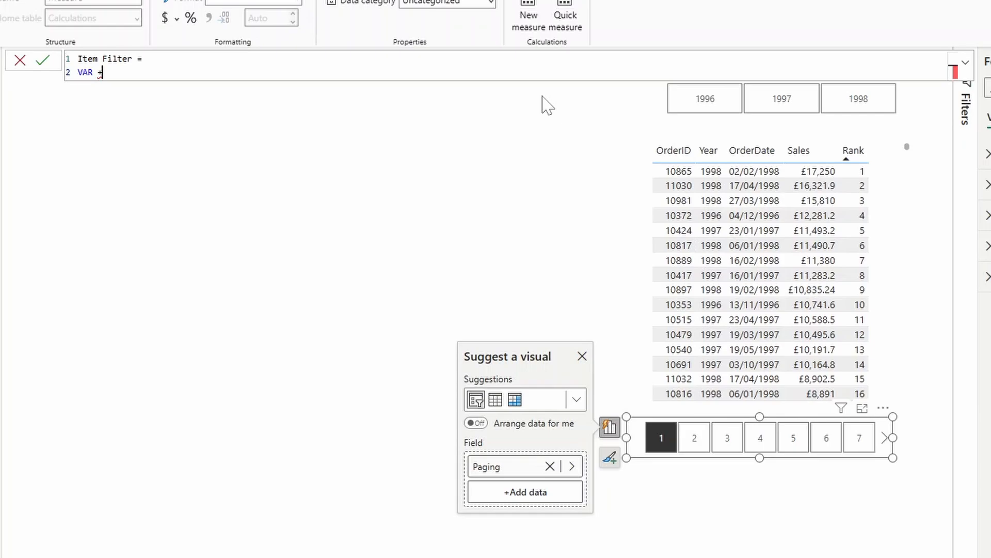
{"action": "type", "text": "_page = Paging[Paging Value"}
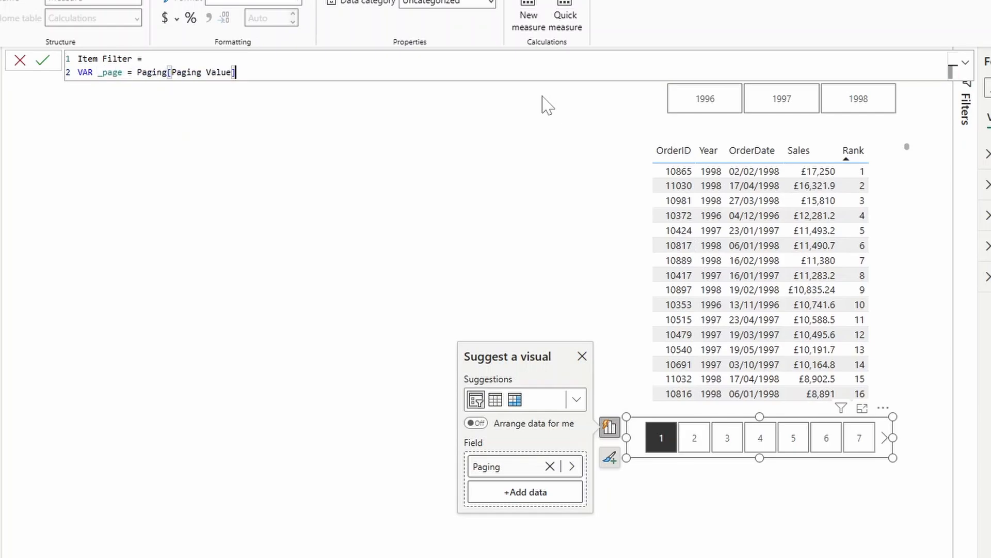
{"action": "type", "text": "VAR"}
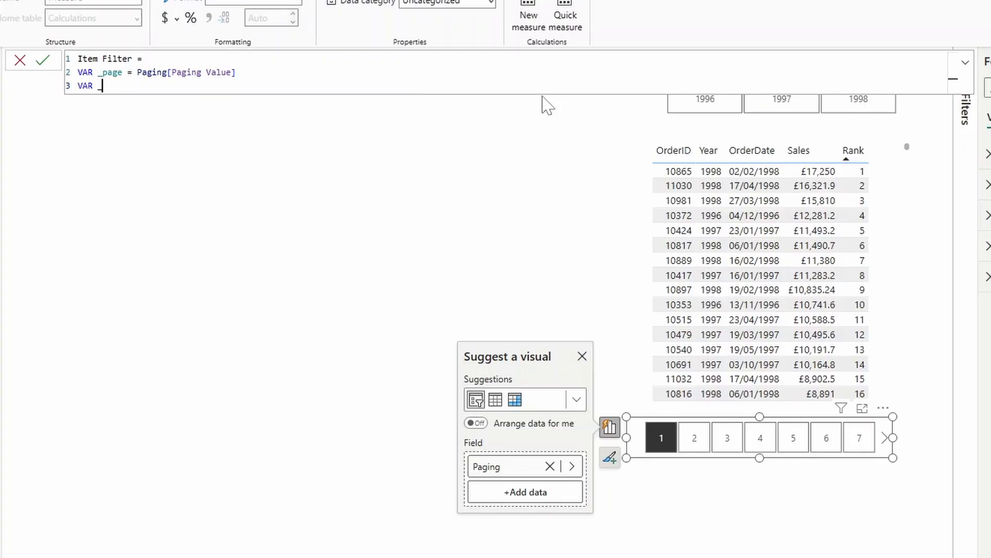
{"action": "type", "text": "_start ="}
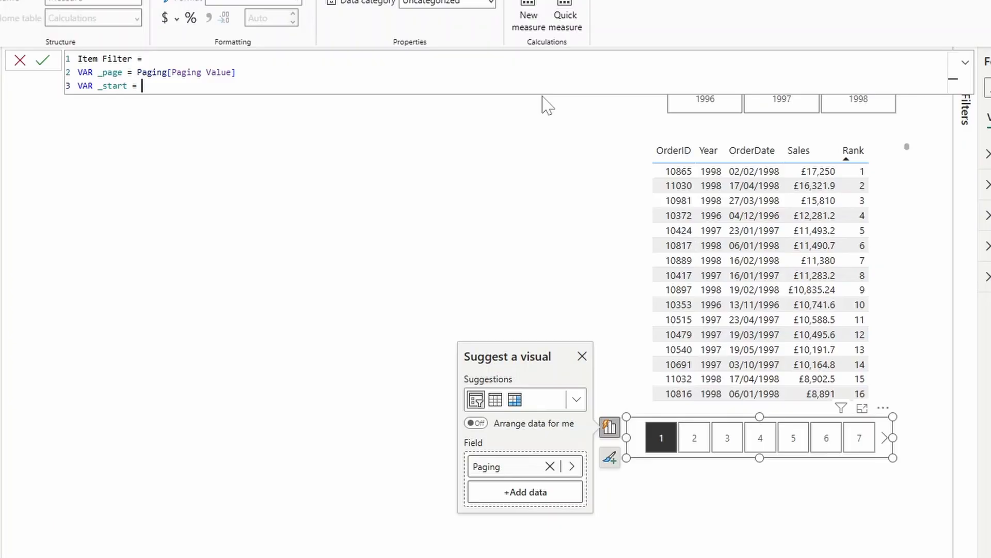
- Define _start = (_page - 1) * 20 + 1 and RETURN _start
{"action": "type", "text": "(_page - 1"}
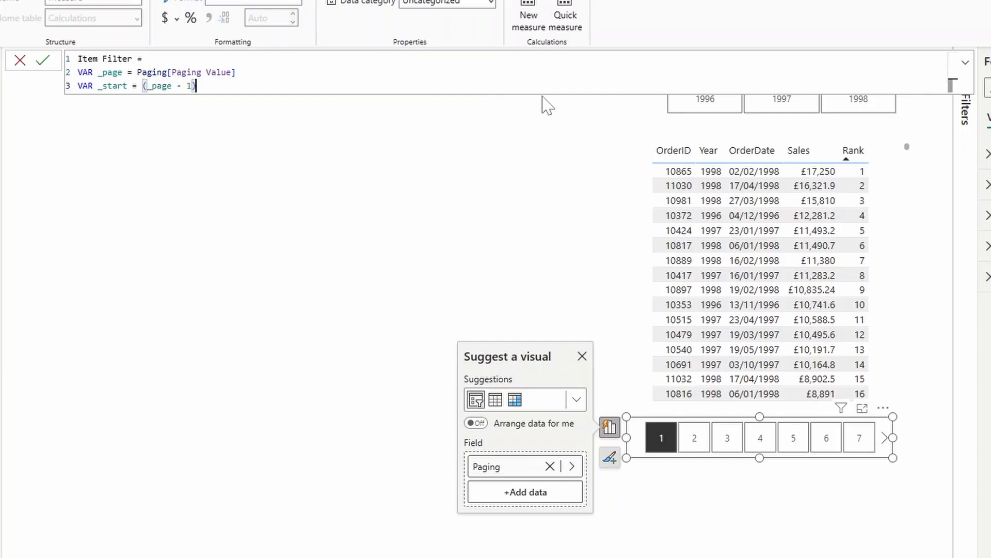
{"action": "type", "text": "* 20"}
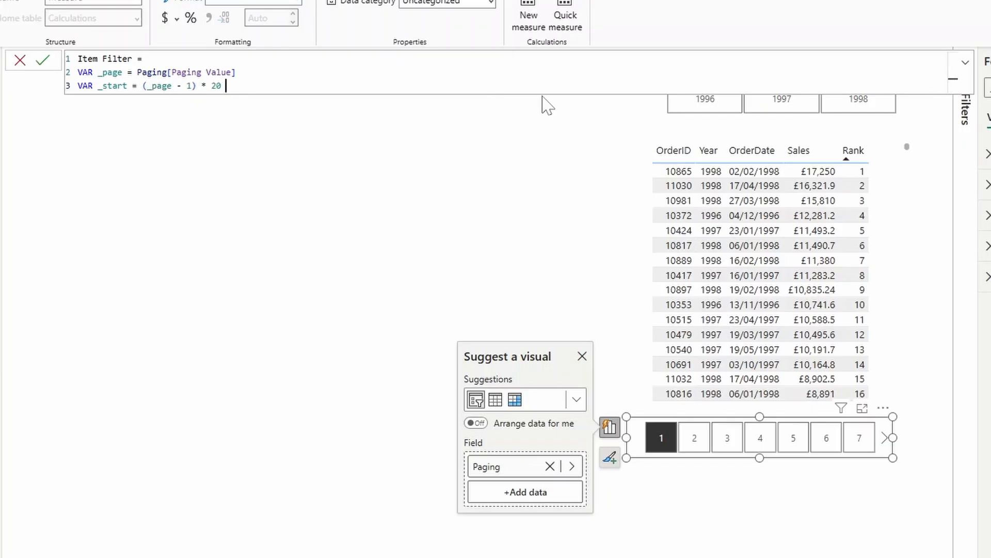
{"action": "type", "text": "+ 1"}
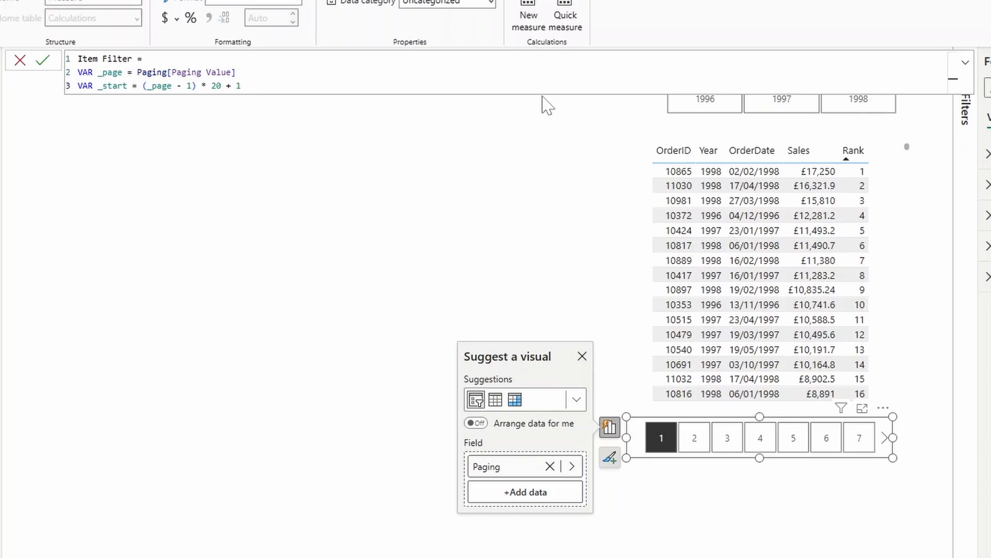
{"action": "type", "text": "RETURN"}
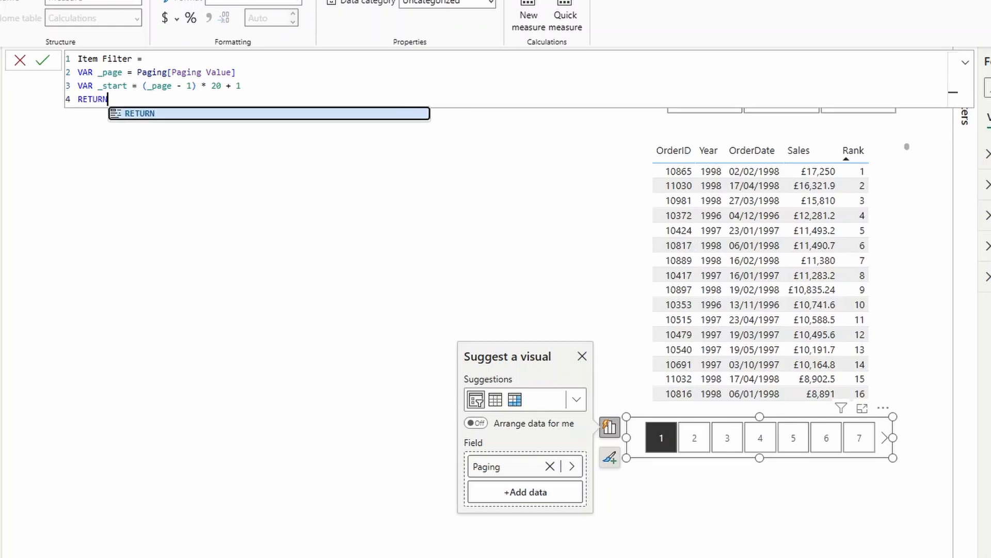
{"action": "type", "text": "_start"}
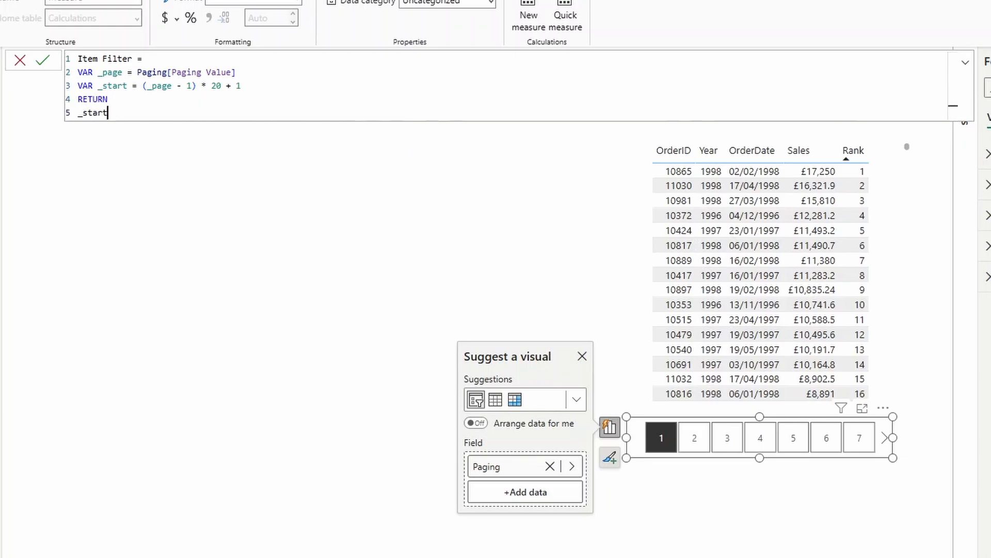
- Commit Item Filter, choose page 2 and scroll the table to see it read 21
{"action": "left_click", "coordinate": [43, 59]}
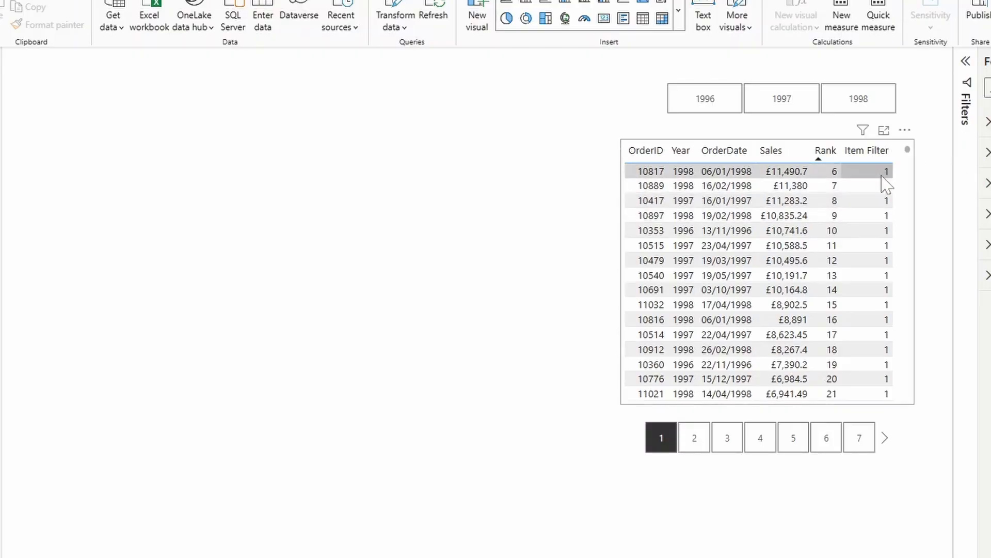
{"action": "mouse_move", "coordinate": [883, 230]}
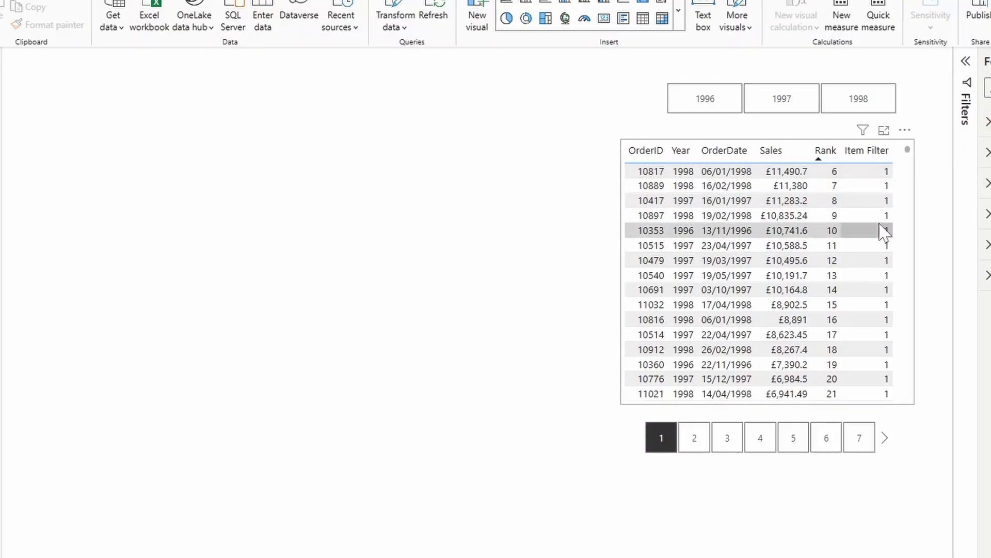
{"action": "left_click", "coordinate": [694, 437]}
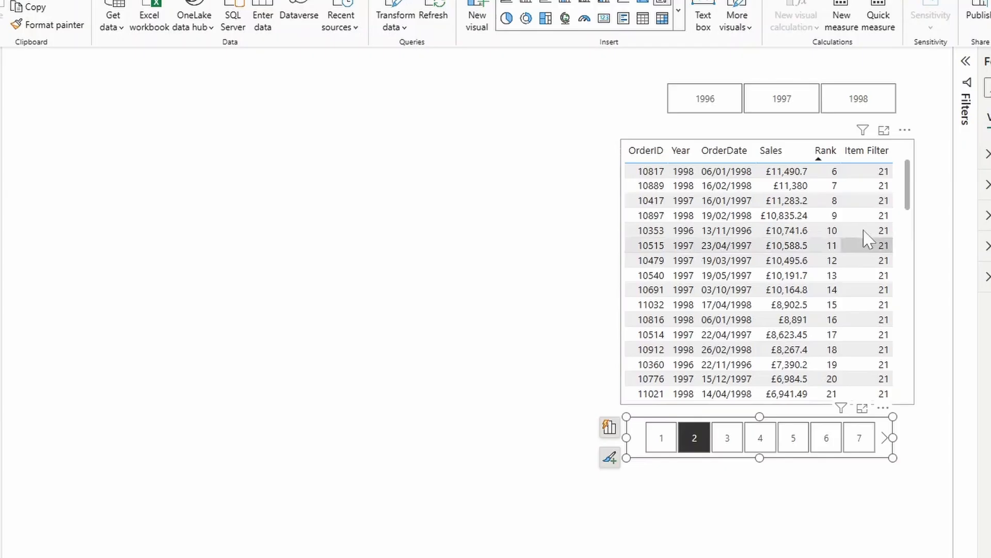
{"action": "mouse_move", "coordinate": [897, 218]}
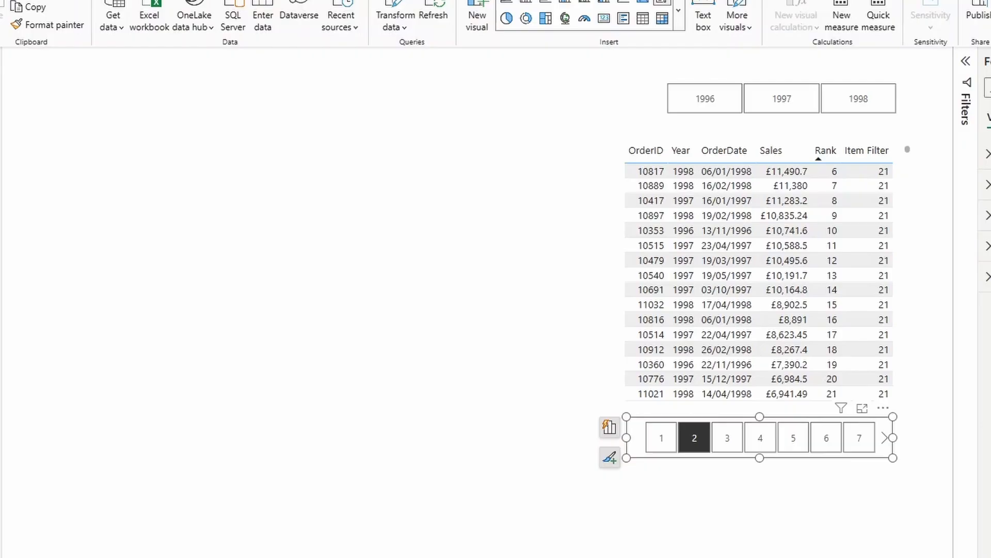
{"action": "scroll", "scroll_direction": "down", "scroll_amount": 3}
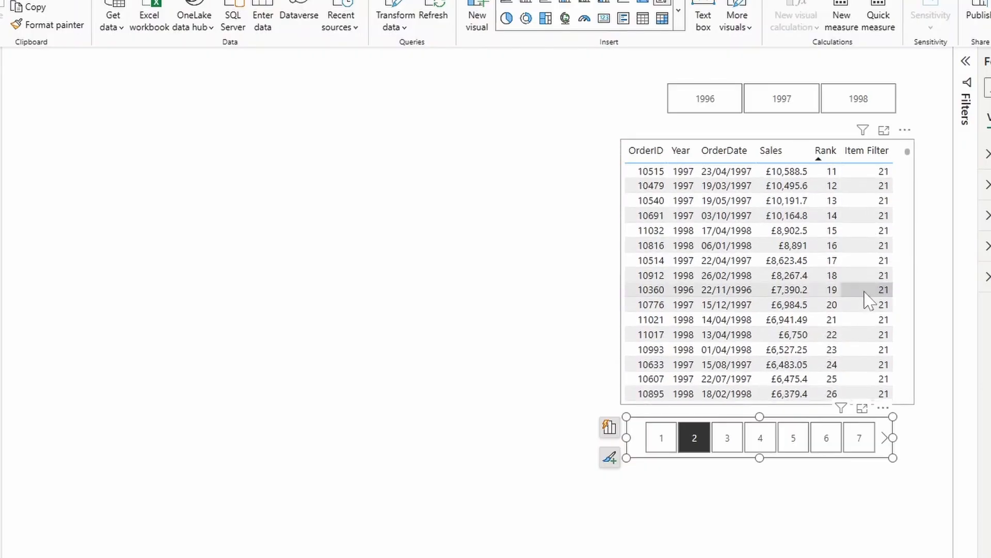
{"action": "scroll", "scroll_direction": "down", "scroll_amount": 3}
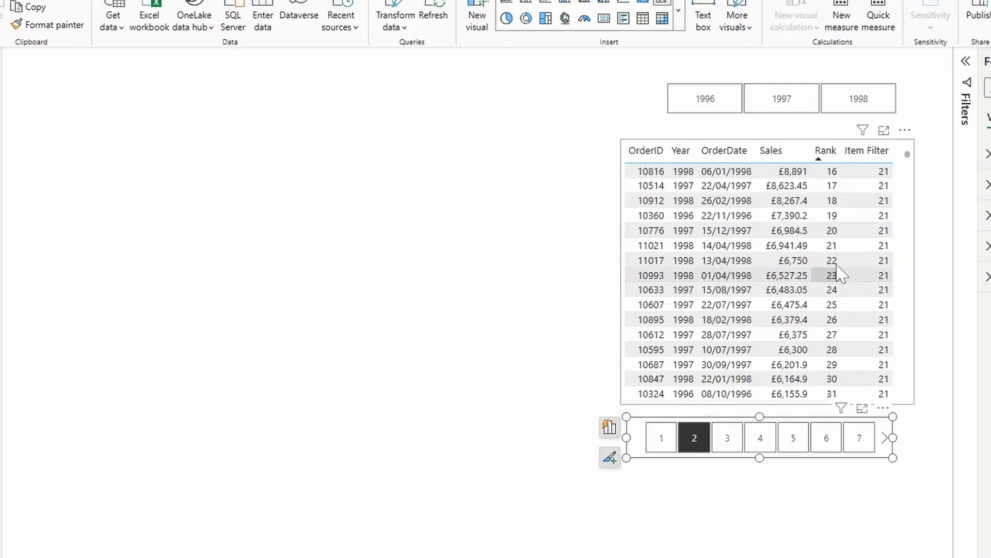
{"action": "scroll", "scroll_direction": "down", "scroll_amount": 3}
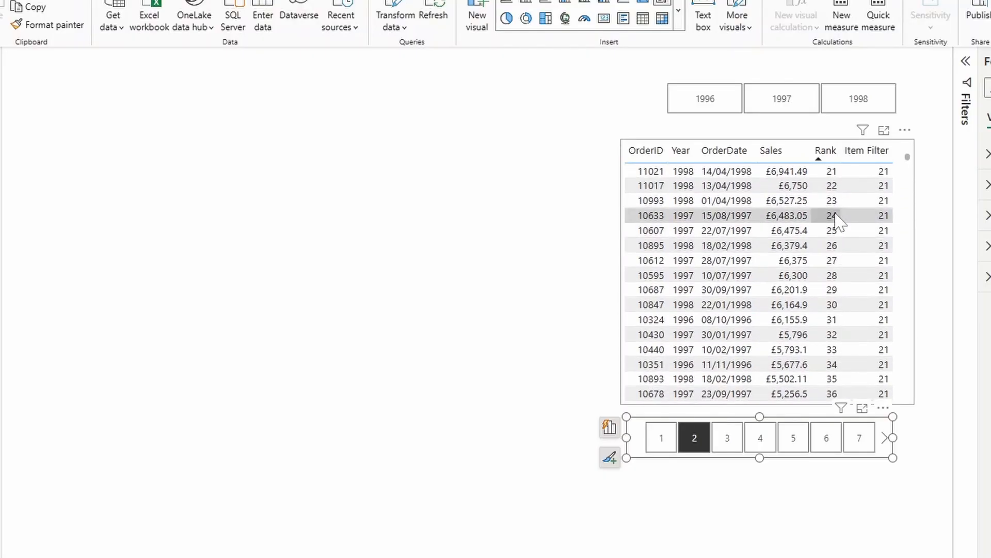
{"action": "scroll", "scroll_direction": "down", "scroll_amount": 3}
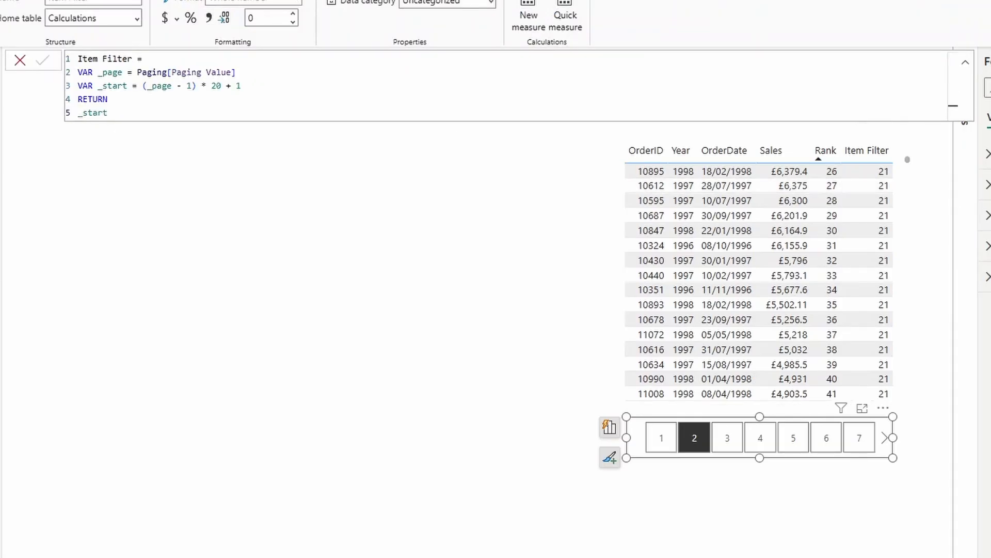
- Reopen Item Filter and add VAR _end = _page * 20
{"action": "double_click", "coordinate": [215, 86]}
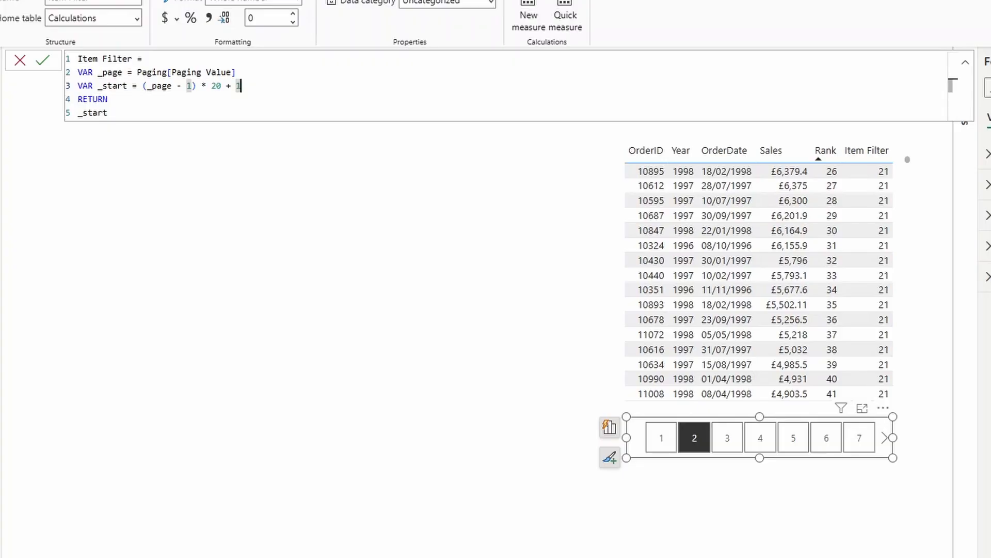
{"action": "key", "text": "Return"}
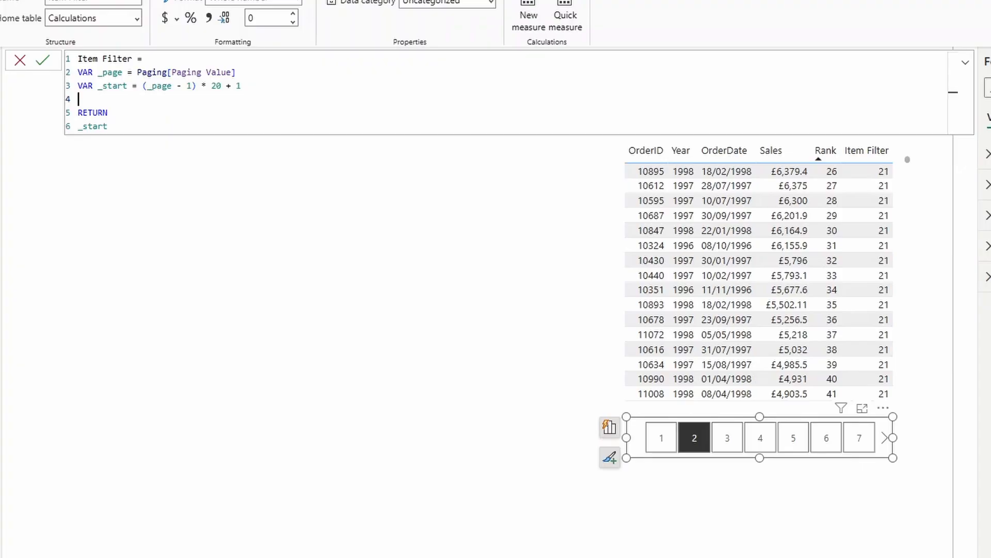
{"action": "type", "text": "VAR _end"}
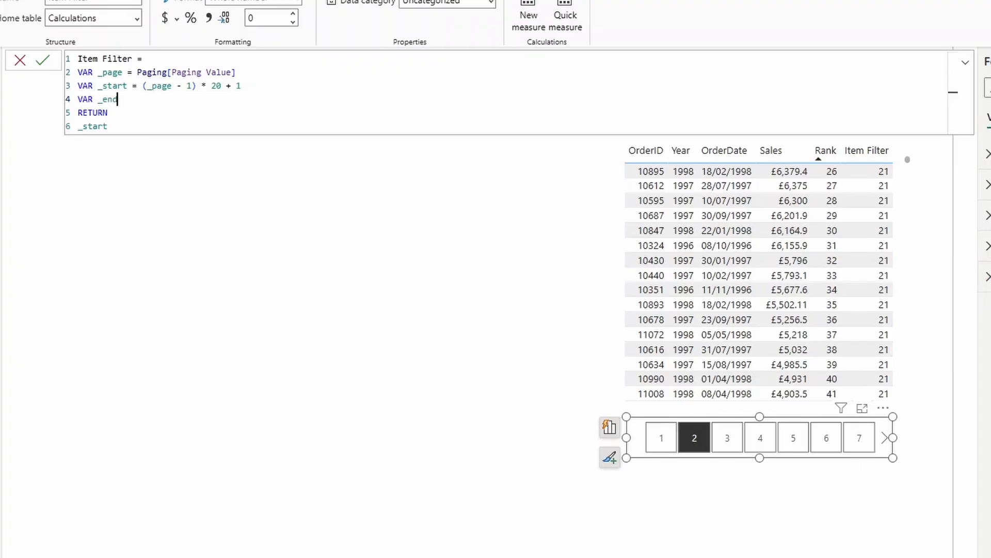
{"action": "mouse_move", "coordinate": [116, 99]}
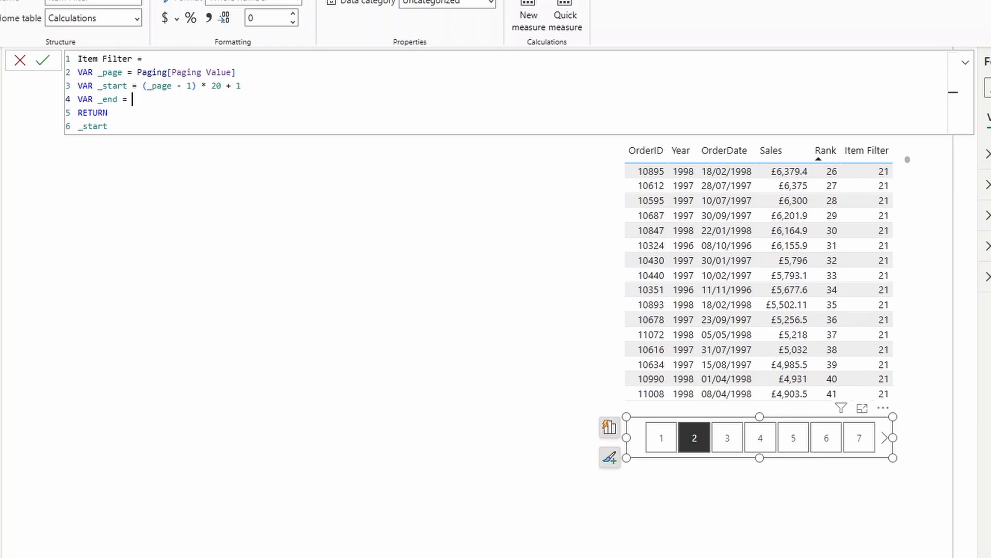
{"action": "type", "text": "_page * 20"}
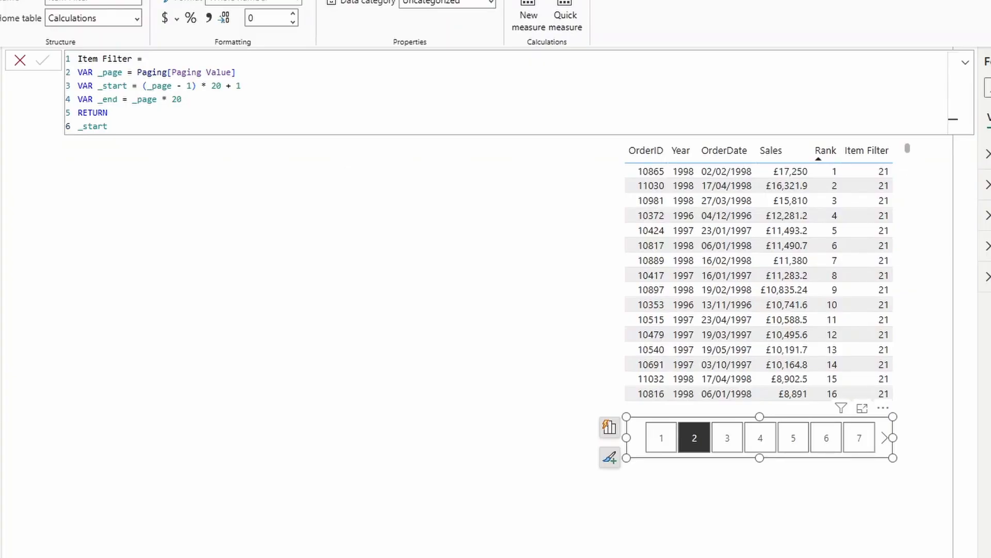
- Replace the return with IF([Rank] >= _start && [Rank] <= _end, 1) and commit
{"action": "double_click", "coordinate": [92, 126]}
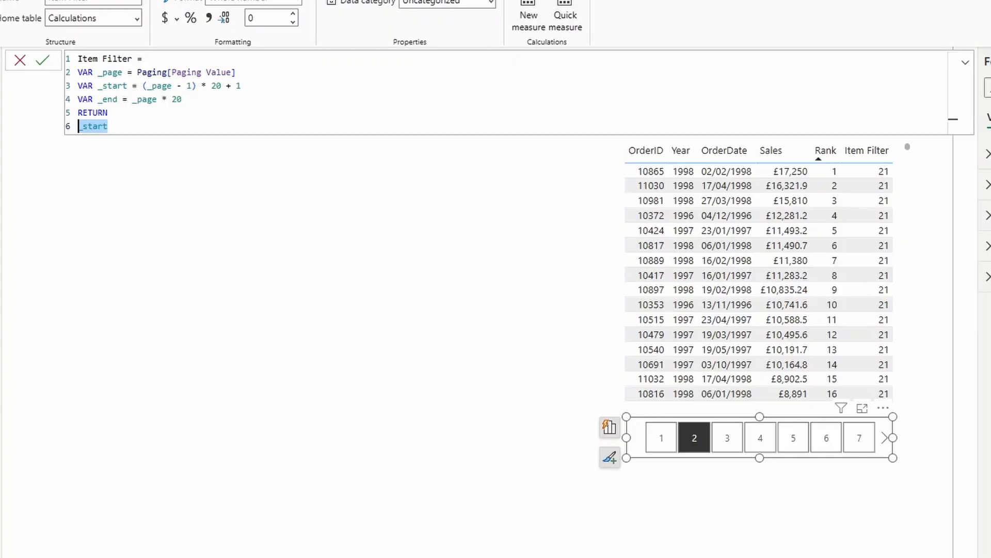
{"action": "type", "text": "IF("}
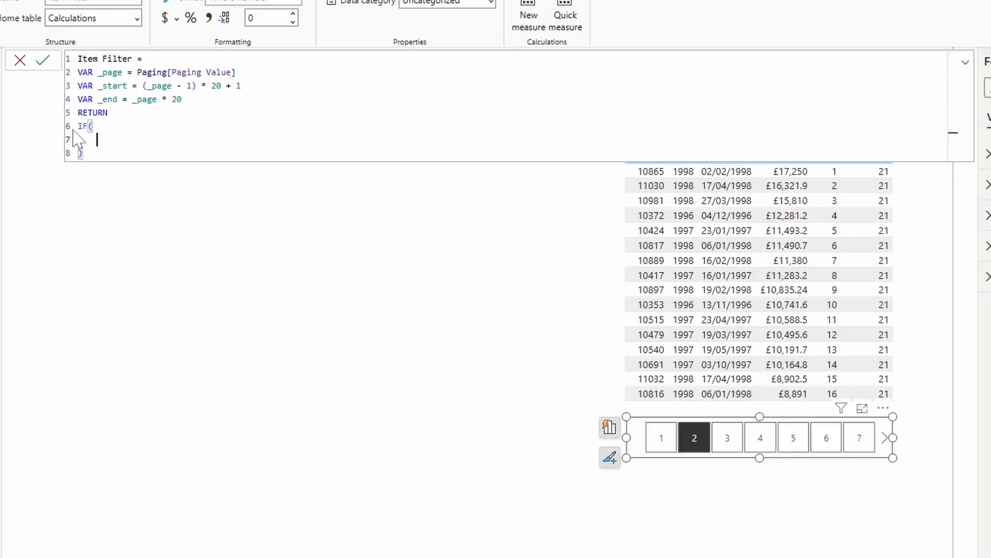
{"action": "type", "text": "[Rank]"}
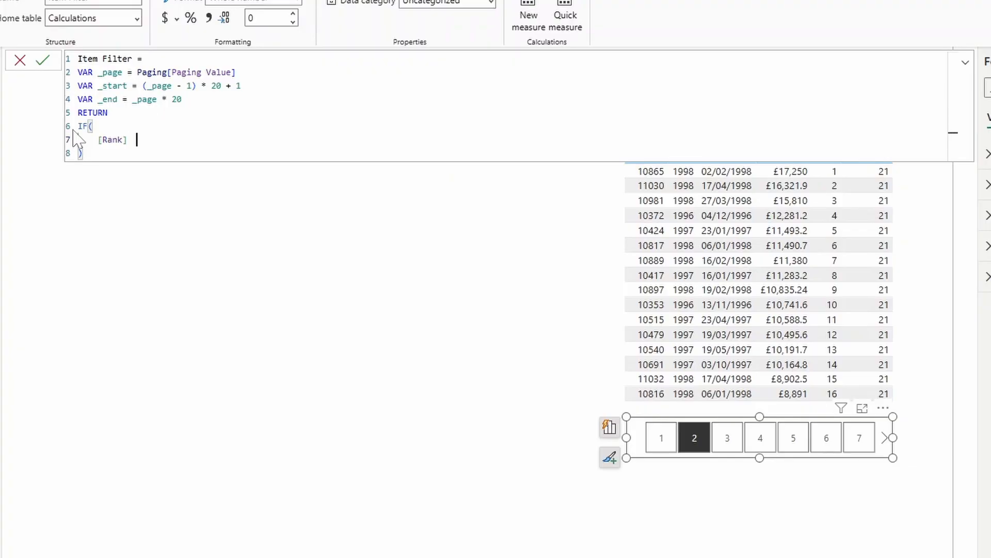
{"action": "type", "text": ">="}
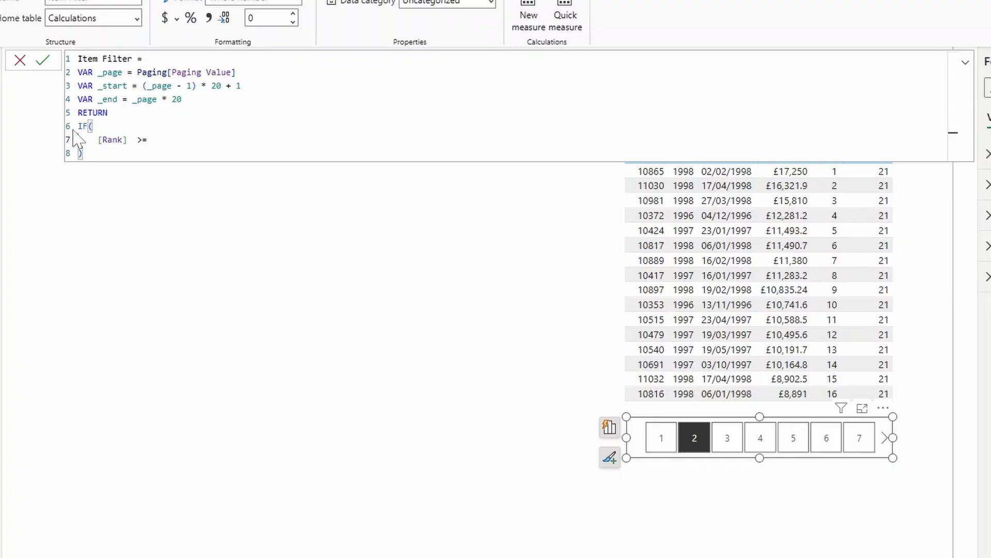
{"action": "type", "text": "_start"}
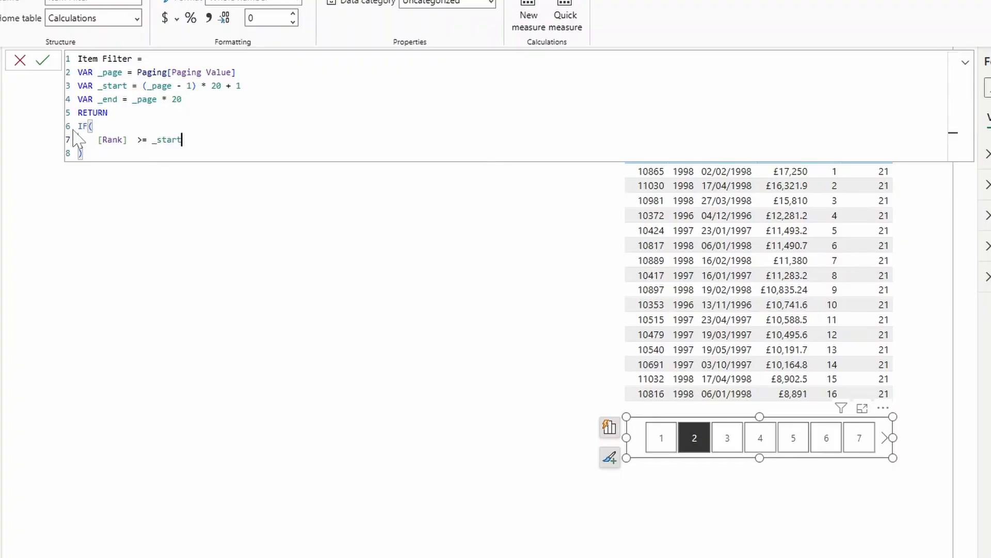
{"action": "type", "text": "&&"}
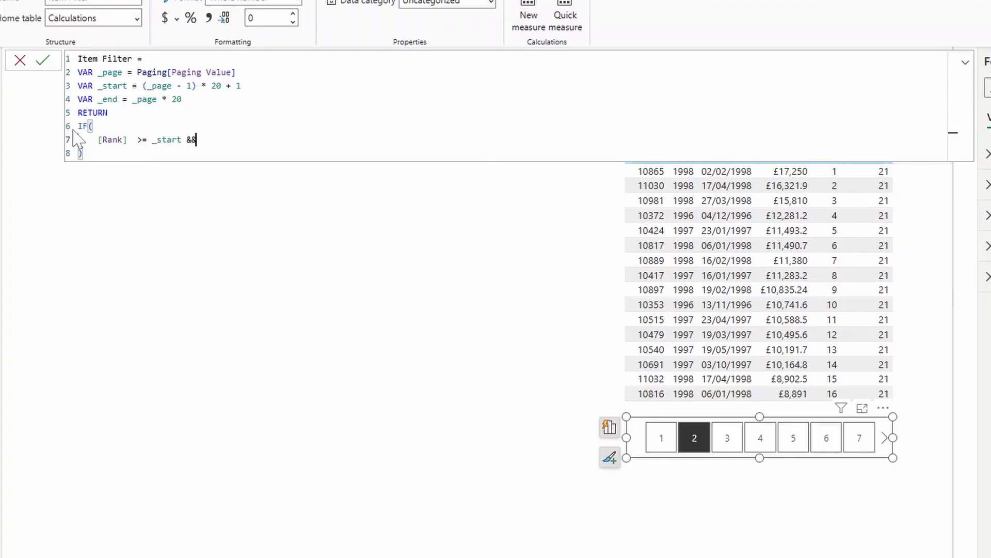
{"action": "type", "text": "[Rank] <= _end"}
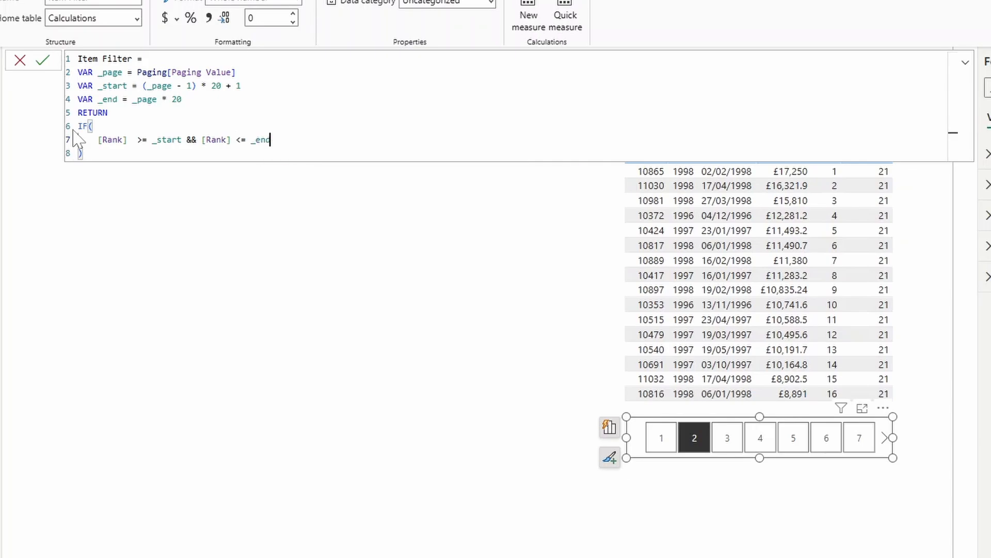
{"action": "type", "text": ", 1"}
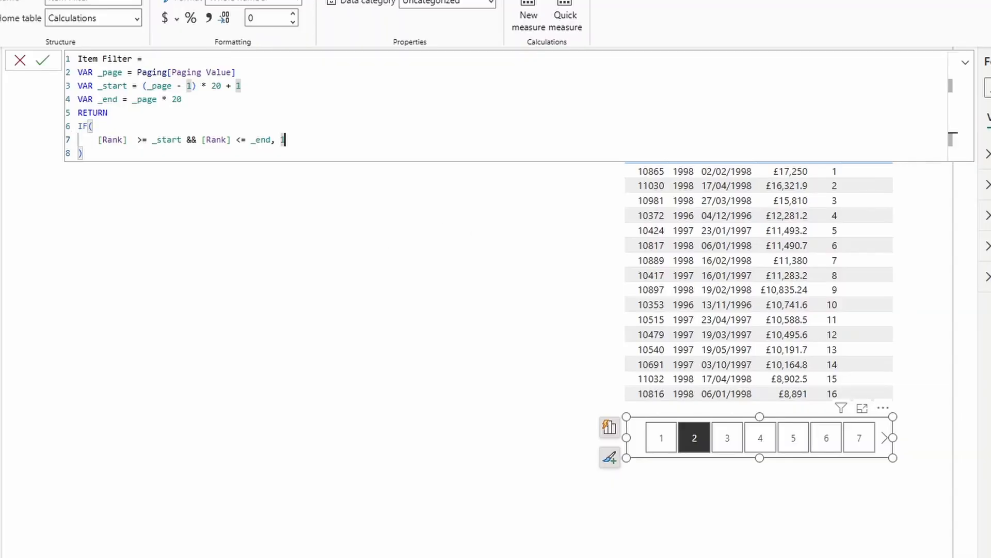
{"action": "mouse_move", "coordinate": [917, 314]}
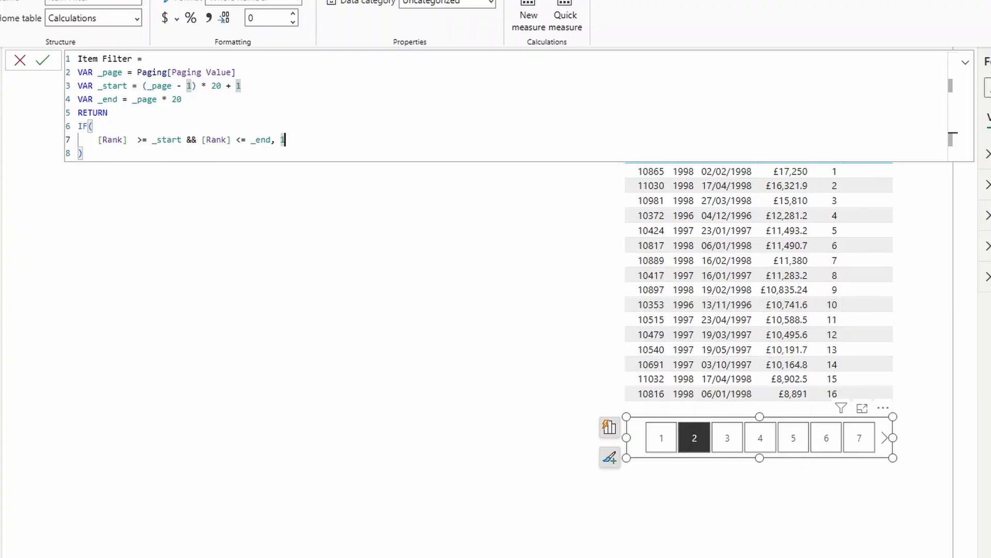
{"action": "mouse_move", "coordinate": [535, 263]}
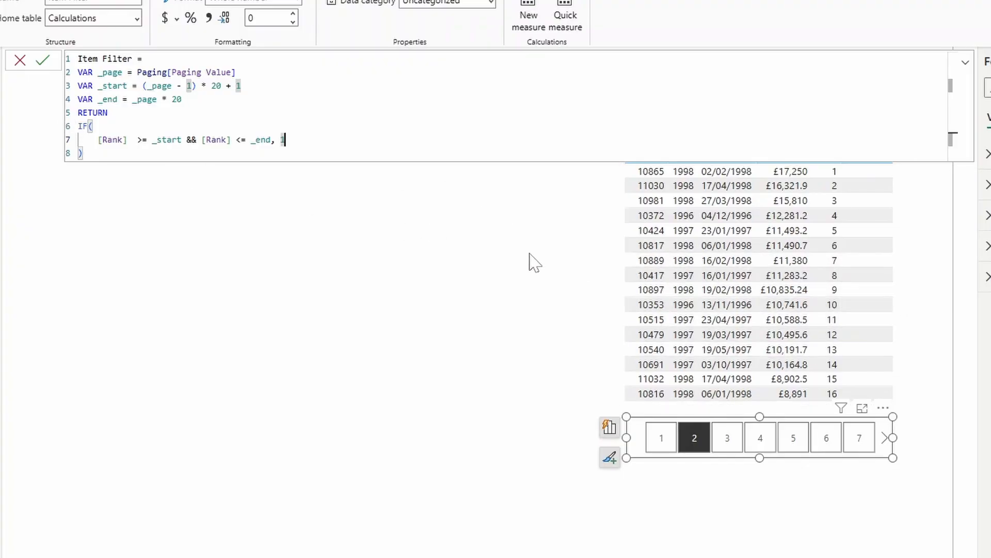
{"action": "left_click", "coordinate": [43, 60]}
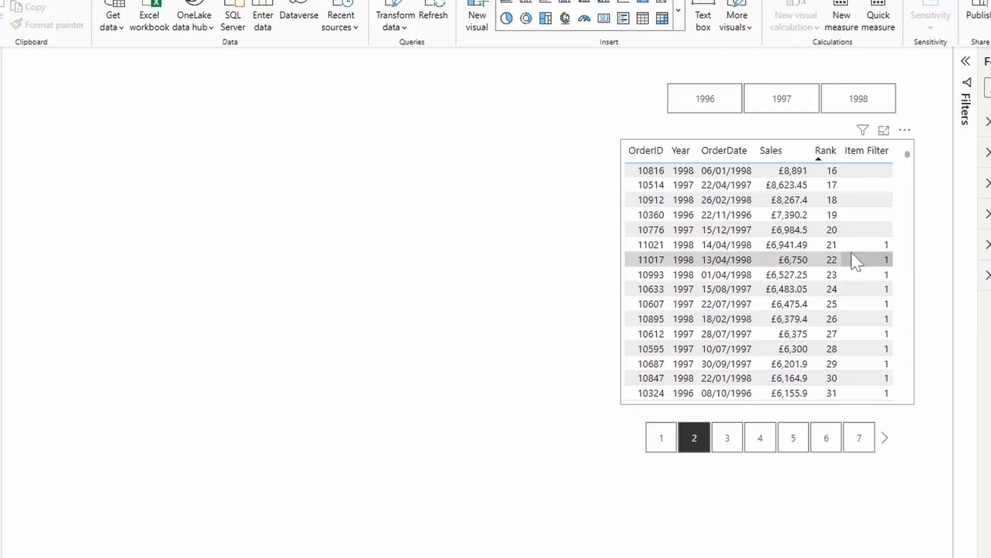
- Scroll the table and choose page 1 so Item Filter marks the top-ranked orders
{"action": "scroll", "scroll_direction": "down", "scroll_amount": 3}
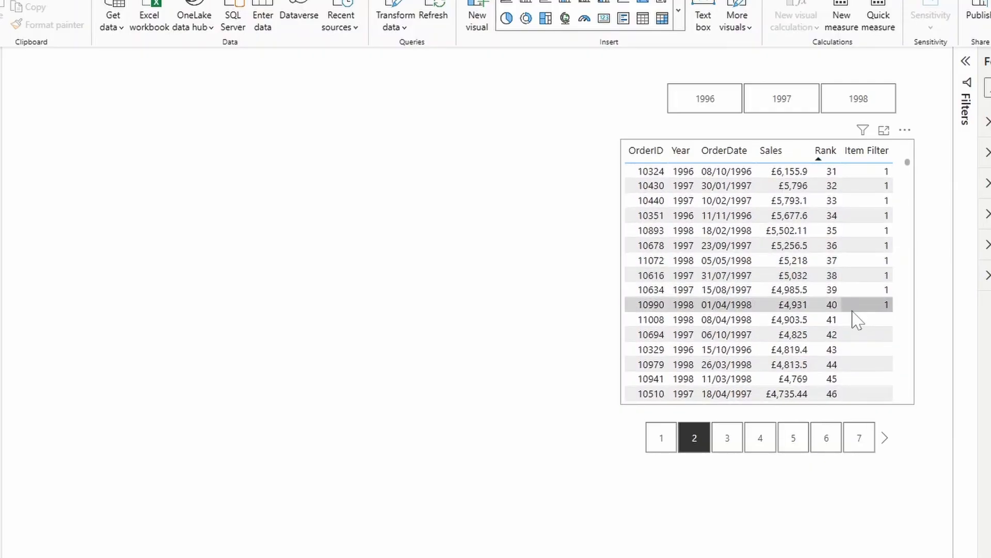
{"action": "mouse_move", "coordinate": [661, 437]}
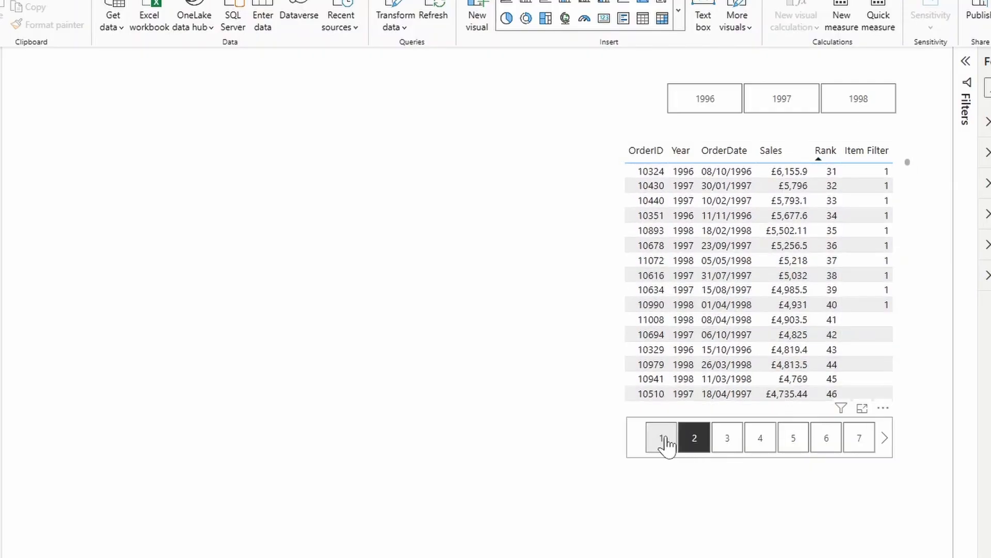
{"action": "left_click", "coordinate": [660, 437]}
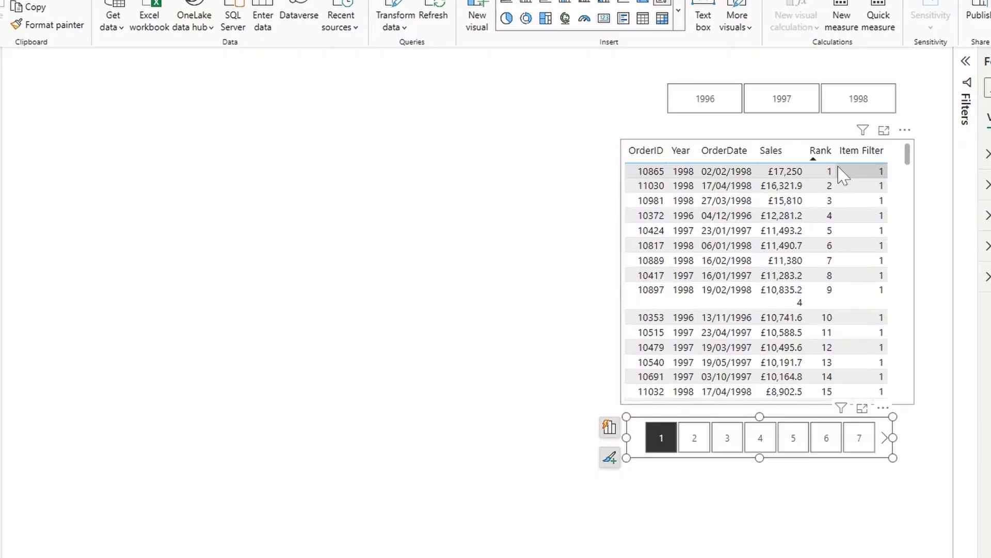
{"action": "mouse_move", "coordinate": [872, 231]}
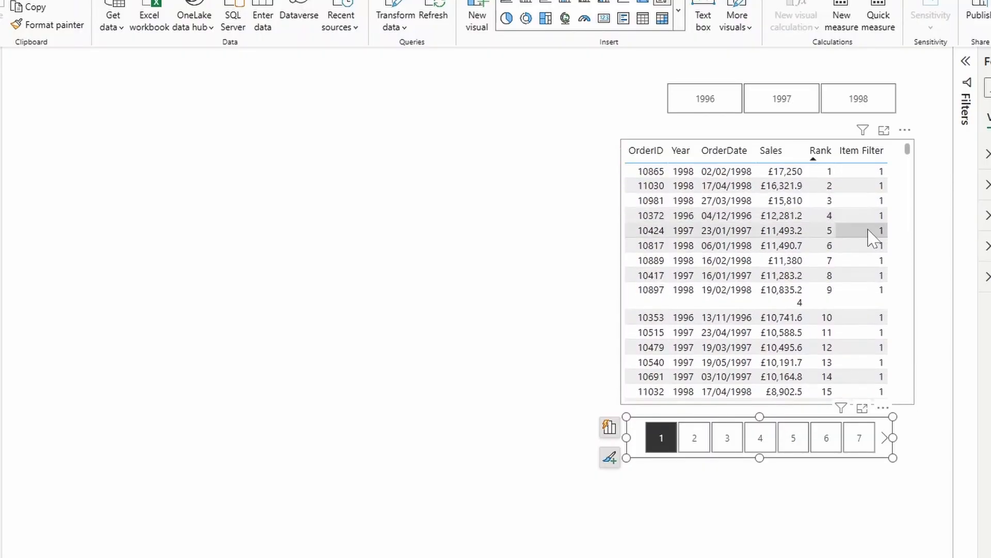
{"action": "mouse_move", "coordinate": [919, 182]}
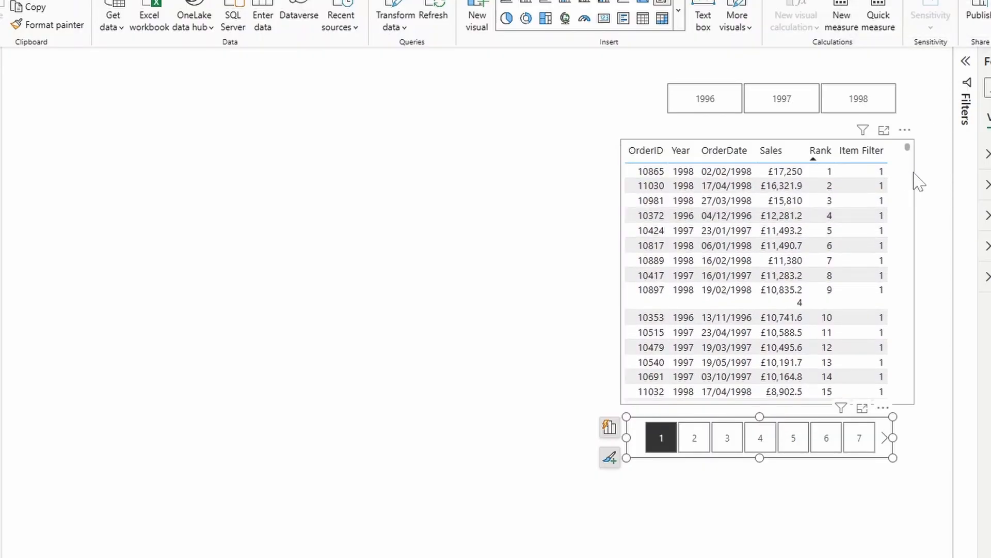
{"action": "left_click", "coordinate": [966, 61]}
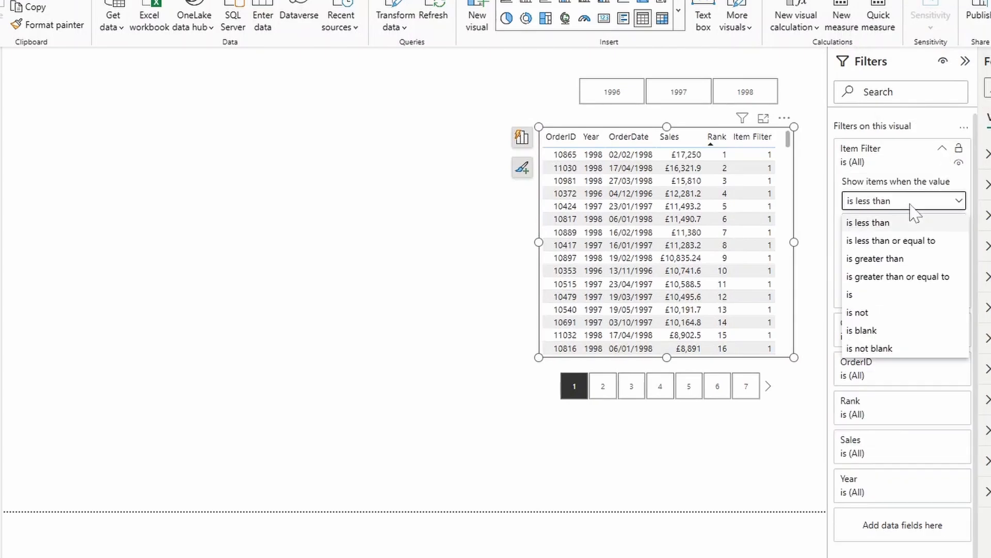
{"action": "mouse_move", "coordinate": [883, 314]}
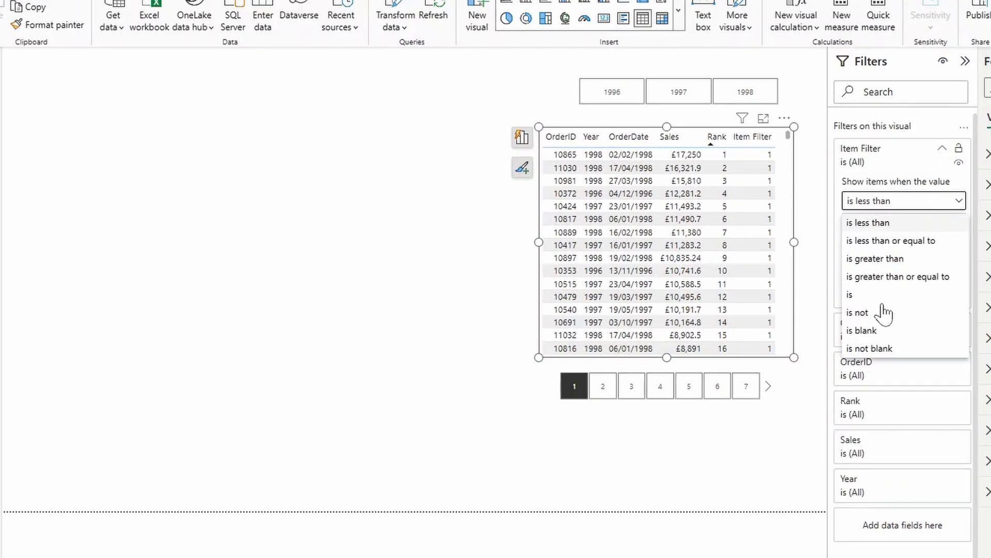
- Filter the table to Item Filter is 1, align the slicer under it, and flip between pages 1 and 2
{"action": "left_click", "coordinate": [850, 295]}
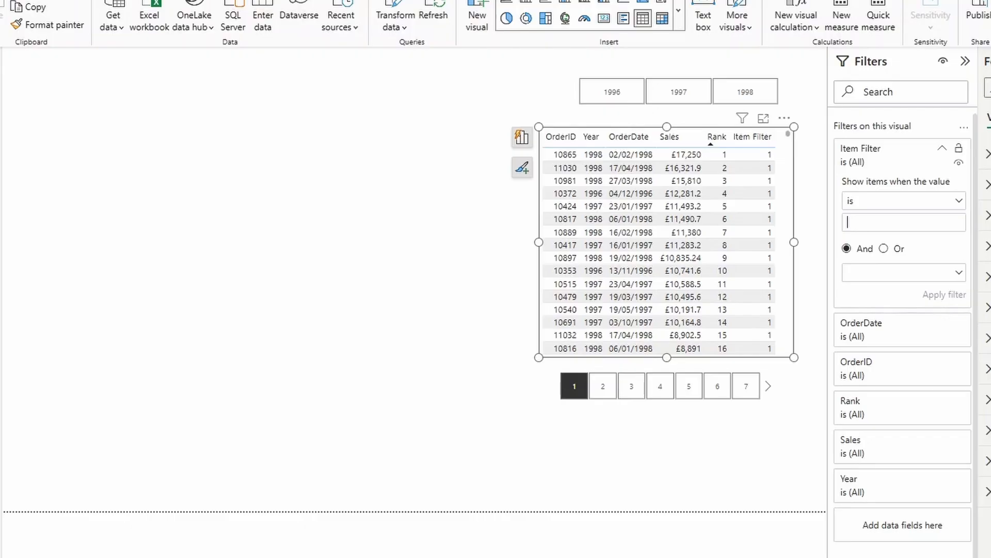
{"action": "type", "text": "1"}
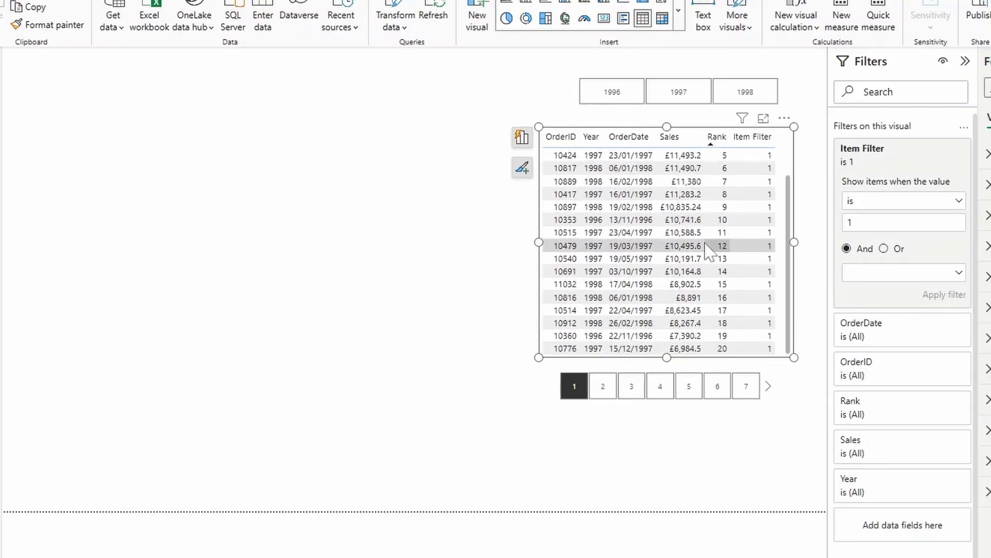
{"action": "mouse_move", "coordinate": [675, 386]}
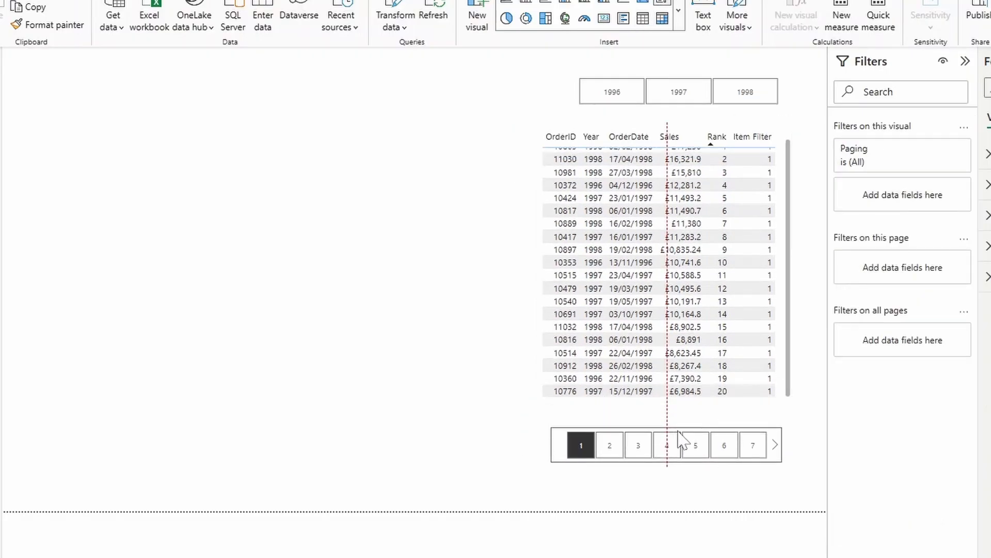
{"action": "left_click", "coordinate": [632, 262]}
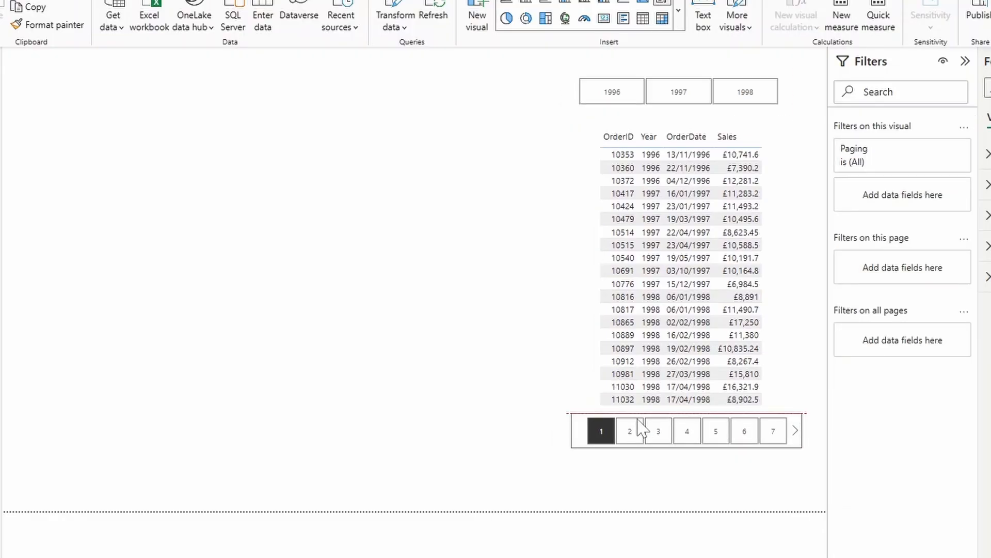
{"action": "left_click", "coordinate": [629, 431]}
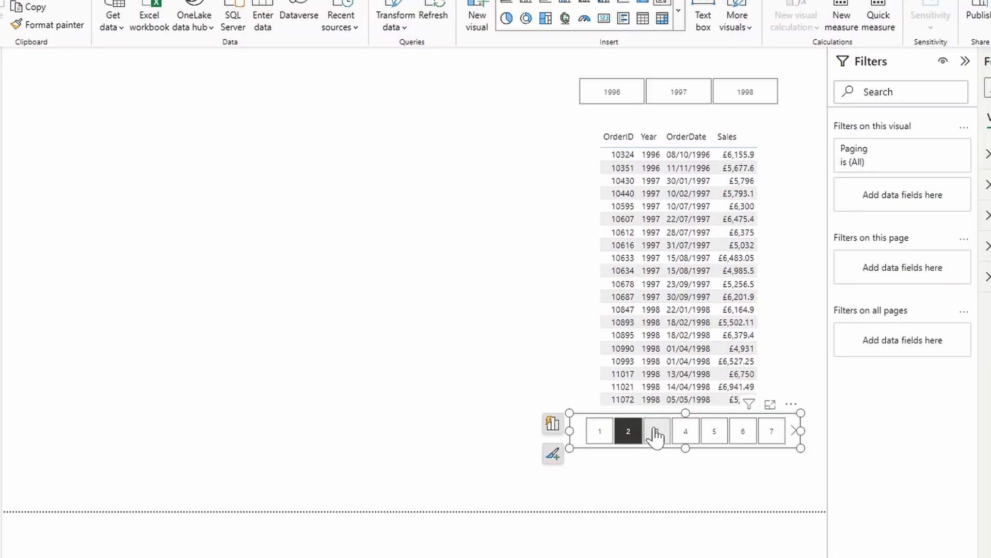
{"action": "left_click", "coordinate": [599, 431]}
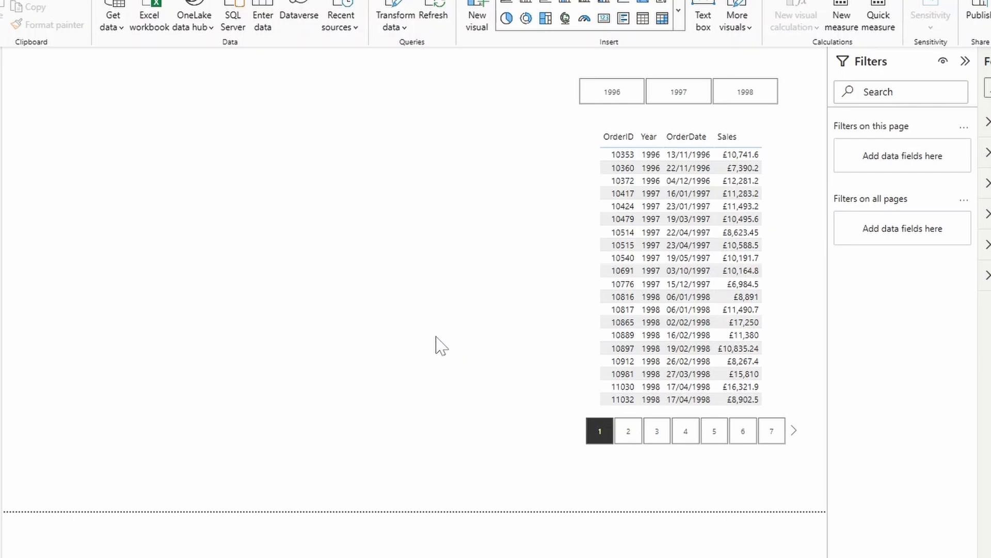
{"action": "mouse_move", "coordinate": [424, 353]}
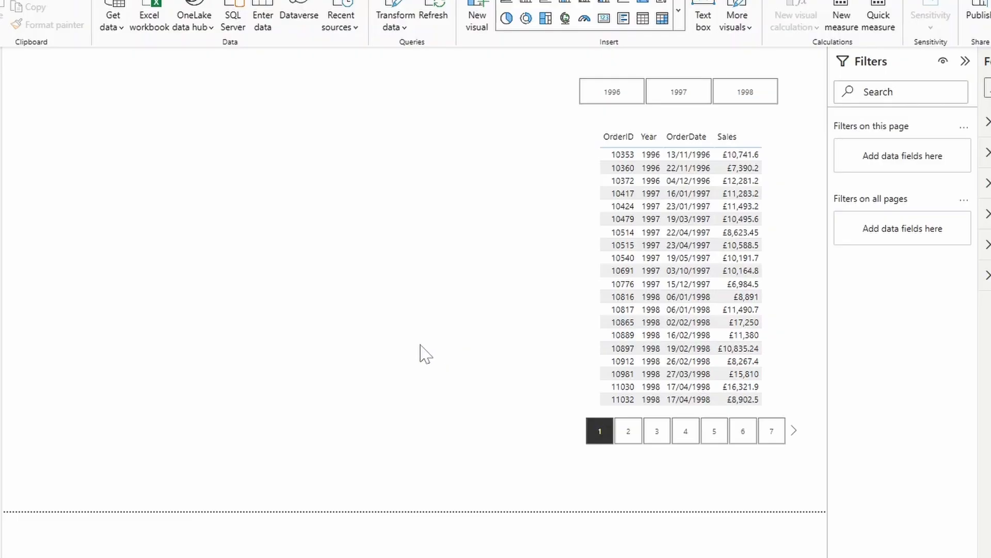
{"action": "mouse_move", "coordinate": [483, 373]}
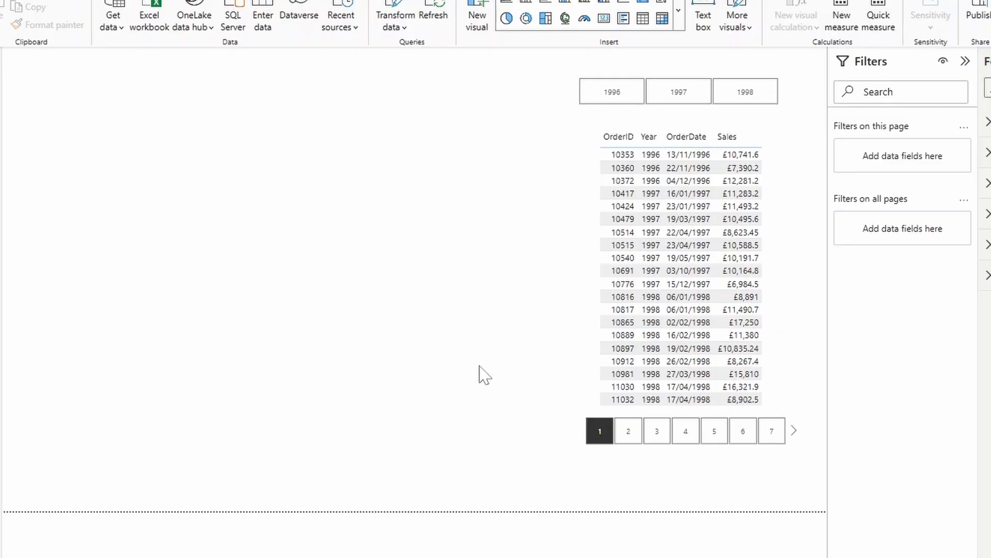
- Browse the page-number slicer back and forth, then filter the orders to year 1996
{"action": "left_click", "coordinate": [685, 431]}
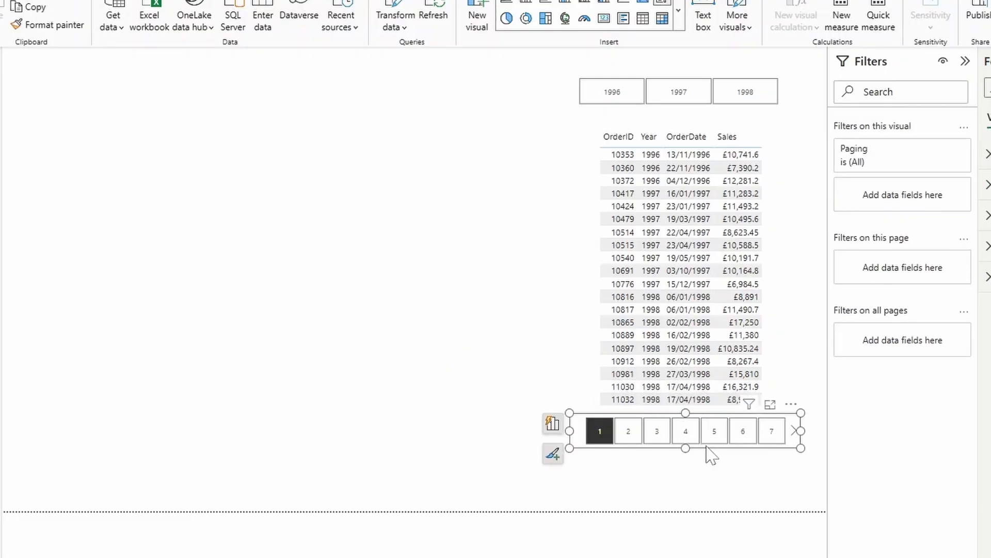
{"action": "left_click", "coordinate": [798, 431]}
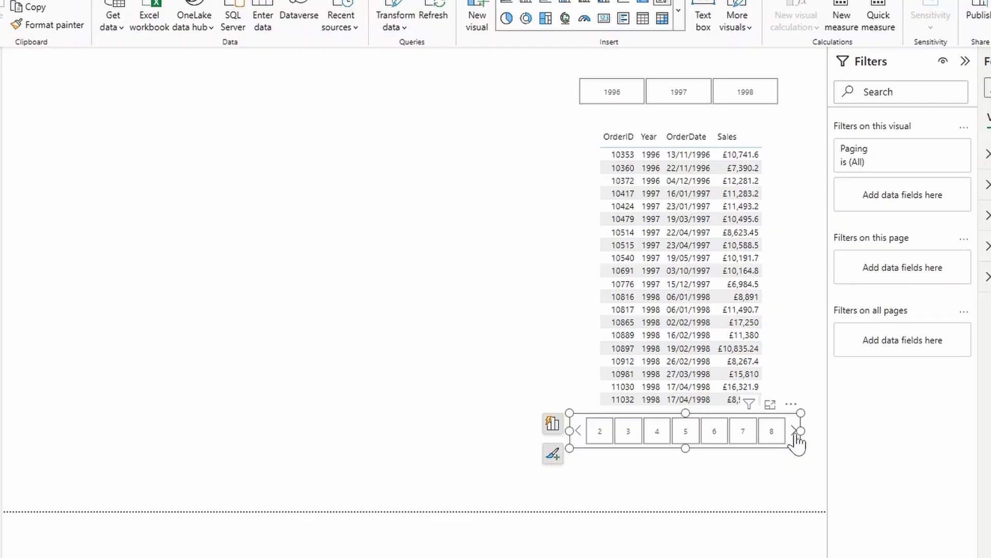
{"action": "left_click", "coordinate": [798, 430]}
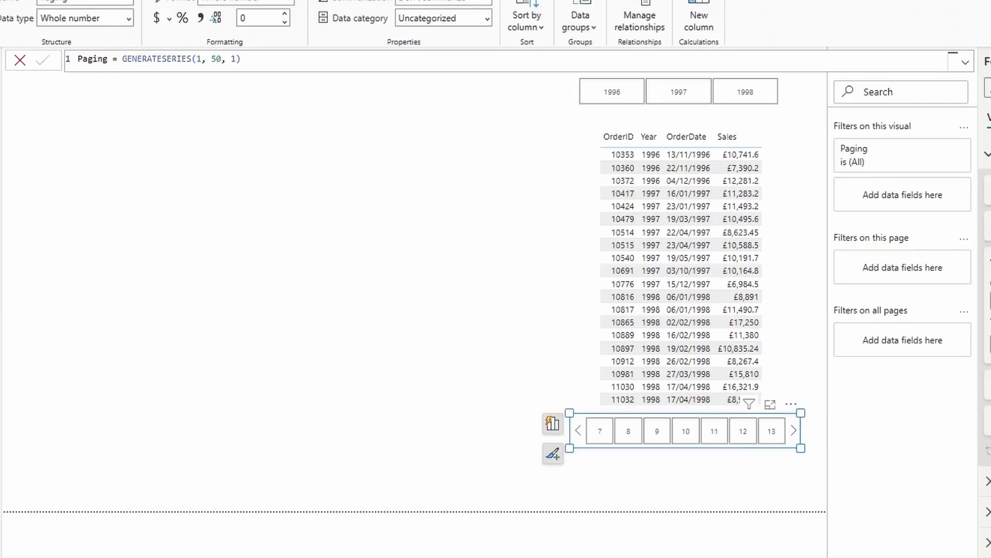
{"action": "mouse_move", "coordinate": [761, 447]}
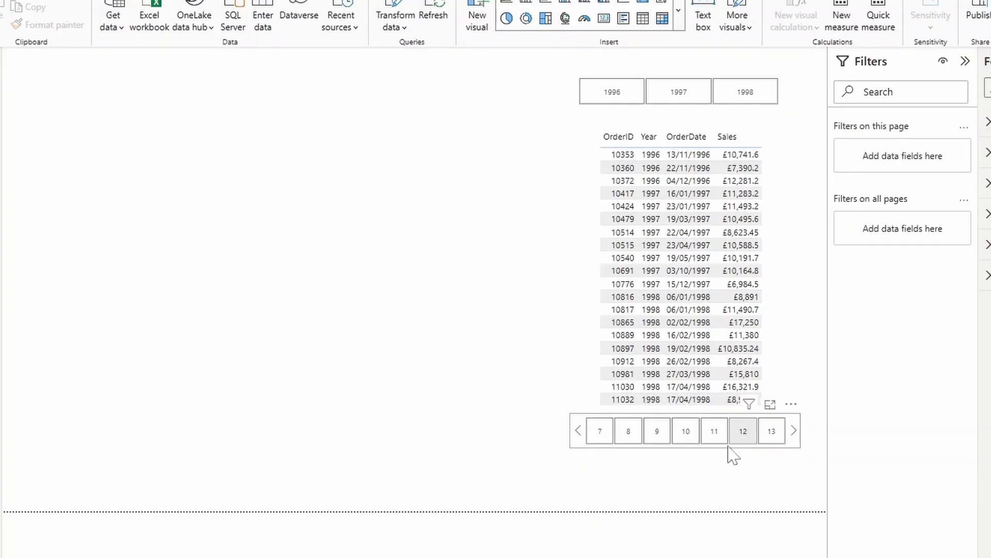
{"action": "left_click", "coordinate": [576, 431]}
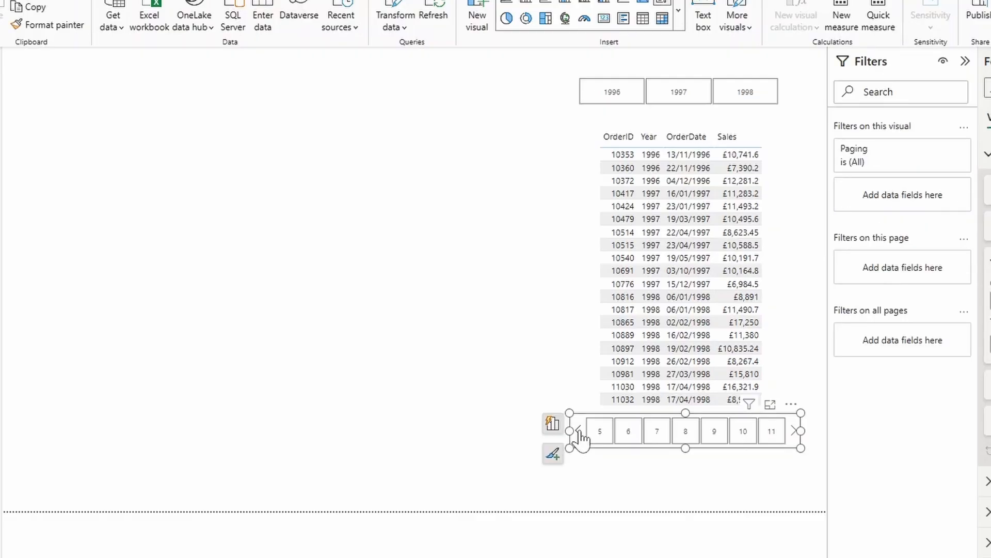
{"action": "left_click", "coordinate": [576, 431]}
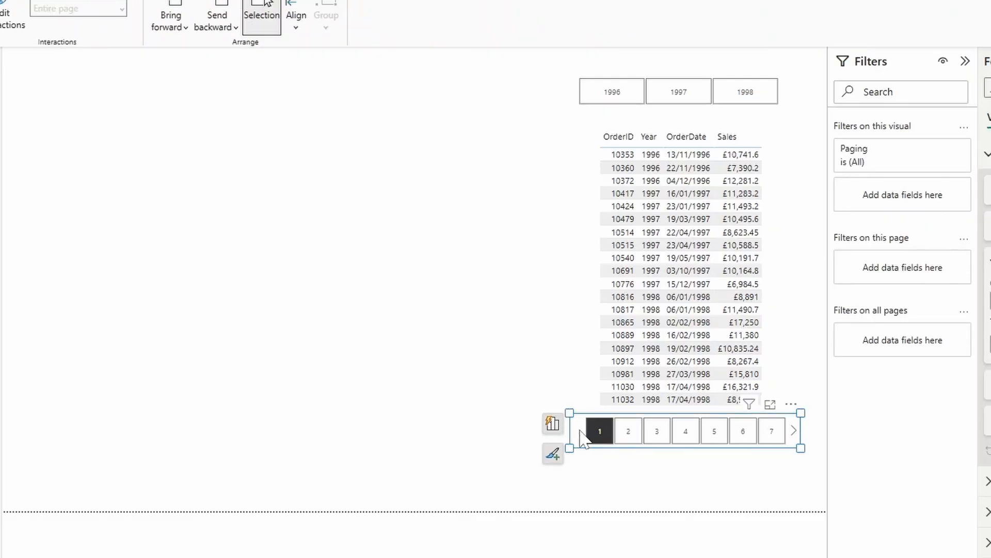
{"action": "mouse_move", "coordinate": [545, 243]}
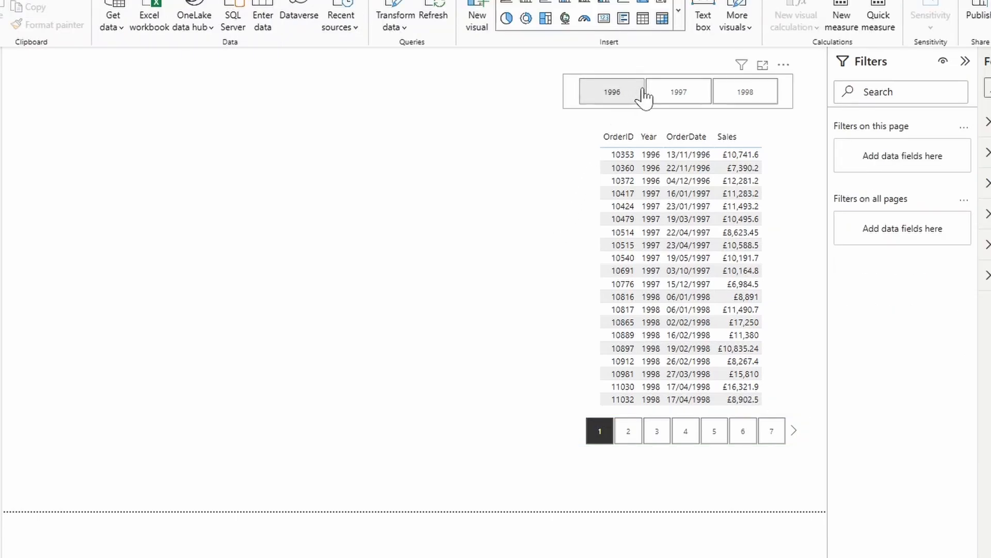
{"action": "left_click", "coordinate": [611, 92]}
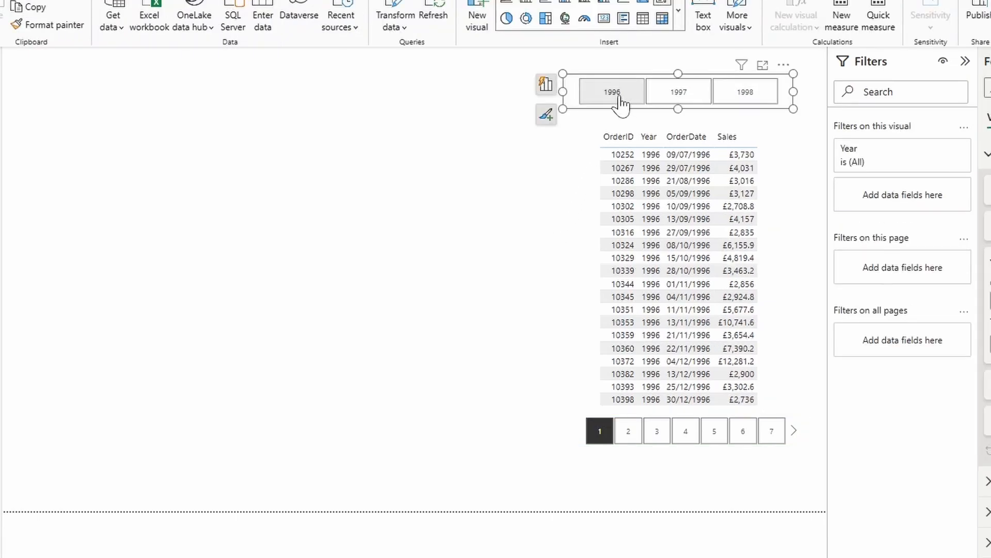
{"action": "mouse_move", "coordinate": [611, 92]}
{"action": "type", "text": "P"}
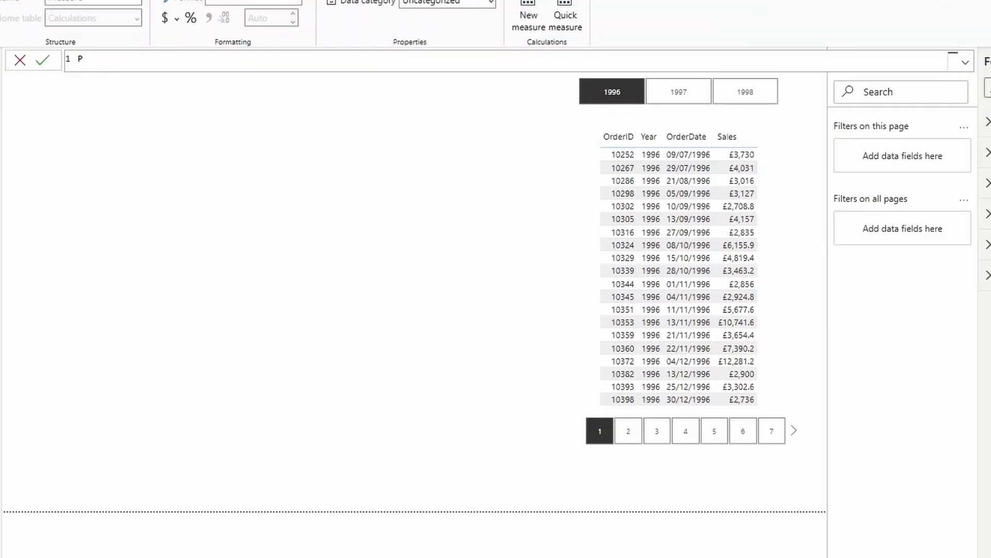
- Write measure Paging Filter = VAR _total = MAXX(Orders, [Rank]) RETURN _total
{"action": "type", "text": "aging"}
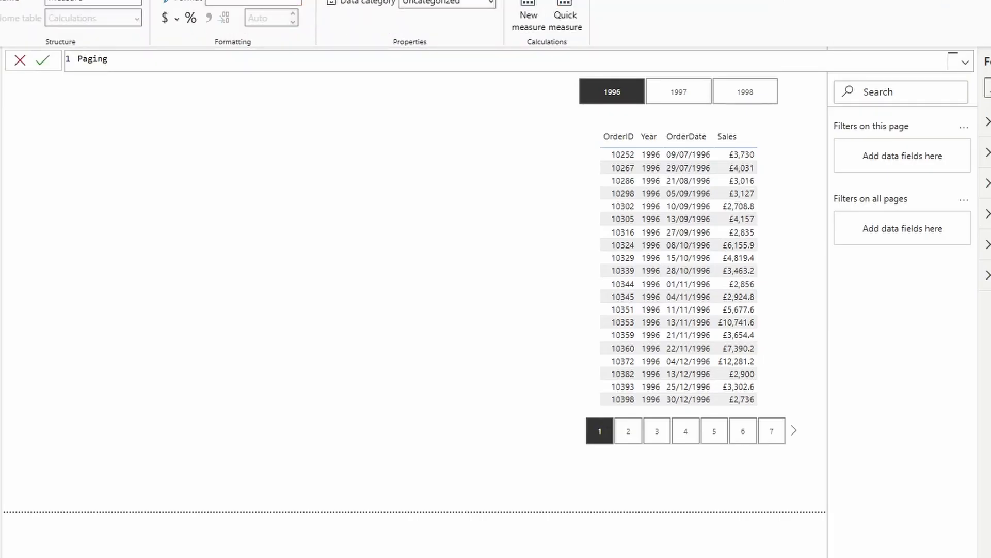
{"action": "type", "text": "Filter ="}
{"action": "type", "text": "VAR"}
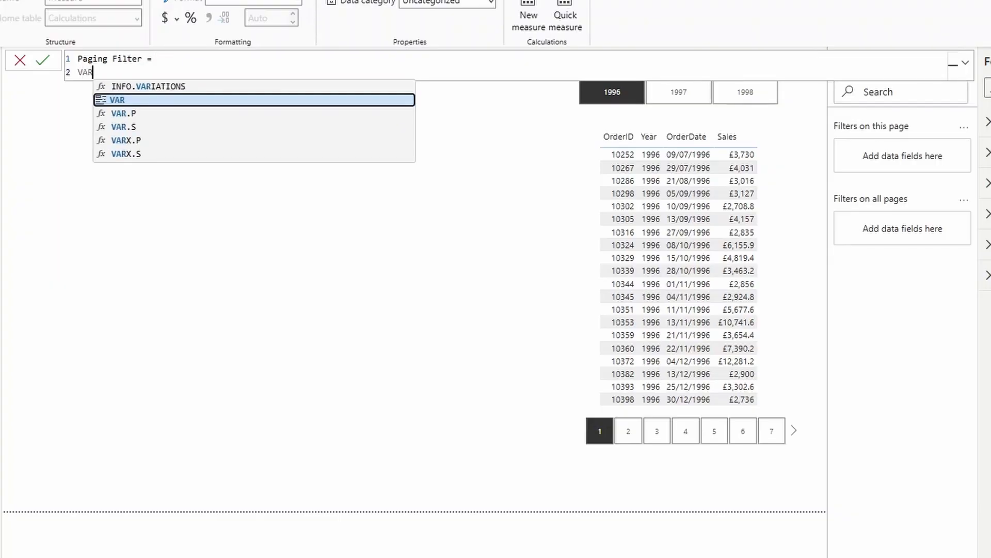
{"action": "type", "text": "_total"}
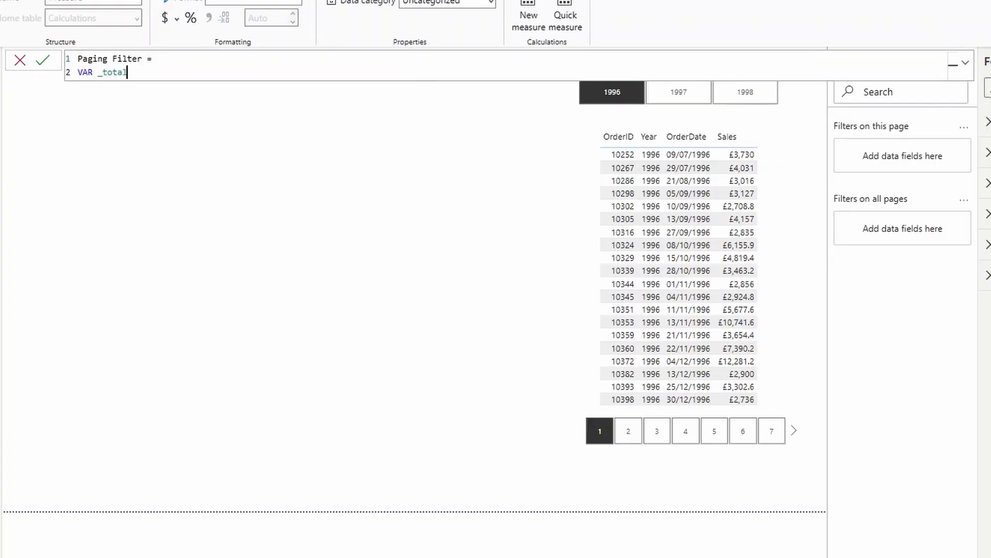
{"action": "type", "text": "= MAXX("}
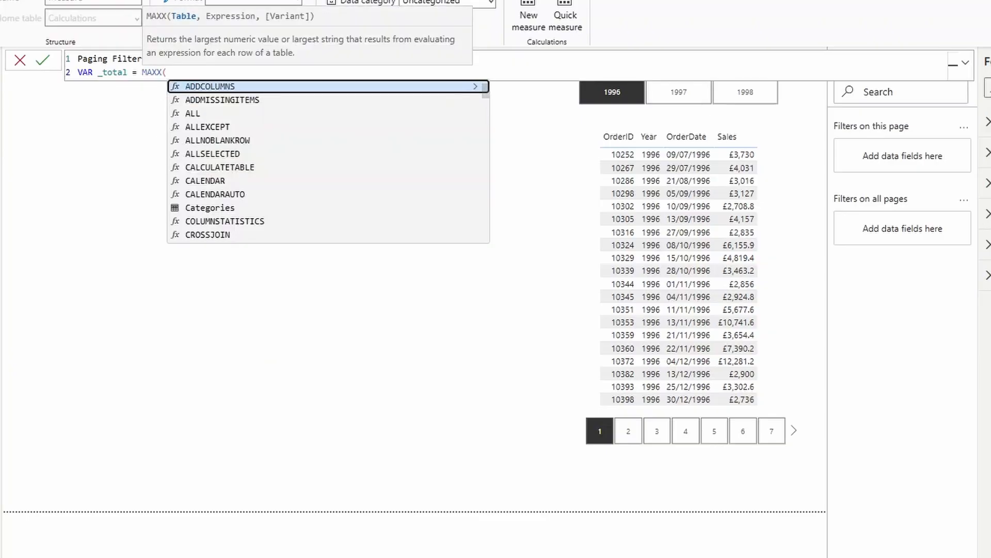
{"action": "type", "text": "Orders, [Rank"}
{"action": "type", "text": "RETURN"}
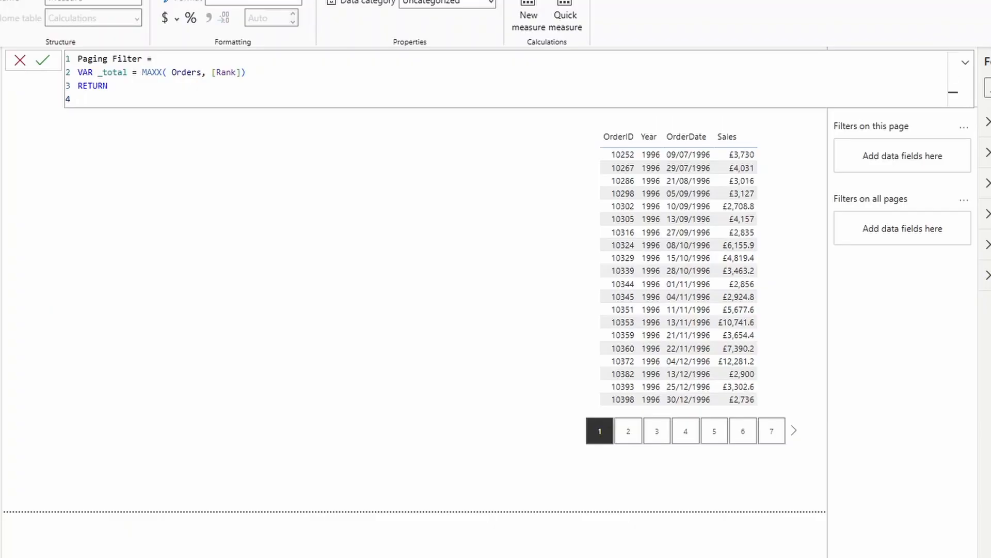
{"action": "type", "text": "_total"}
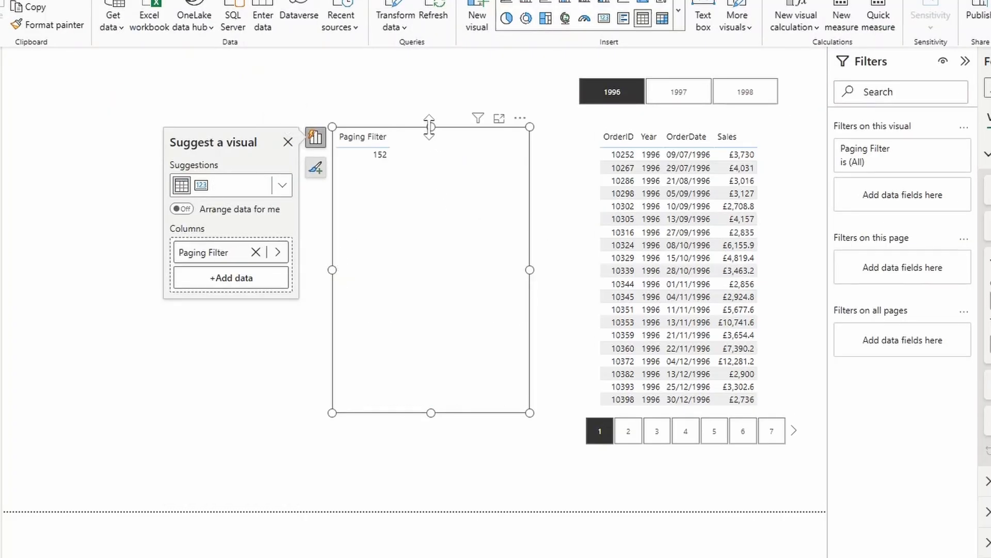
- Switch years to confirm Paging Filter gives 408 for 1997, 270 for 1998 and 152 for 1996
{"action": "left_click", "coordinate": [678, 92]}
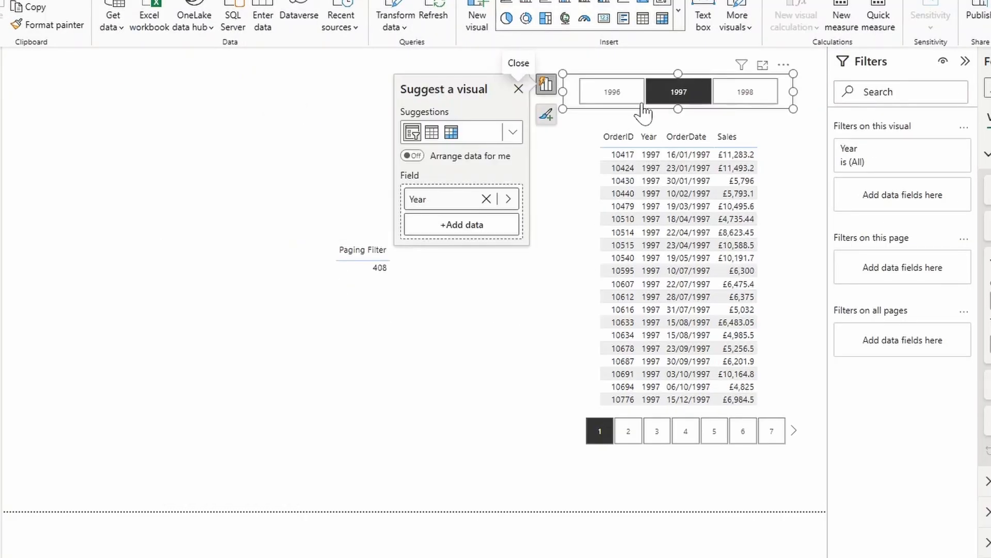
{"action": "left_click", "coordinate": [745, 92]}
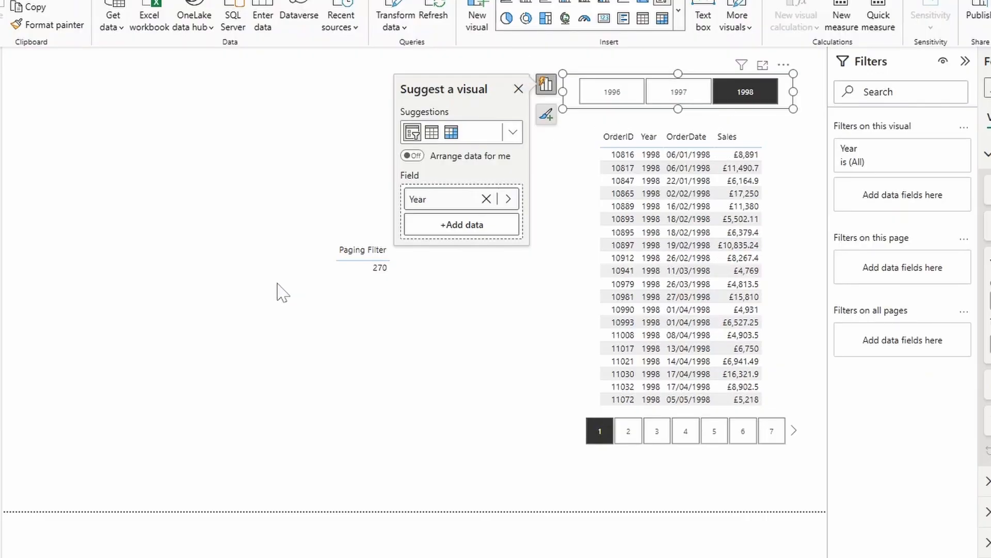
{"action": "left_click", "coordinate": [677, 92]}
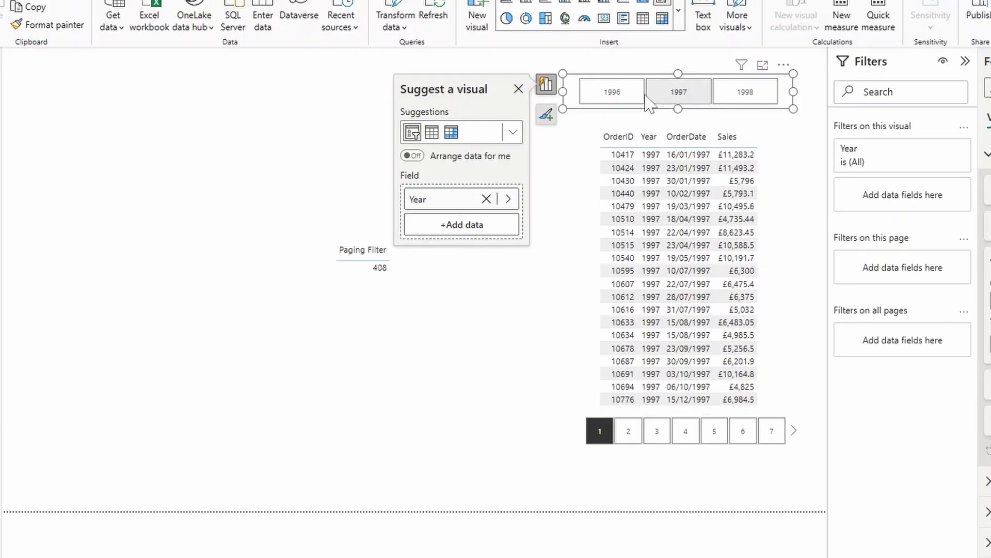
{"action": "left_click", "coordinate": [611, 92]}
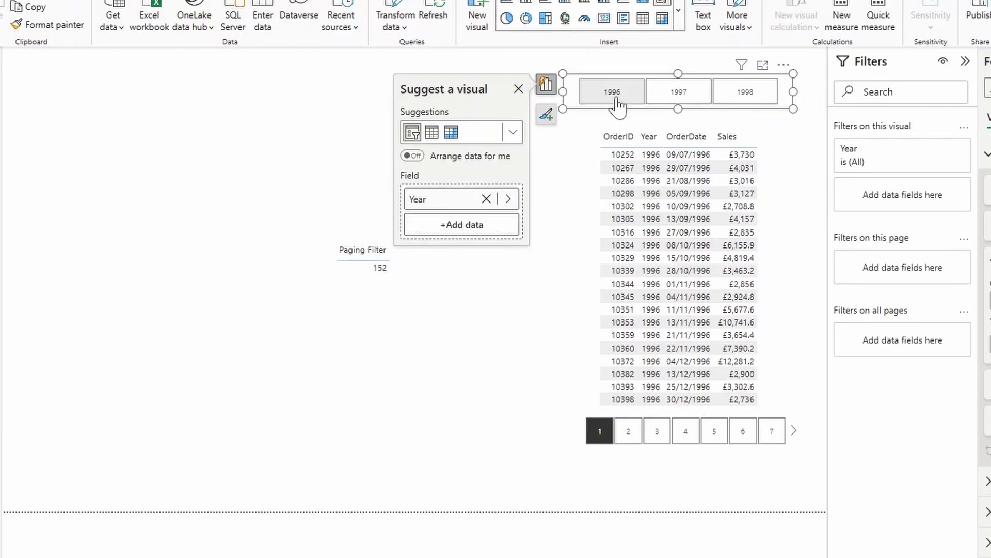
{"action": "left_click", "coordinate": [611, 92]}
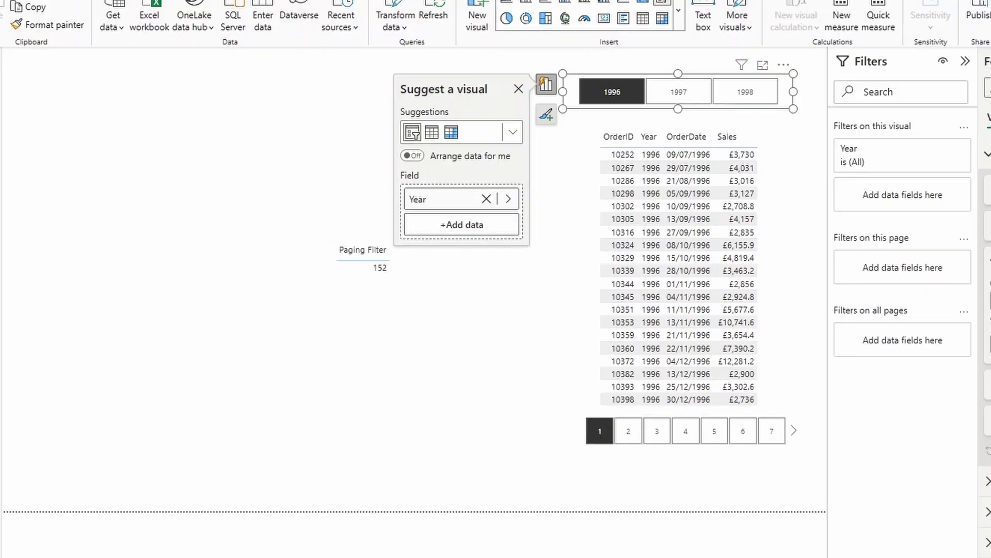
{"action": "left_click", "coordinate": [379, 267]}
{"action": "type", "text": "VAR"}
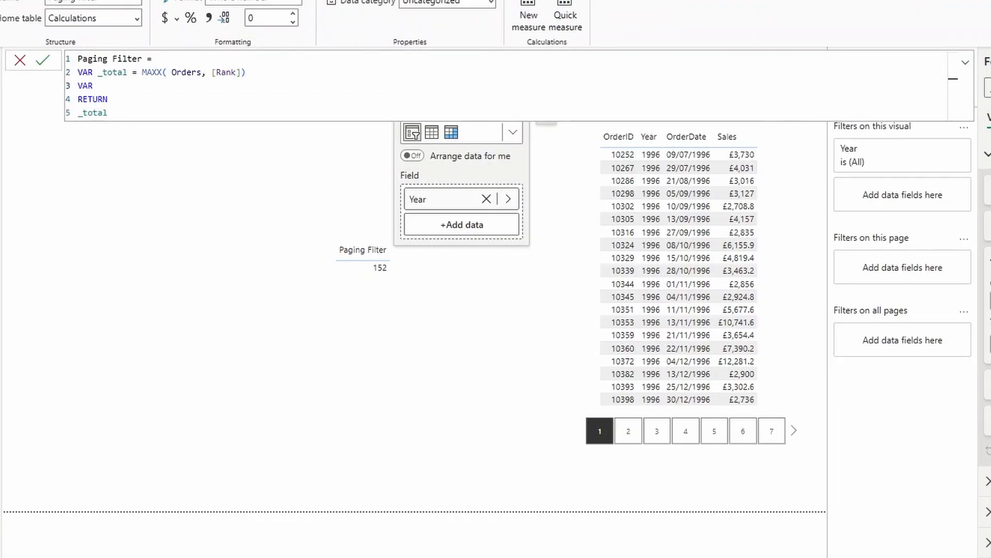
- Add VAR _maxPage = ROUNDUP(DIVIDE(_total, 20), 0) to the Paging Filter measure
{"action": "type", "text": "_m"}
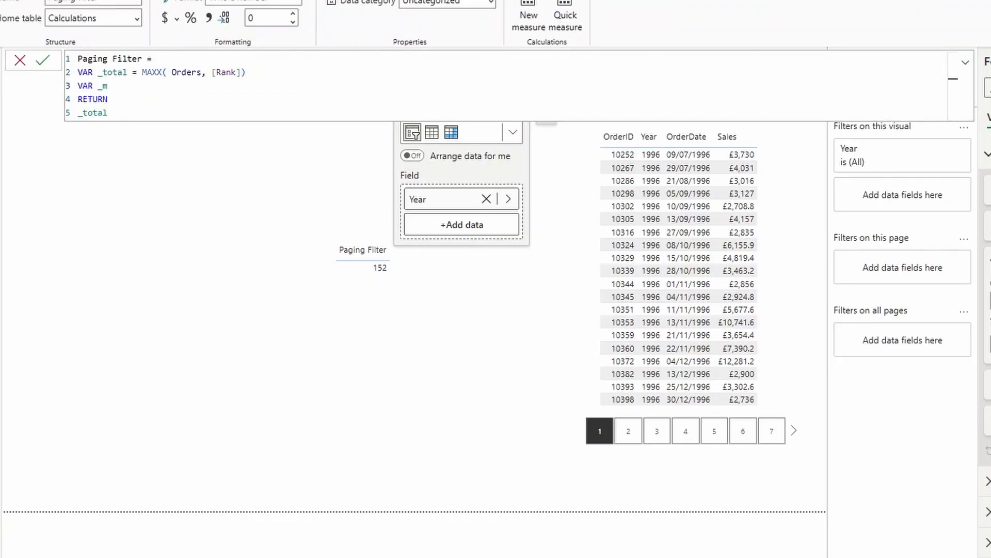
{"action": "type", "text": "axPage ="}
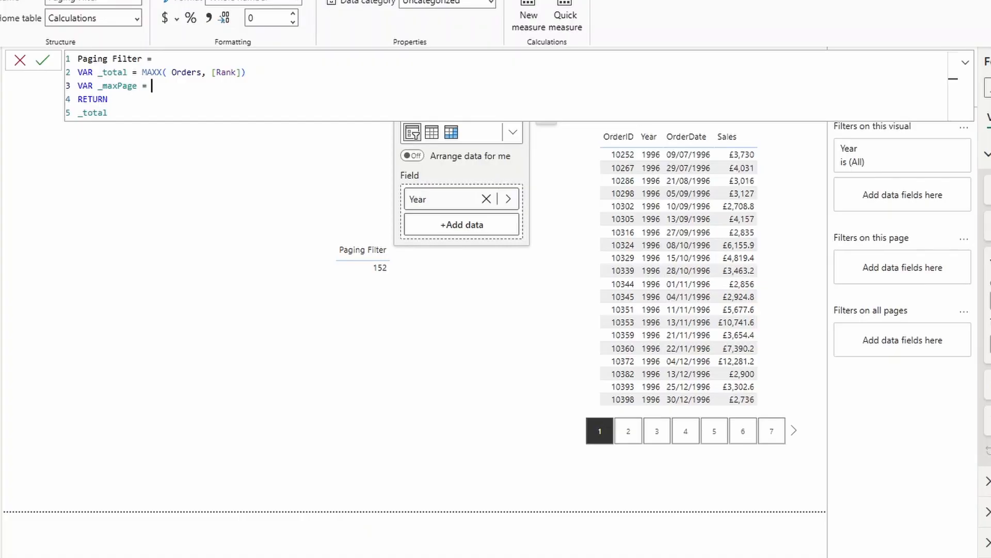
{"action": "type", "text": "DIVIDE(_total, 20"}
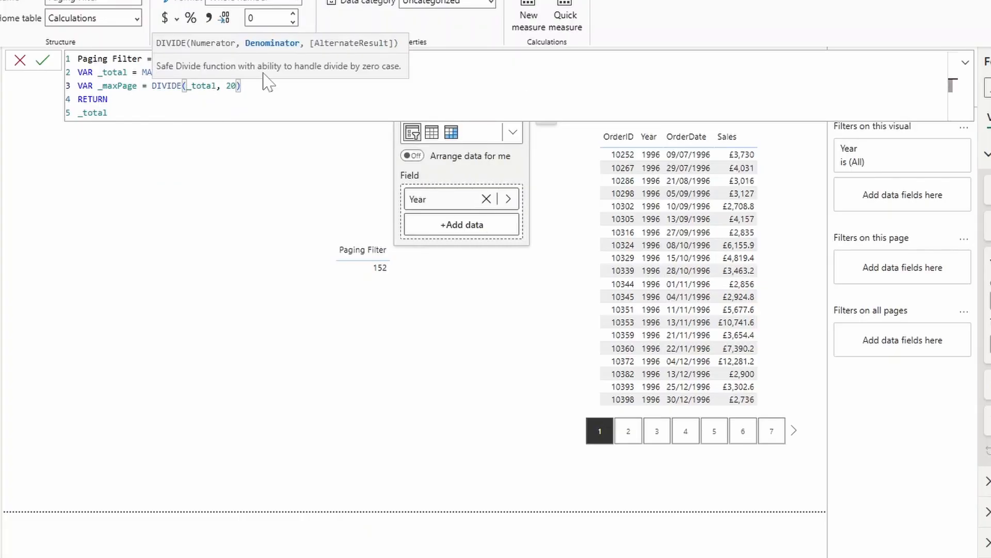
{"action": "type", "text": "ROUNDUP("}
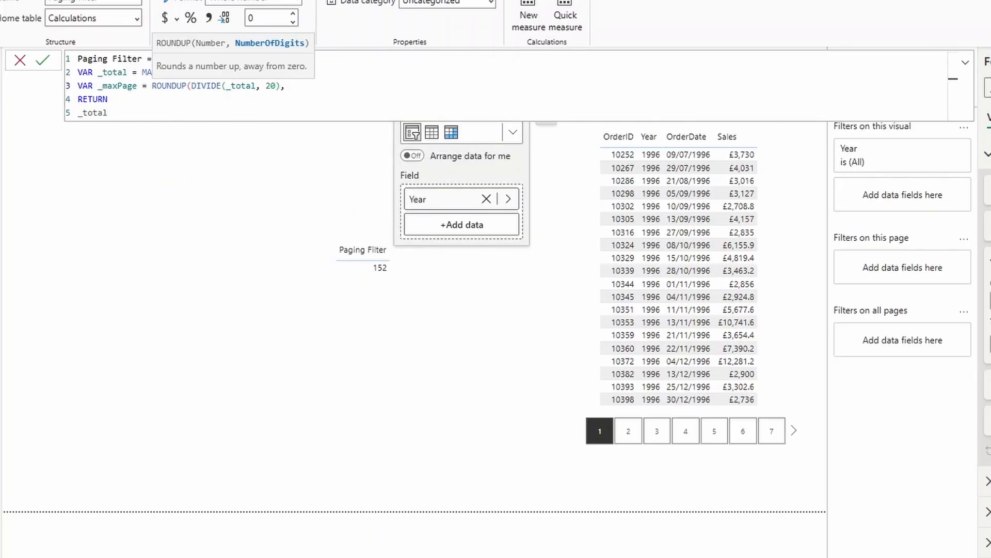
{"action": "type", "text": "0)"}
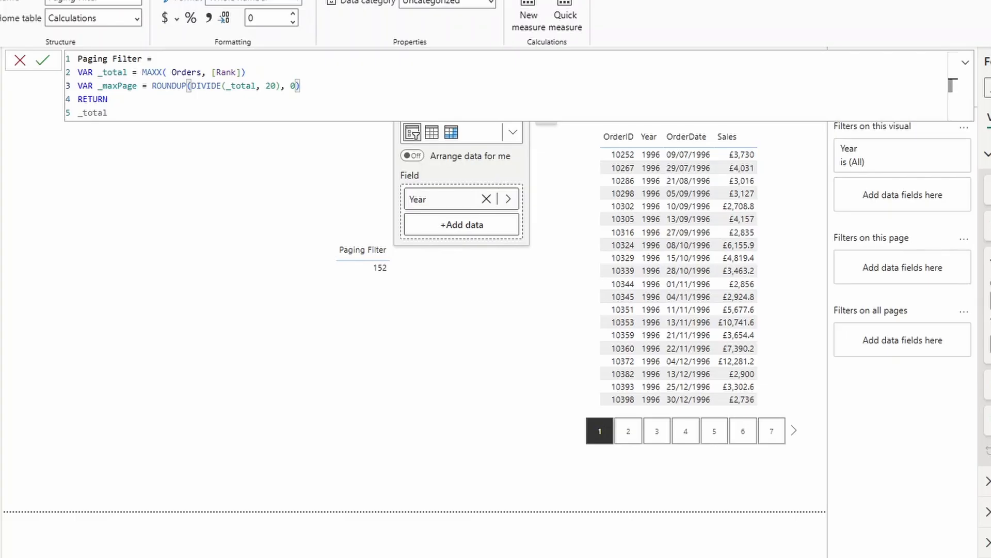
{"action": "left_click", "coordinate": [393, 288]}
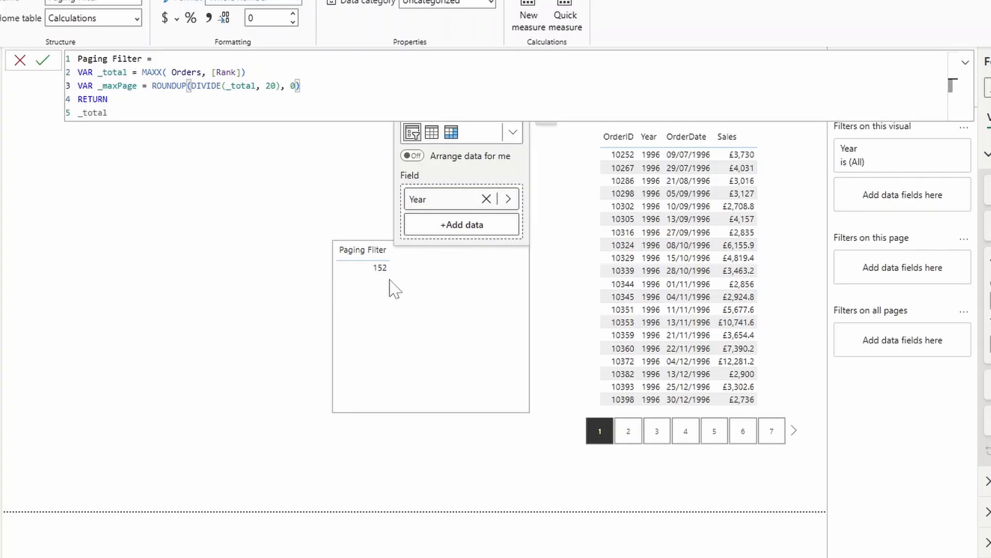
{"action": "mouse_move", "coordinate": [388, 285]}
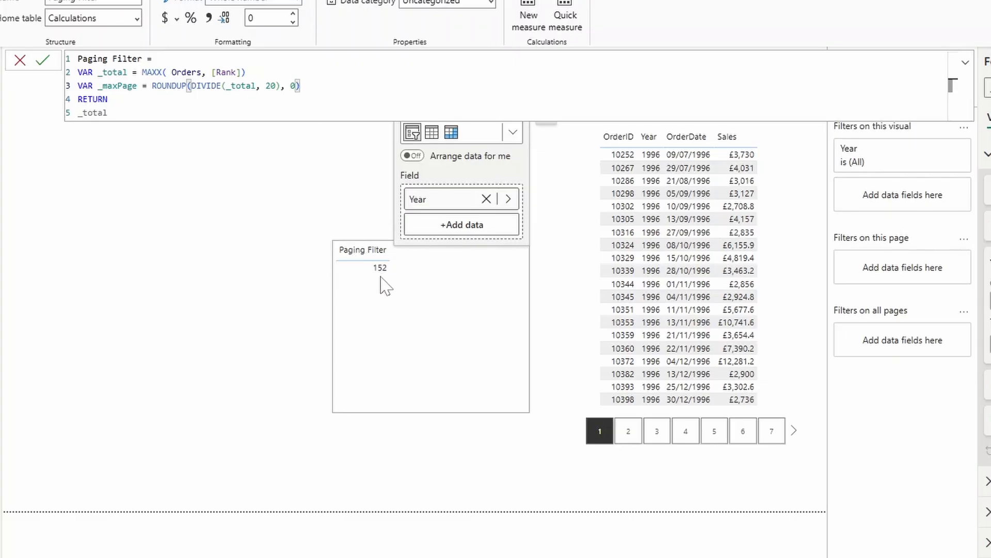
{"action": "mouse_move", "coordinate": [401, 286]}
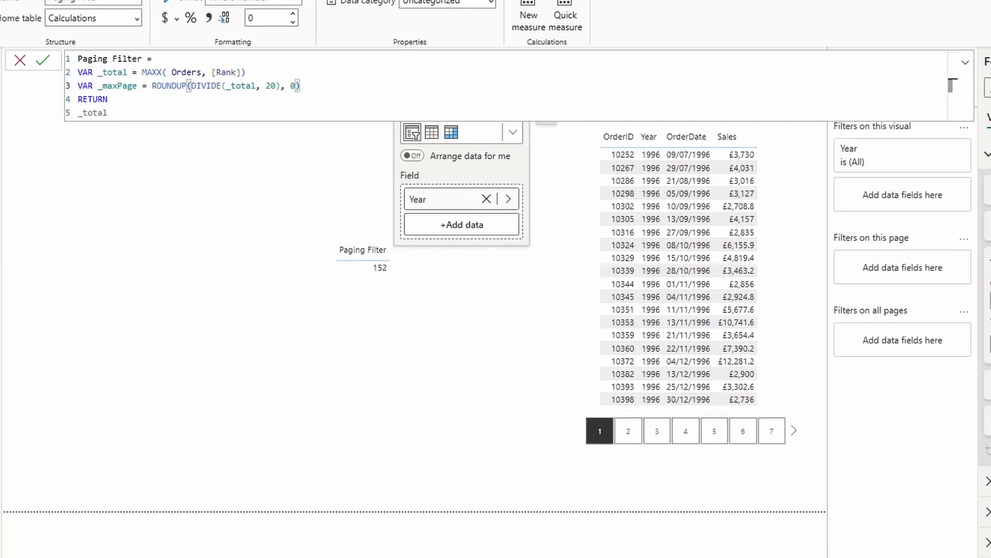
{"action": "mouse_move", "coordinate": [327, 263]}
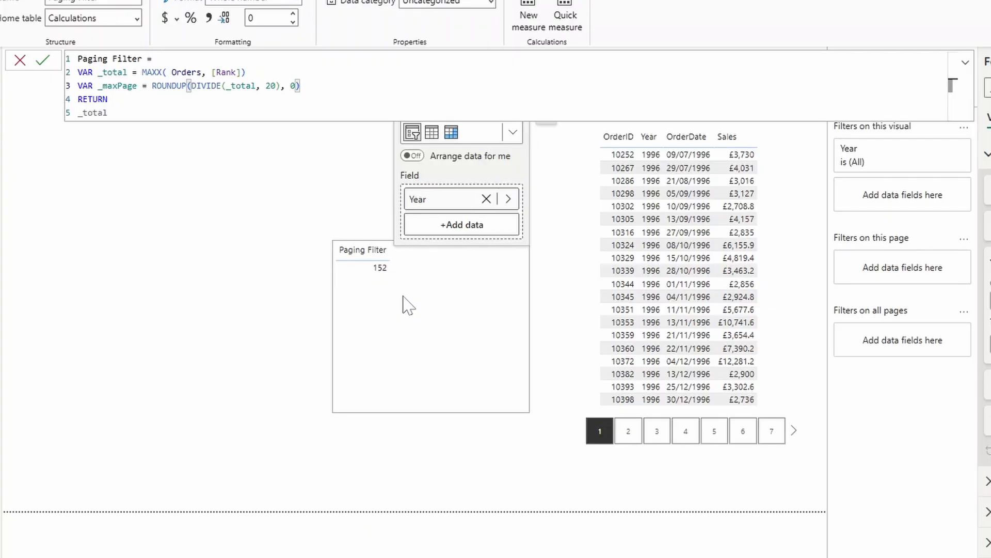
{"action": "mouse_move", "coordinate": [387, 289]}
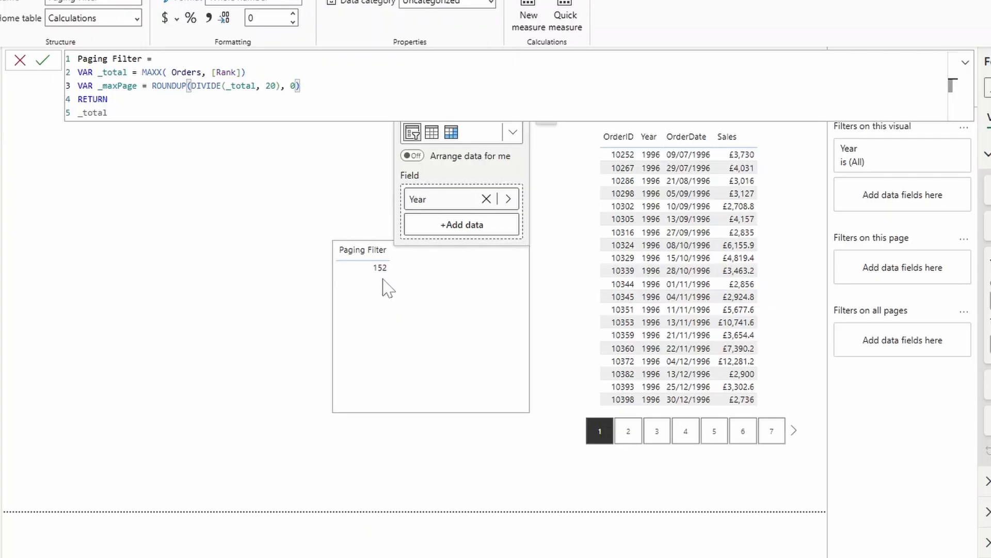
{"action": "mouse_move", "coordinate": [418, 288]}
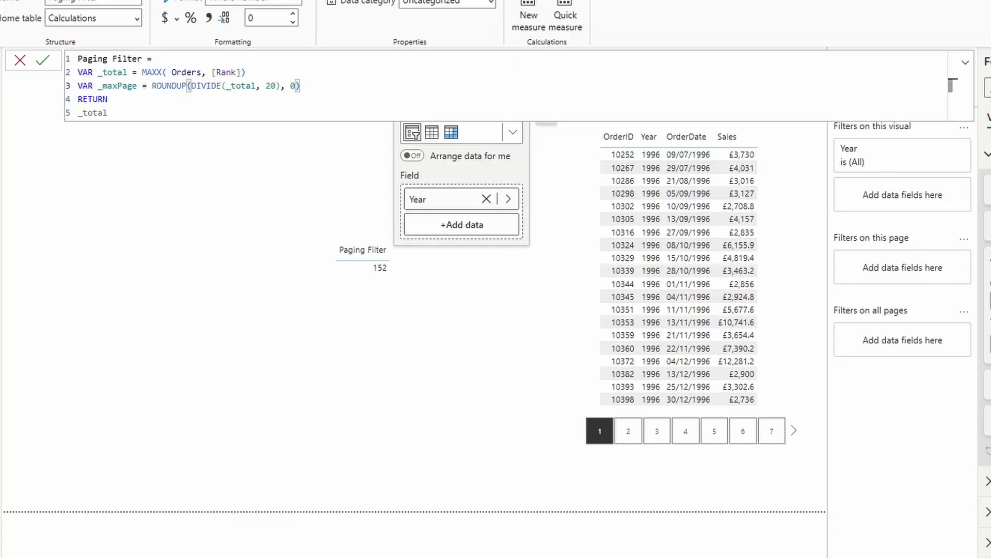
- Change the RETURN to IF(Paging[Paging Value] <= _maxPage, 1) and confirm the measure
{"action": "double_click", "coordinate": [92, 112]}
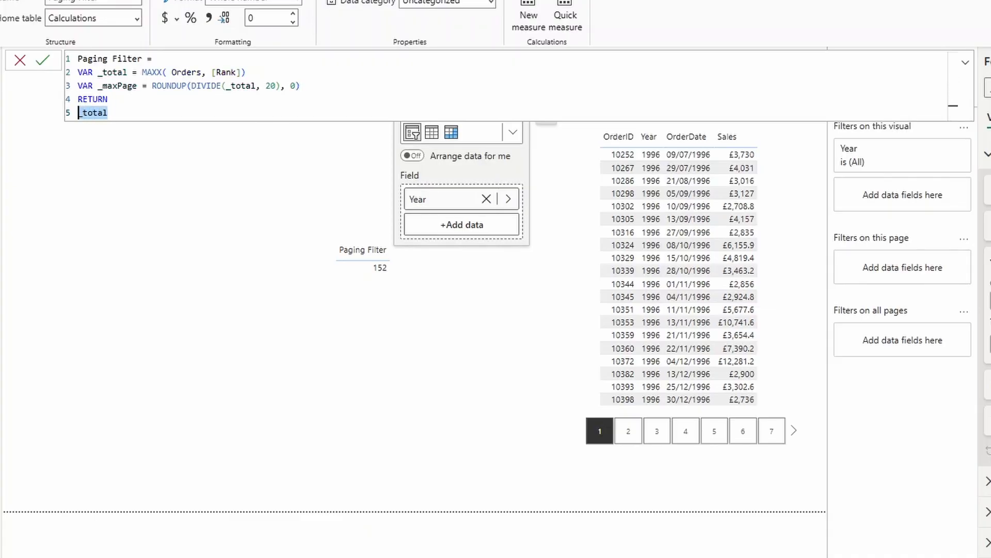
{"action": "type", "text": "IF("}
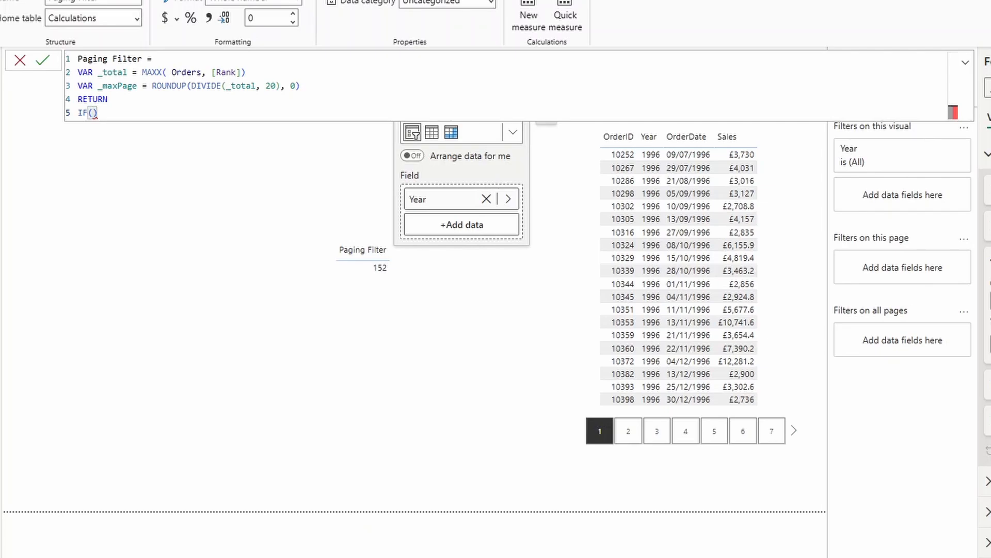
{"action": "key", "text": "Enter"}
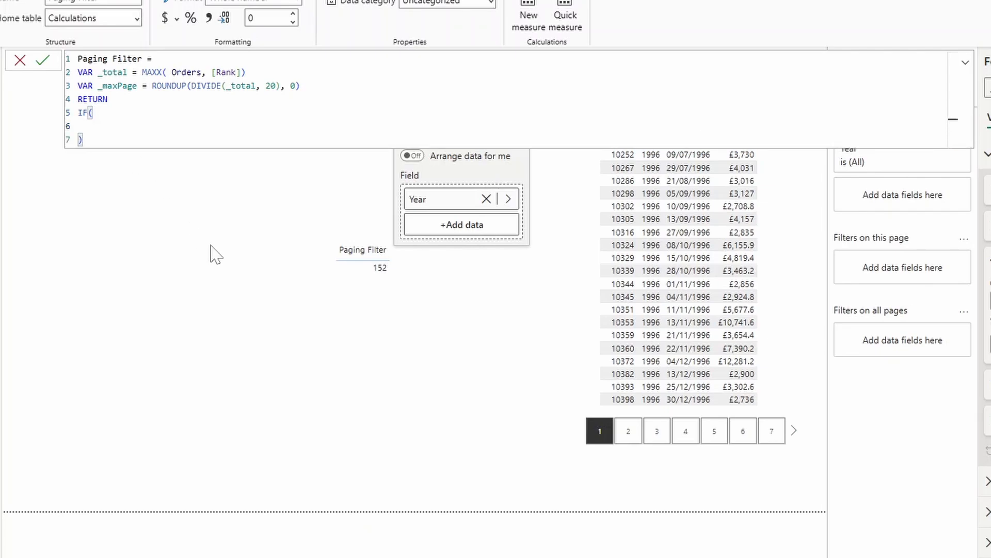
{"action": "type", "text": "P"}
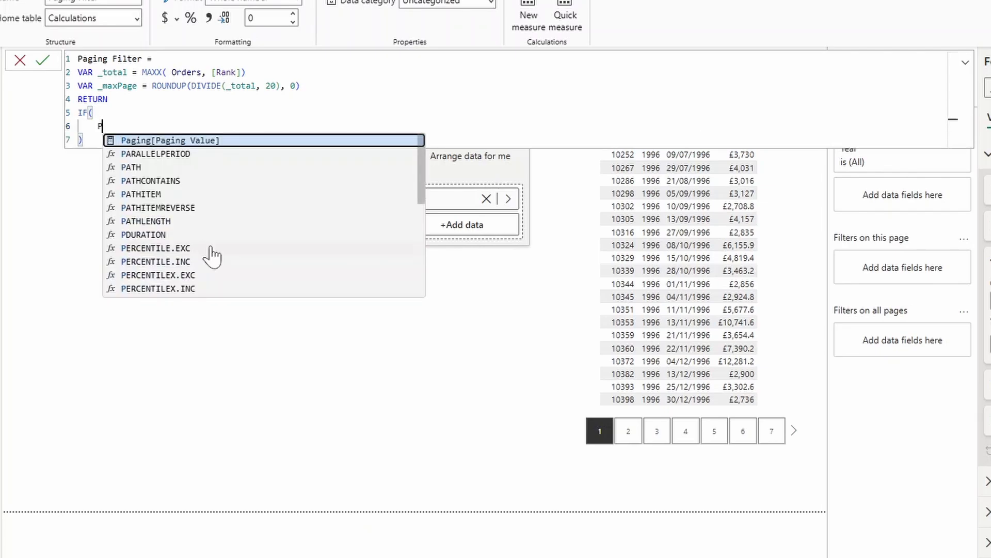
{"action": "left_click", "coordinate": [170, 139]}
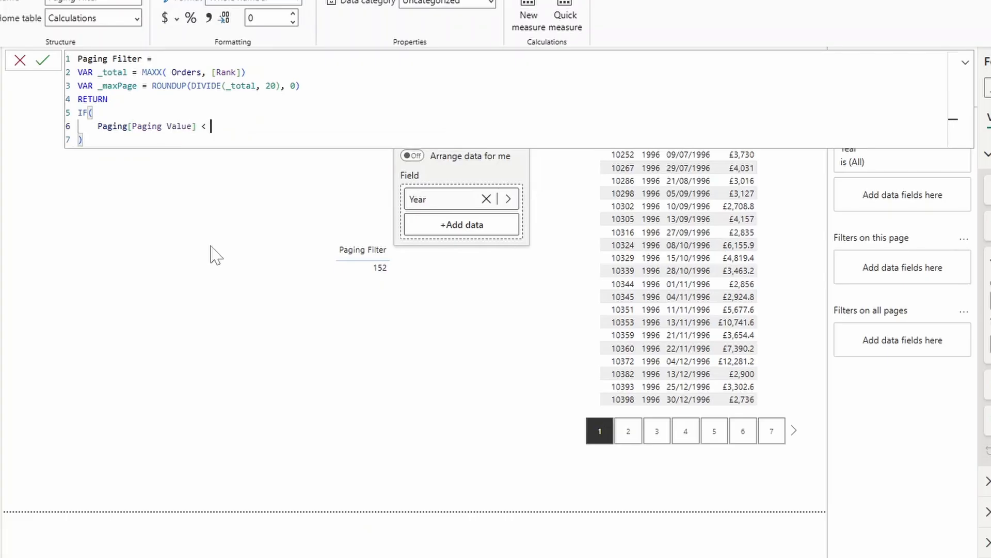
{"action": "type", "text": "="}
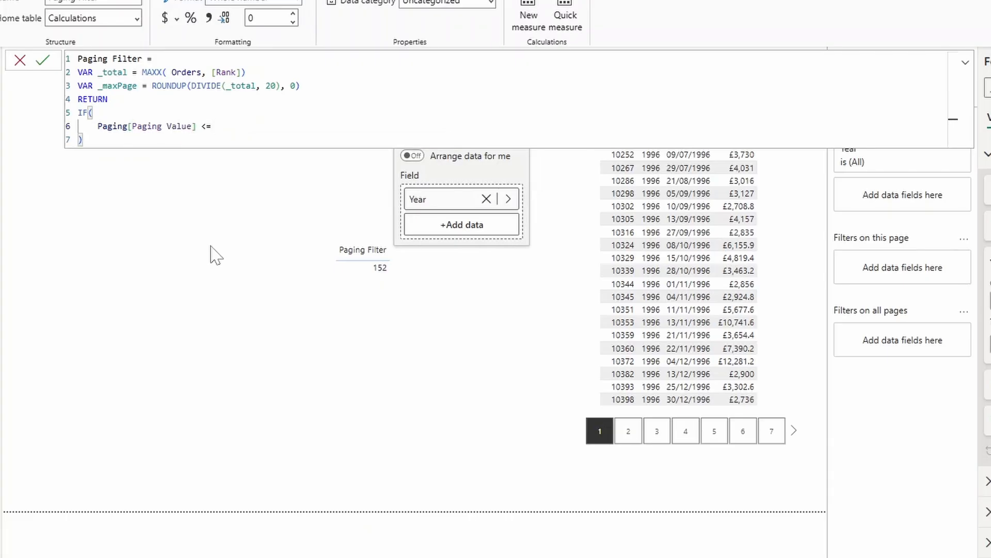
{"action": "type", "text": "_maxPage, 1"}
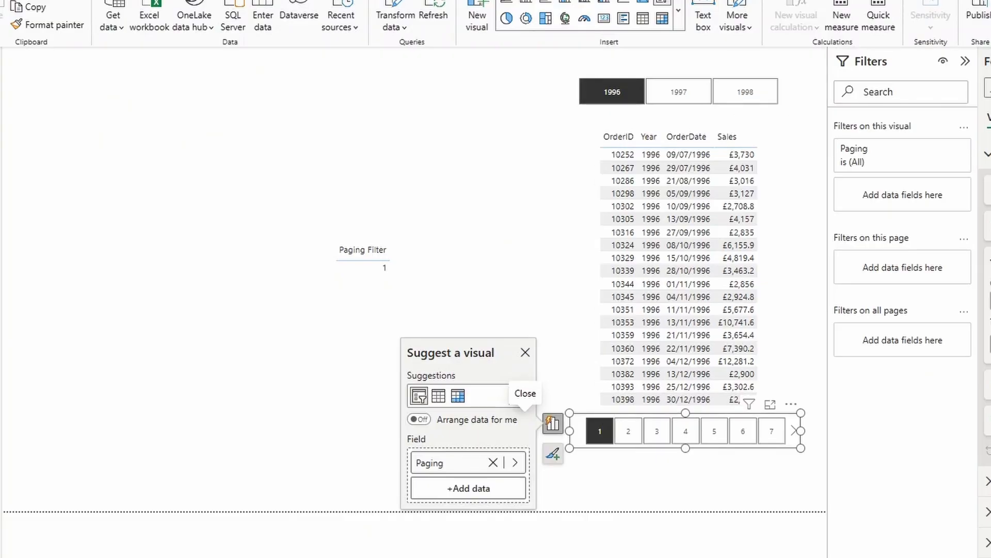
{"action": "mouse_move", "coordinate": [519, 395]}
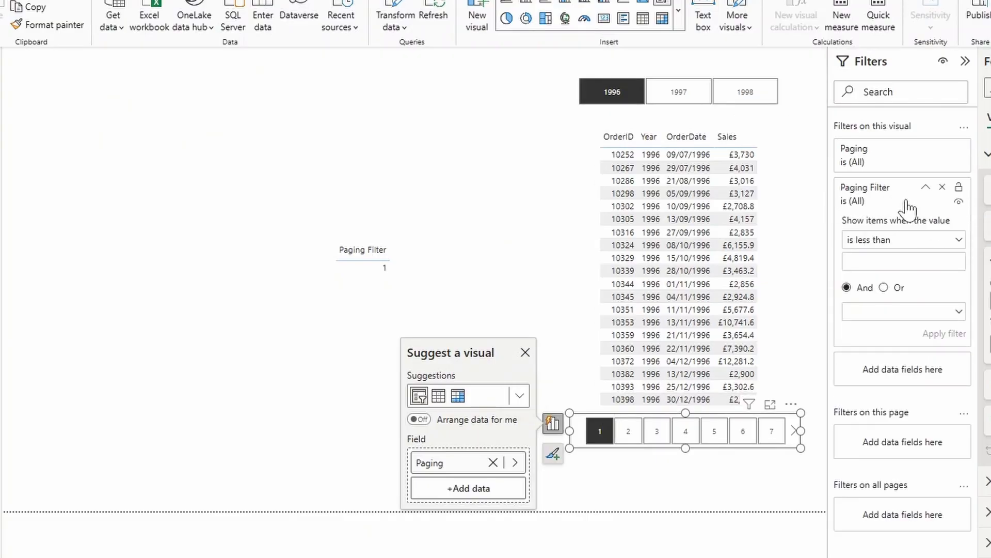
- Filter the page slicer to Paging Filter is 1, leaving pages 1–8 for 1996
{"action": "left_click", "coordinate": [904, 239]}
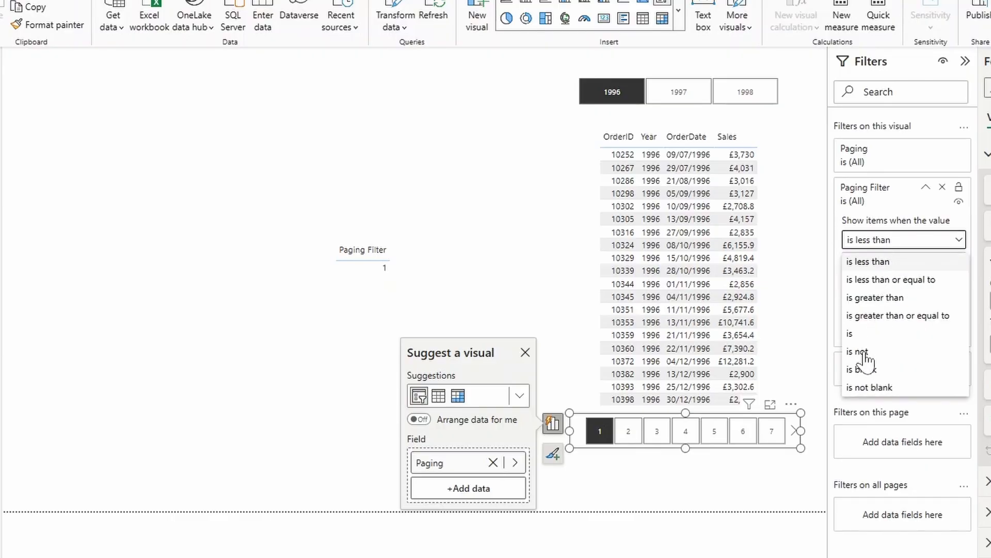
{"action": "left_click", "coordinate": [849, 334]}
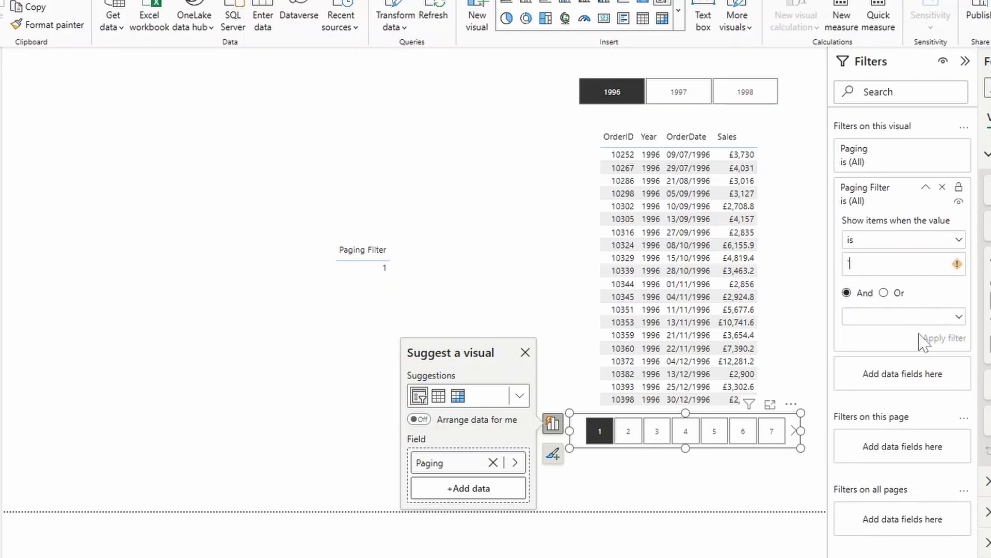
{"action": "type", "text": "1"}
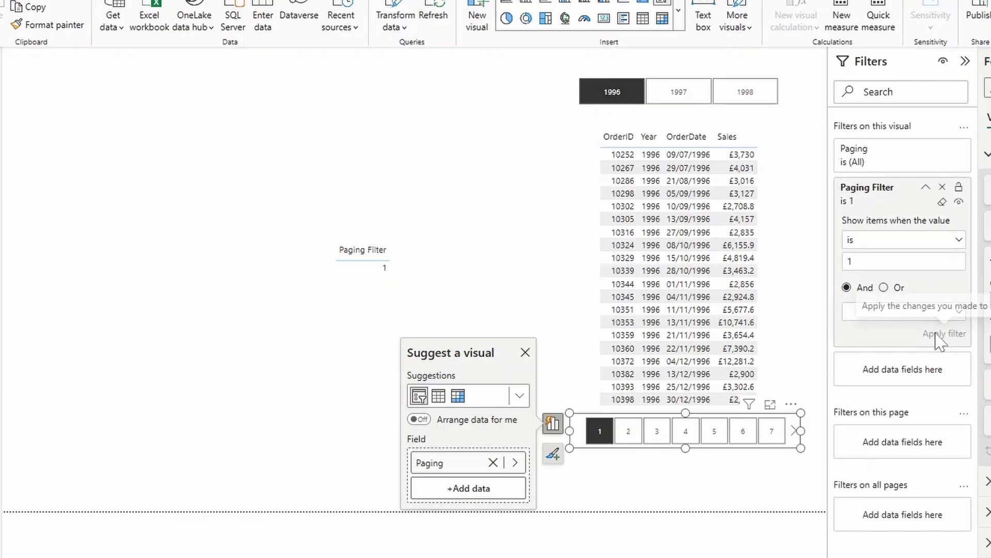
{"action": "left_click", "coordinate": [525, 352]}
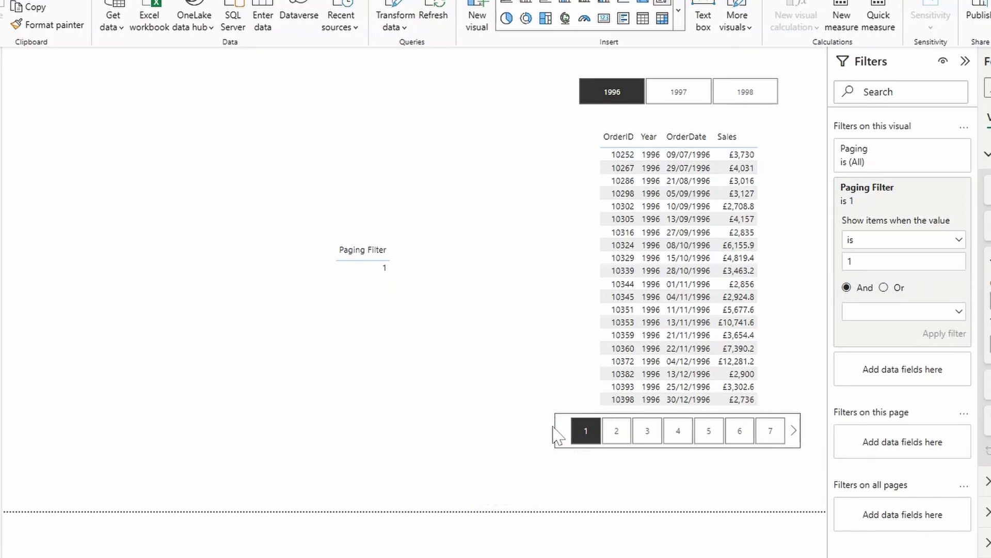
{"action": "left_click", "coordinate": [677, 431]}
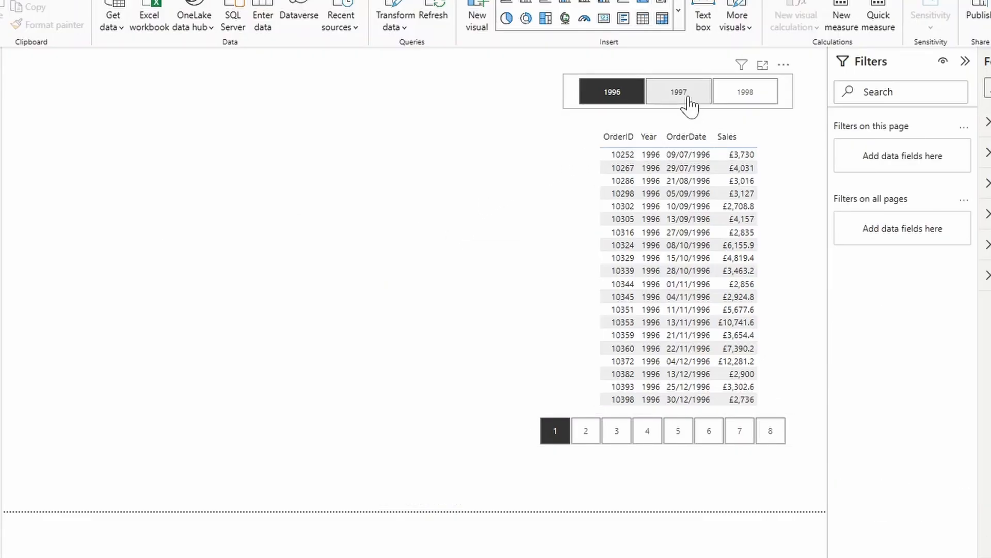
- Compare page counts for 1997 and 1998 (14 pages), ending on the 1997 orders
{"action": "left_click", "coordinate": [678, 92]}
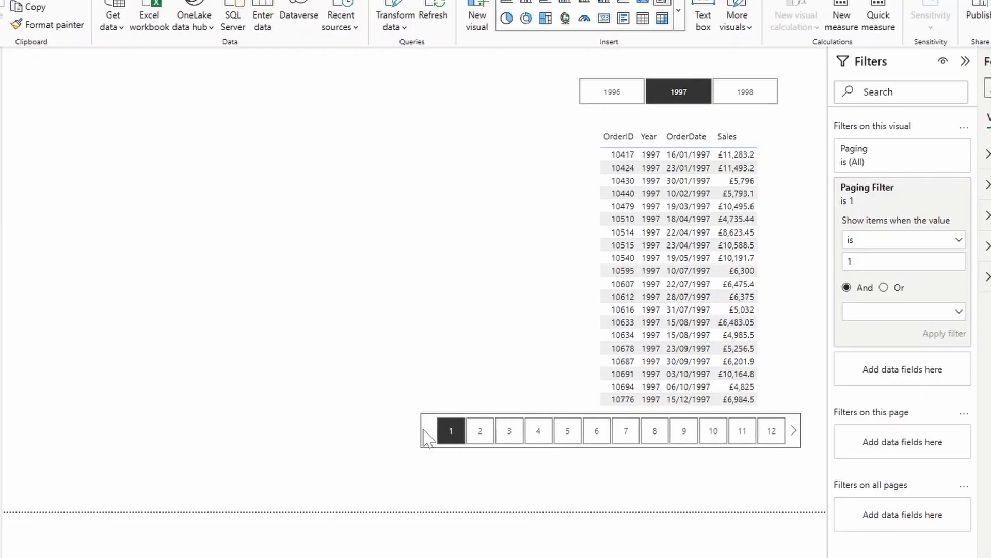
{"action": "left_click", "coordinate": [452, 431]}
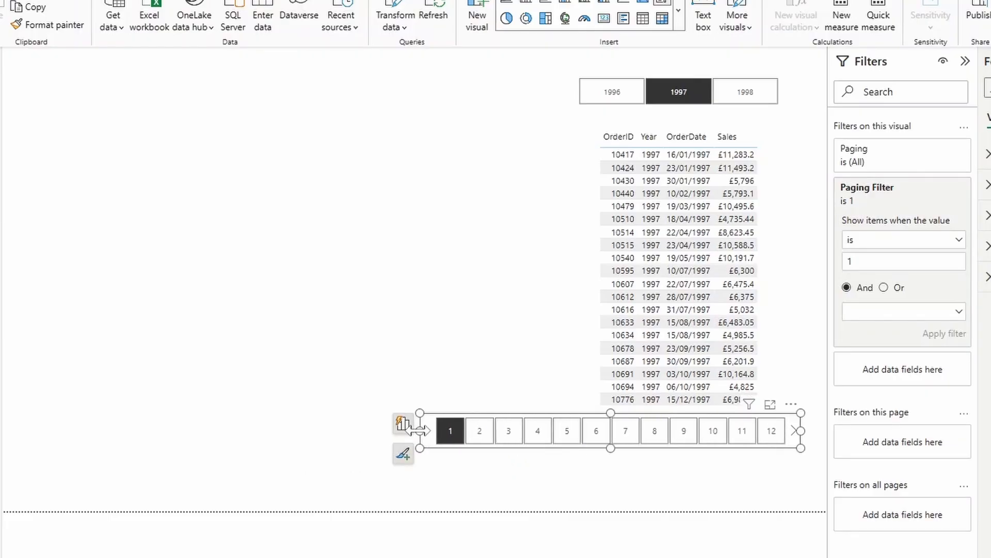
{"action": "left_click", "coordinate": [744, 92]}
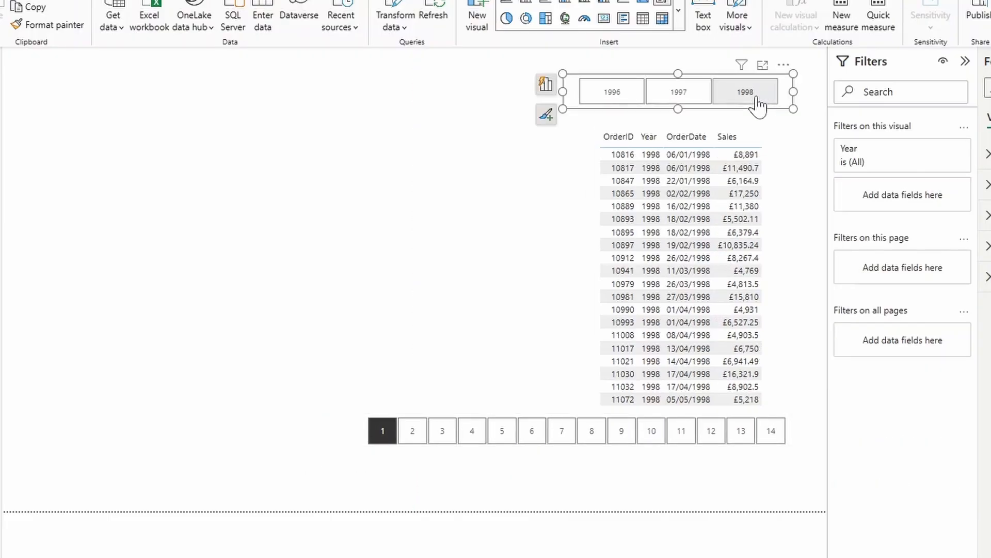
{"action": "left_click", "coordinate": [677, 92]}
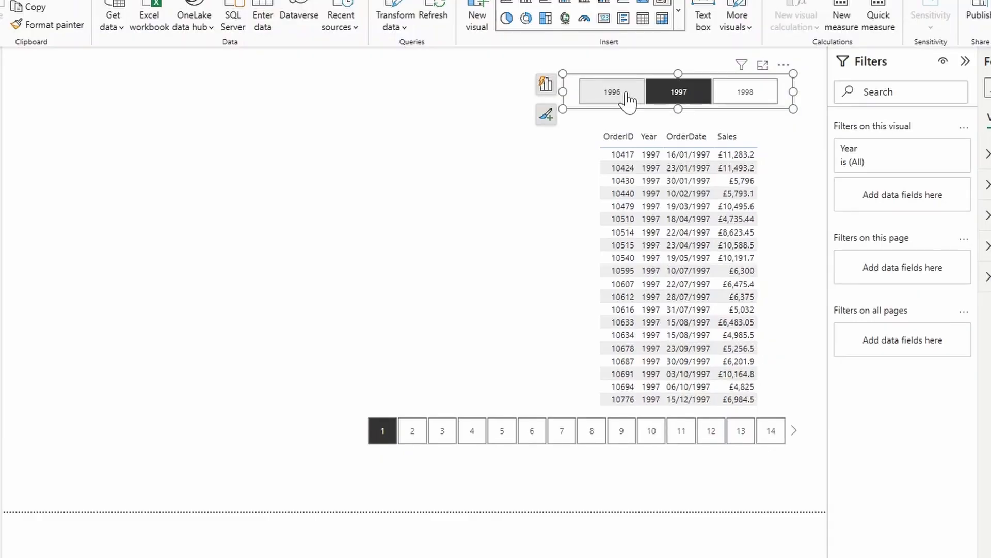